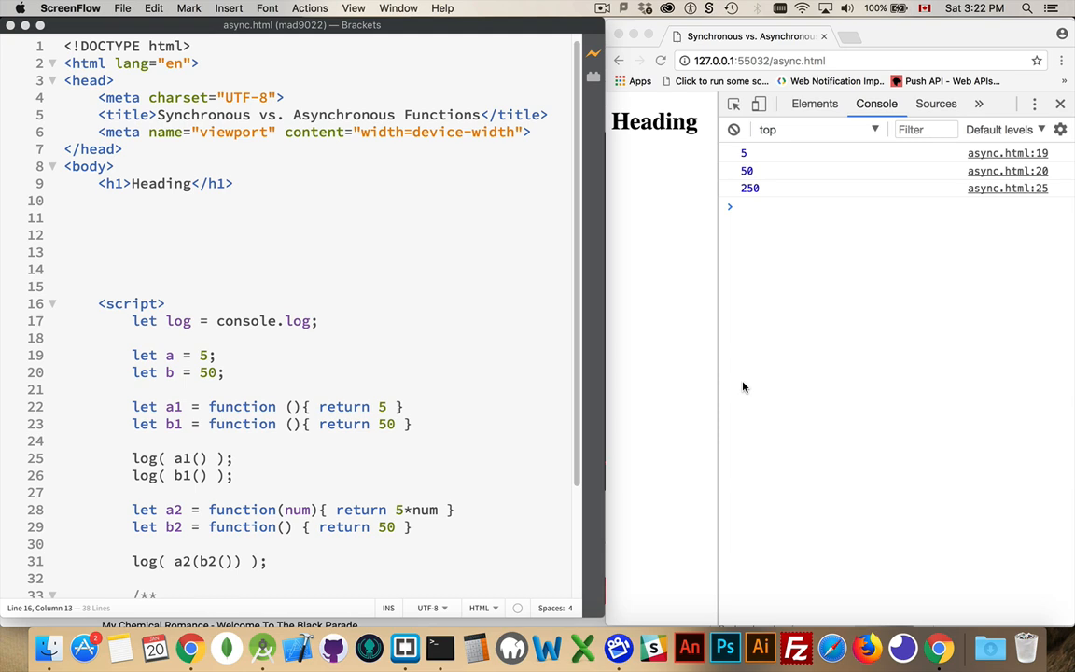
pyautogui.moveTo(292, 410)
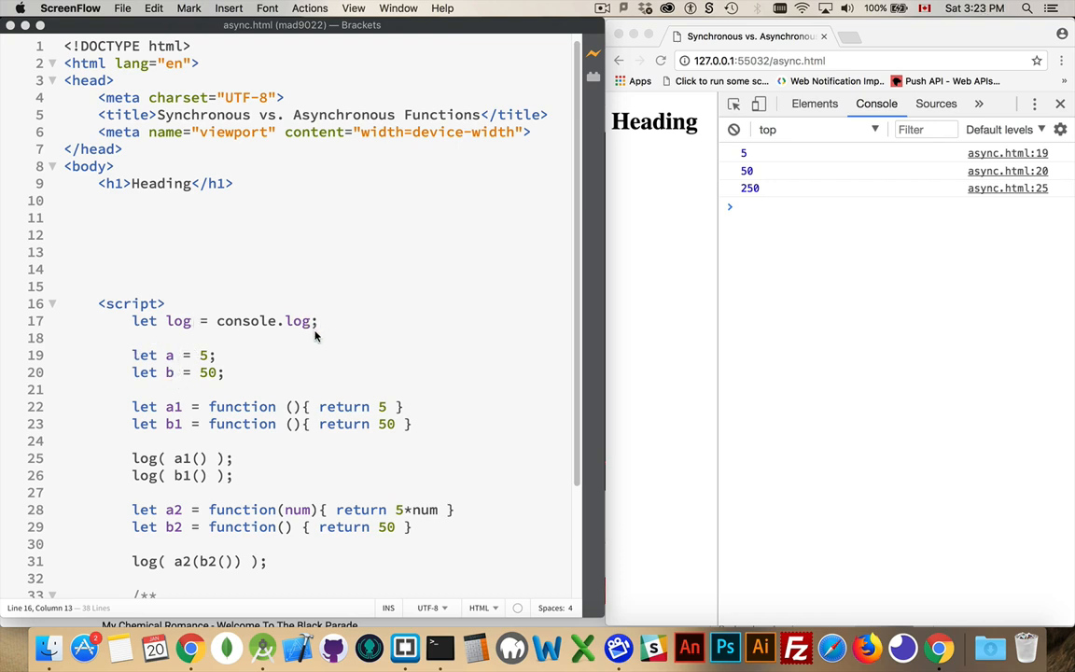
pyautogui.moveTo(798, 194)
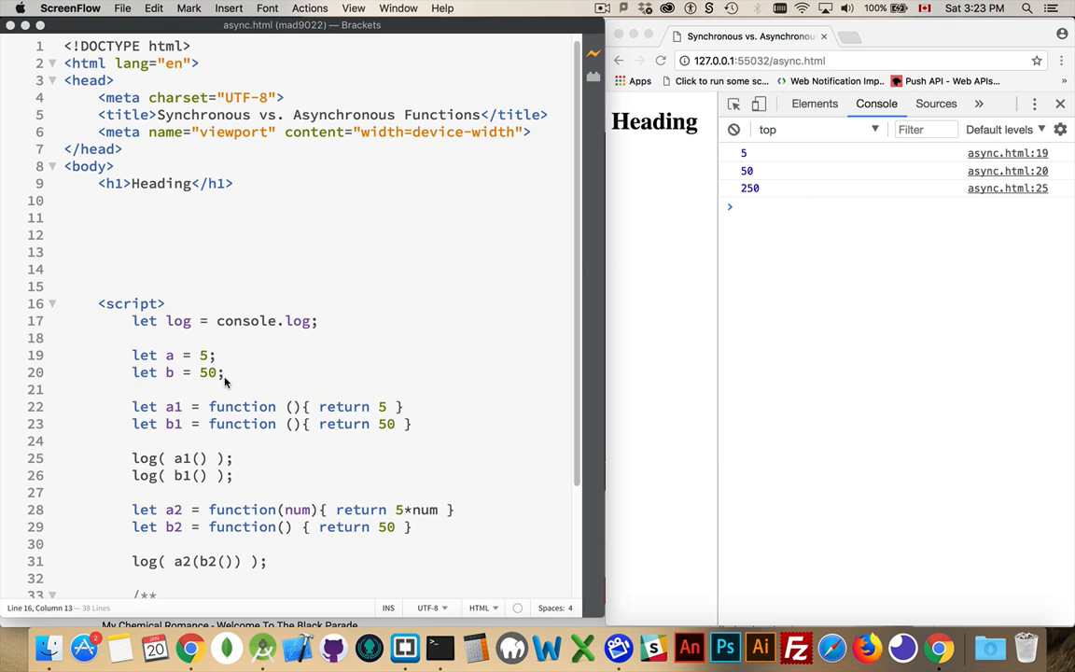
pyautogui.moveTo(227, 379)
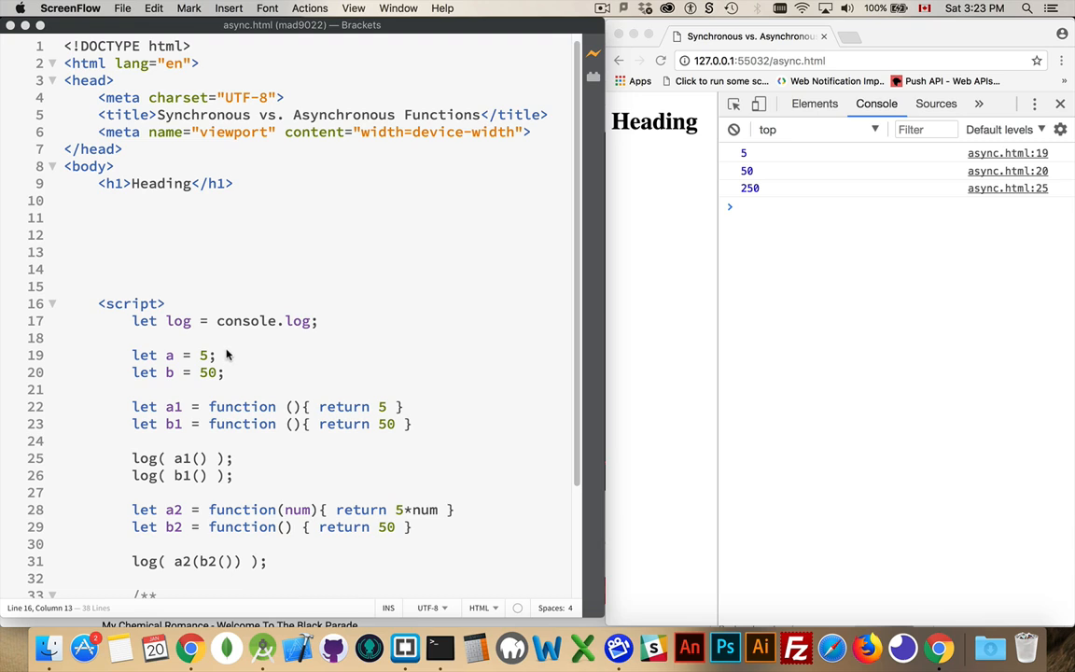
pyautogui.moveTo(228, 378)
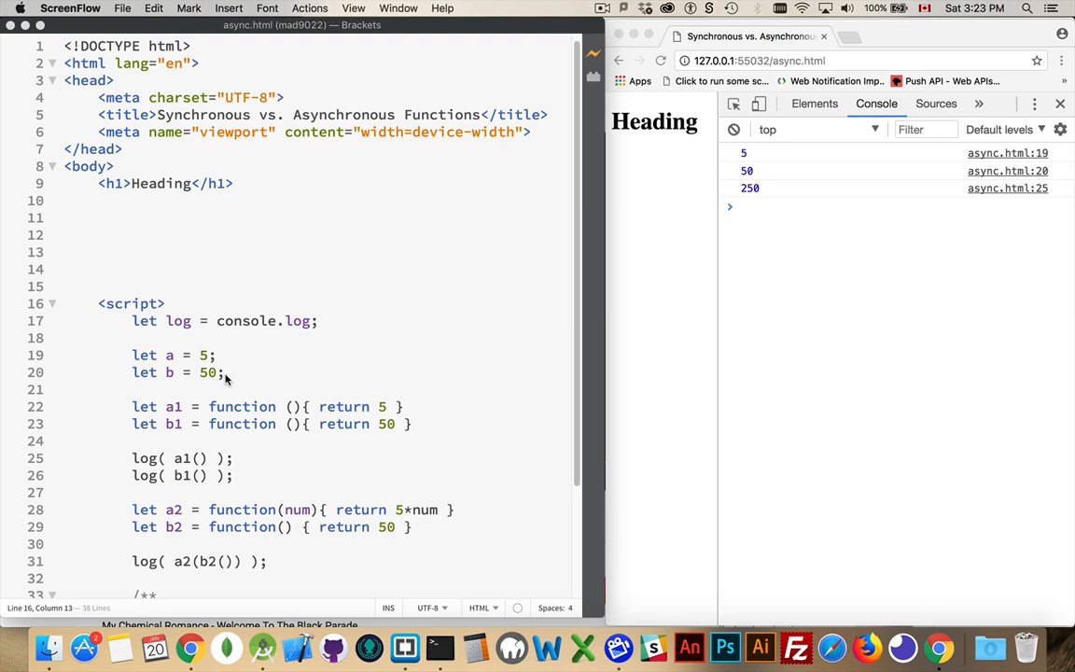
pyautogui.moveTo(226, 356)
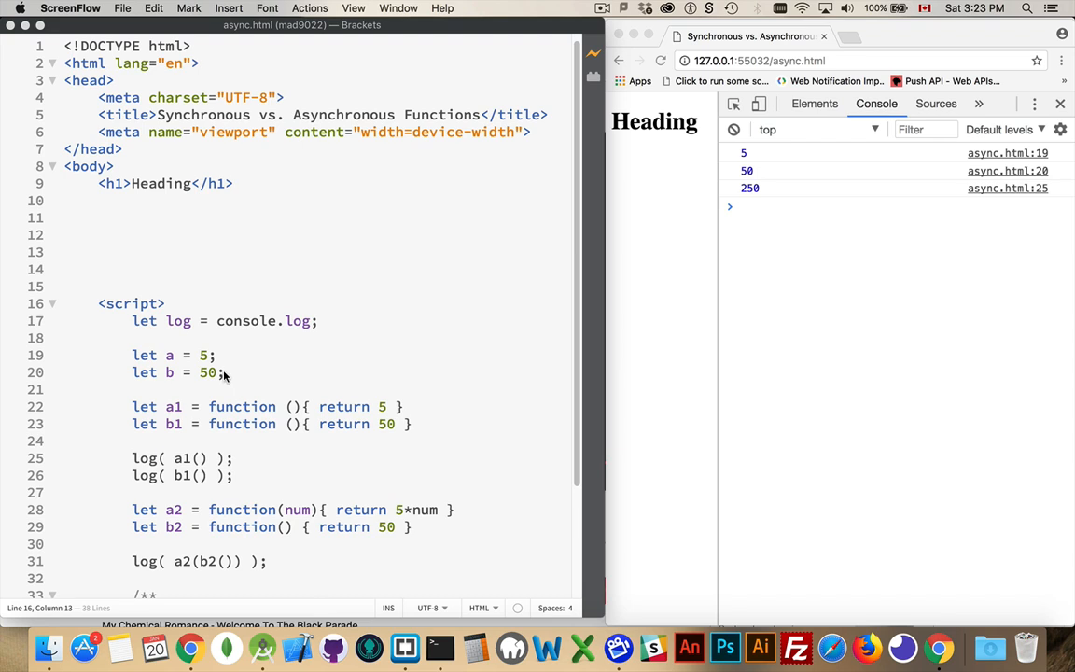
pyautogui.moveTo(203, 371)
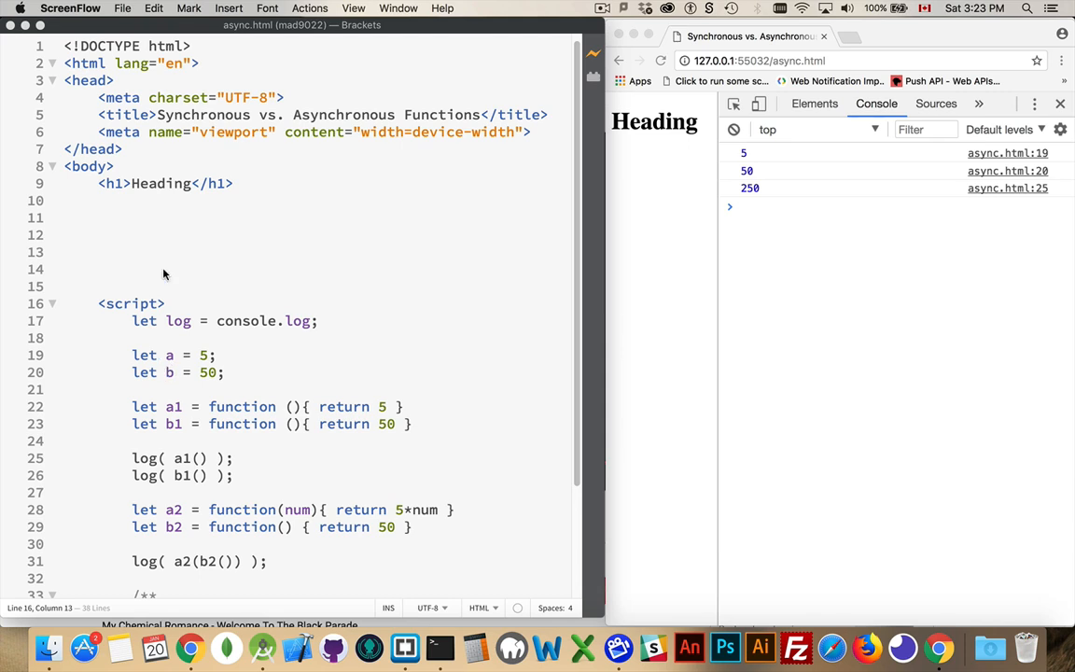
pyautogui.moveTo(165, 297)
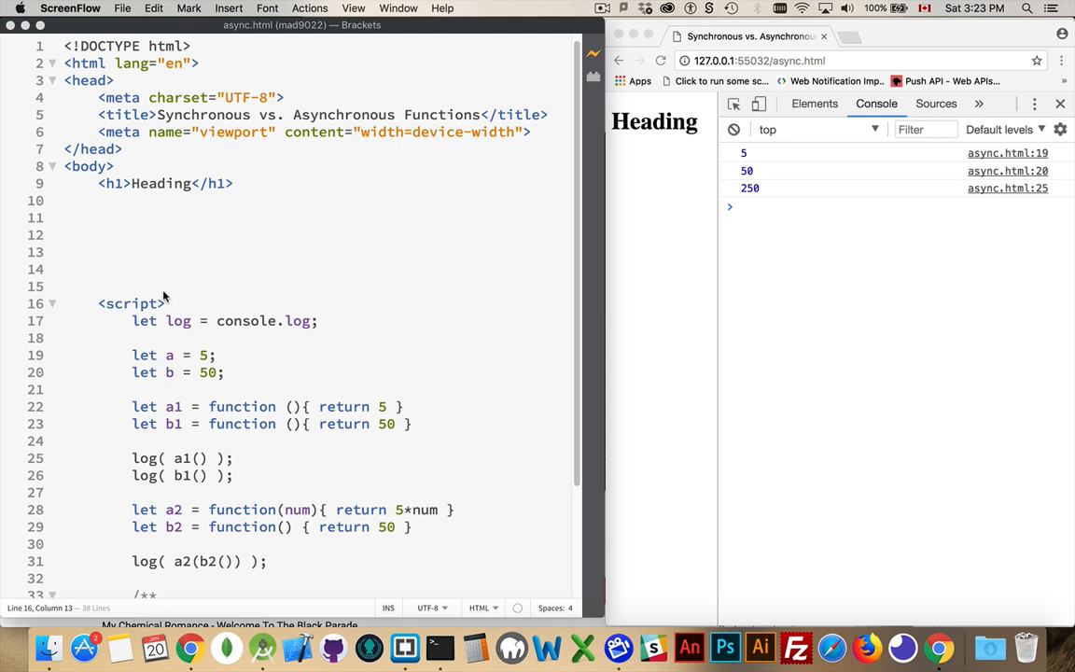
pyautogui.moveTo(239, 362)
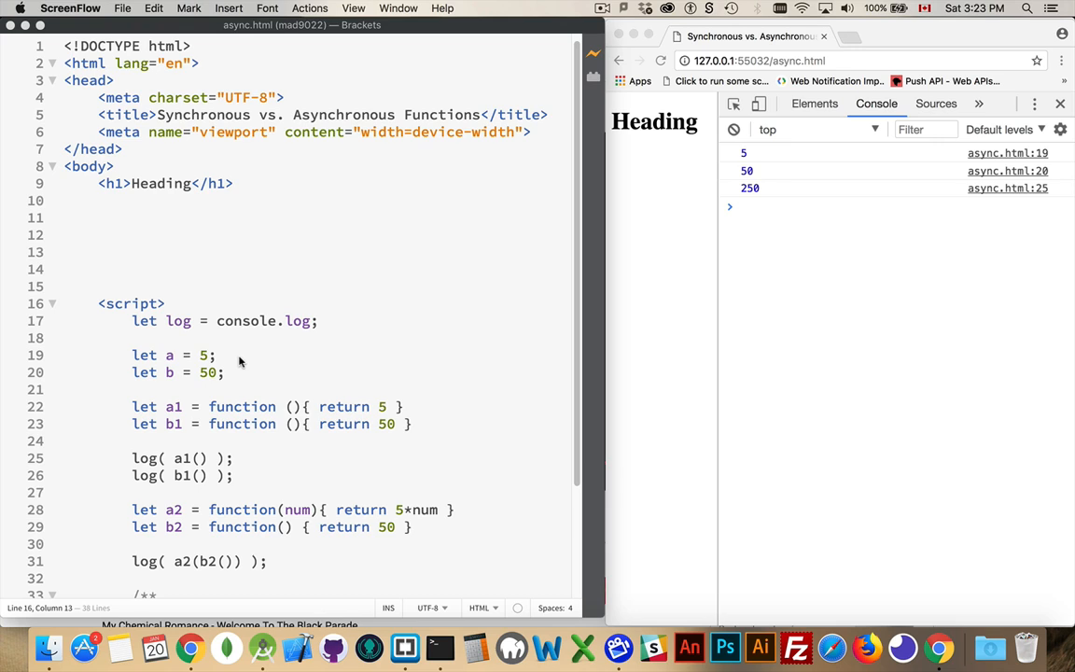
pyautogui.moveTo(227, 334)
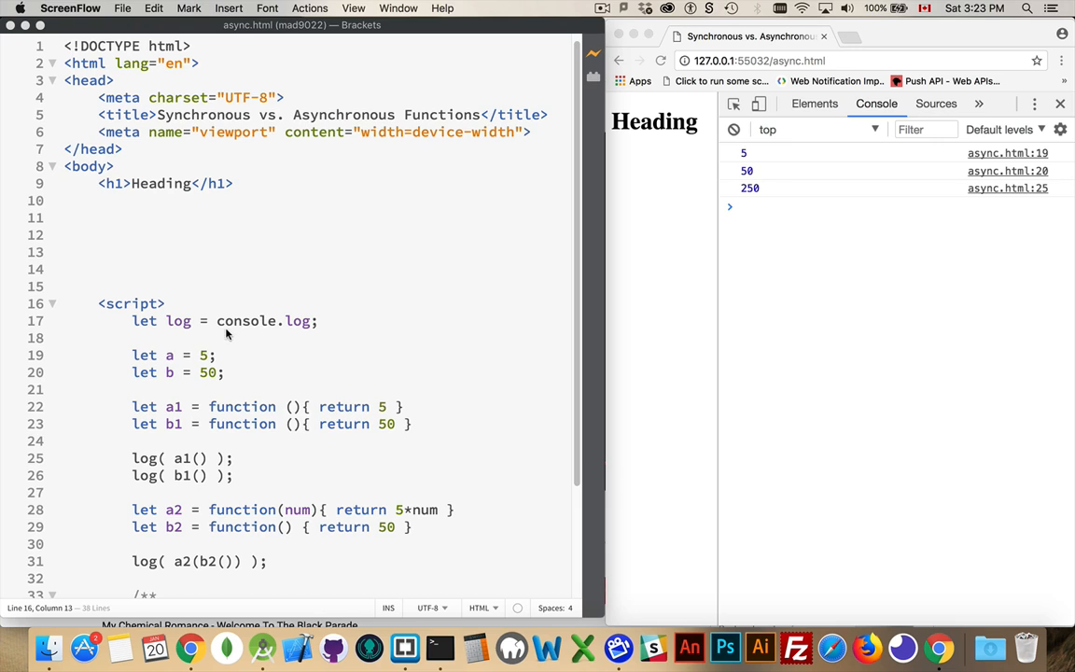
pyautogui.moveTo(207, 396)
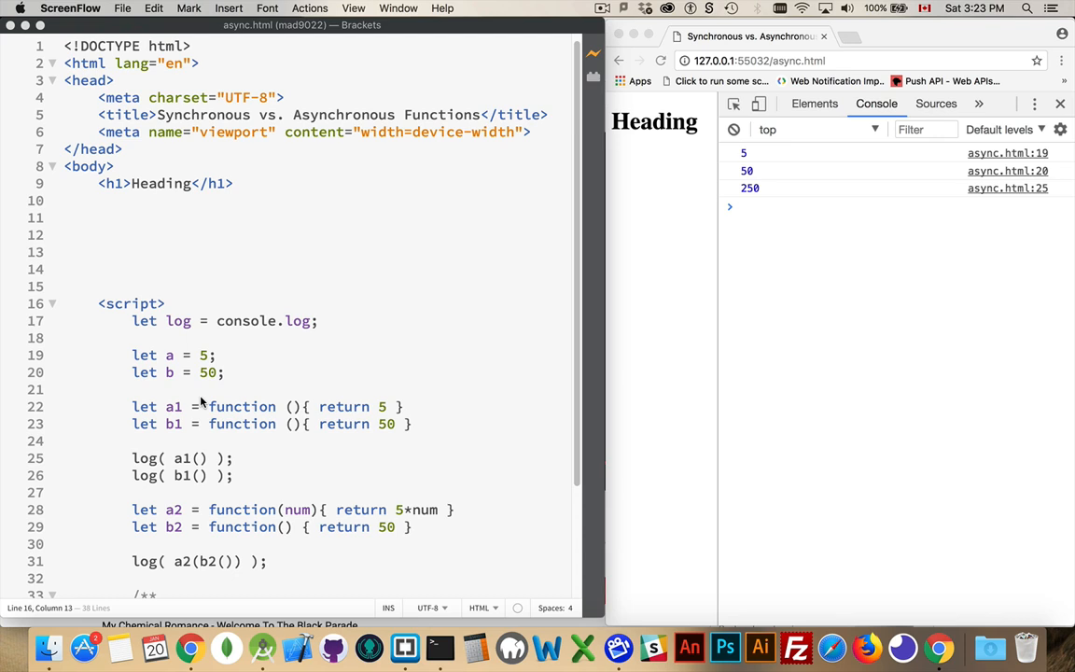
pyautogui.moveTo(172, 420)
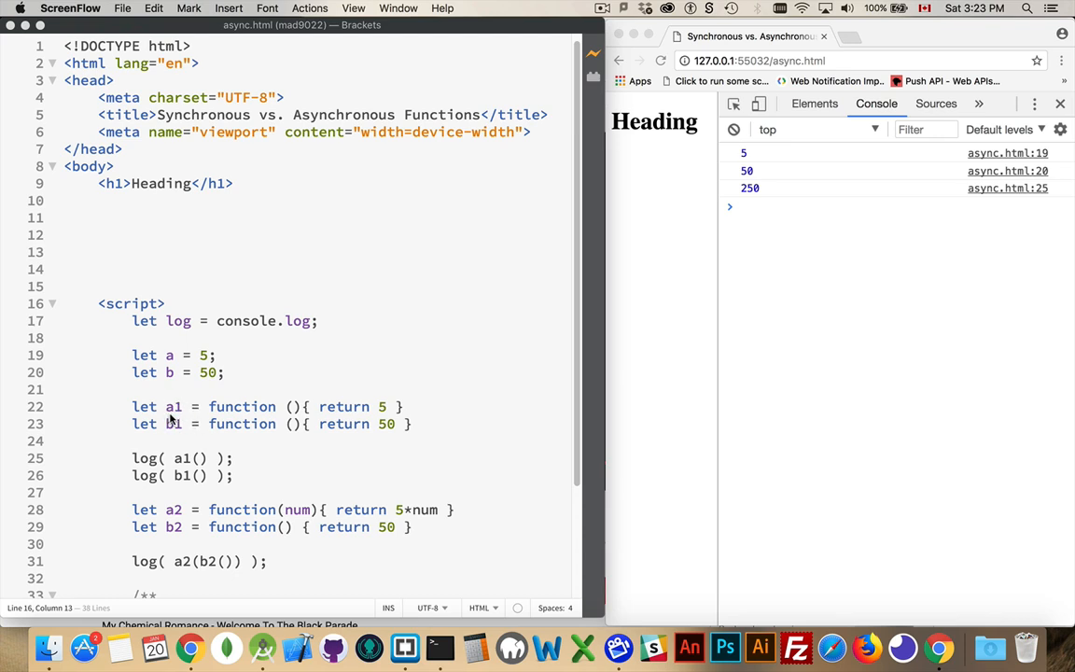
pyautogui.moveTo(257, 407)
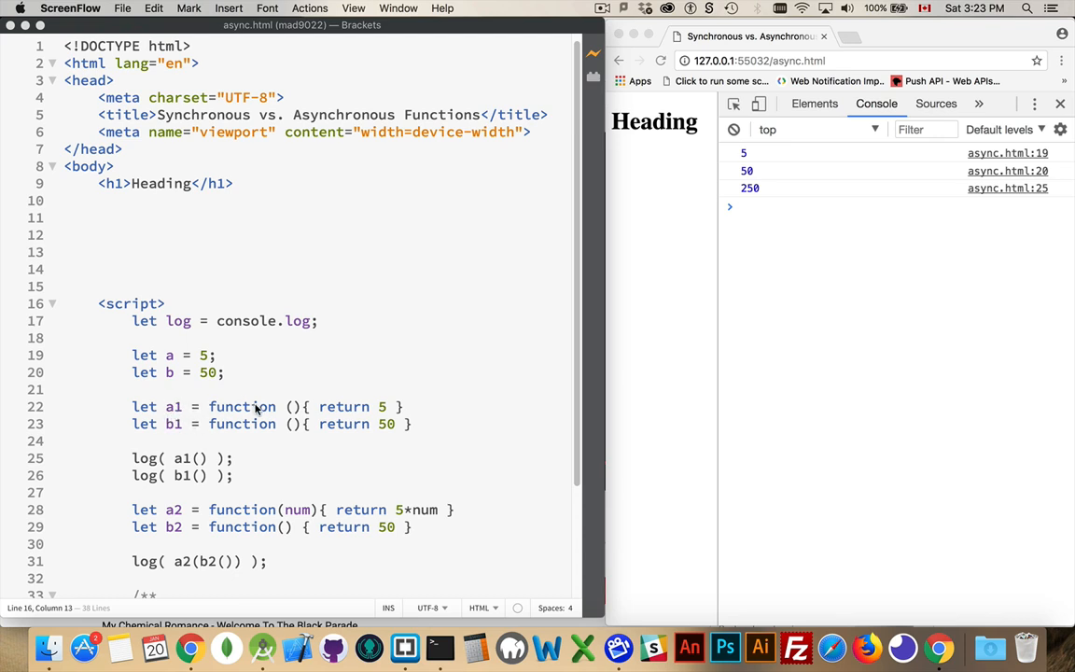
pyautogui.moveTo(396, 392)
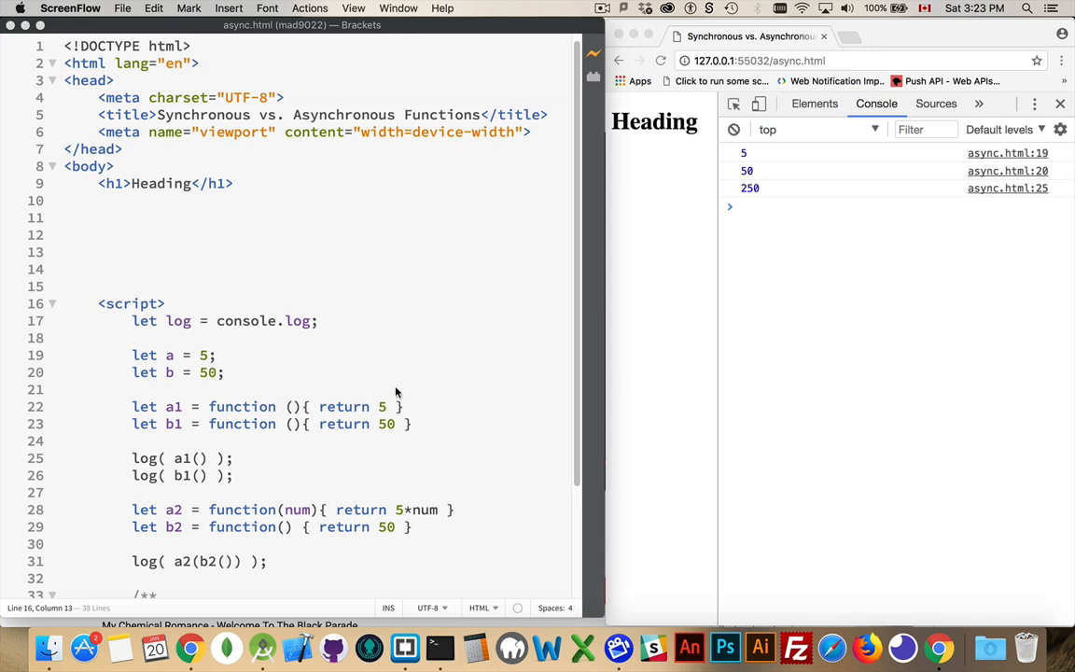
pyautogui.moveTo(416, 441)
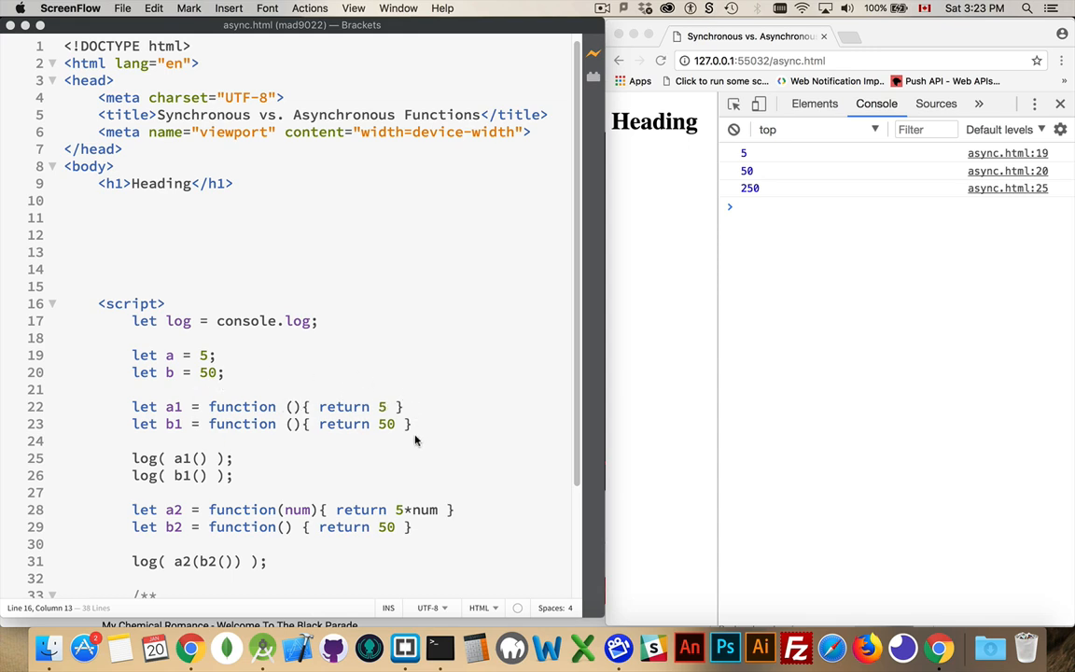
pyautogui.moveTo(261, 424)
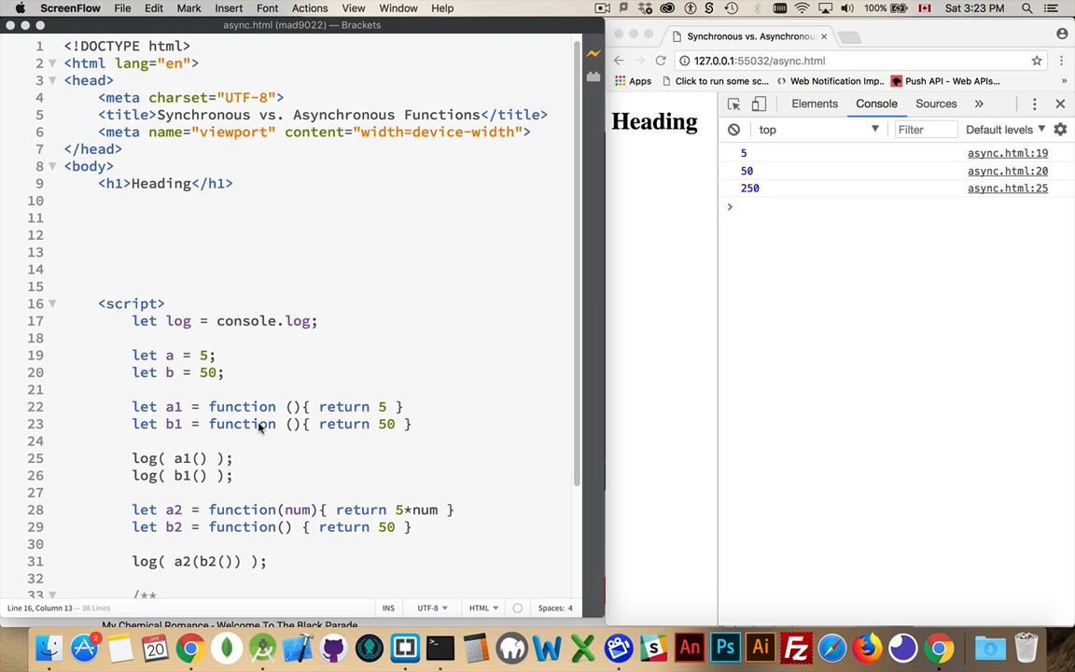
pyautogui.moveTo(208, 476)
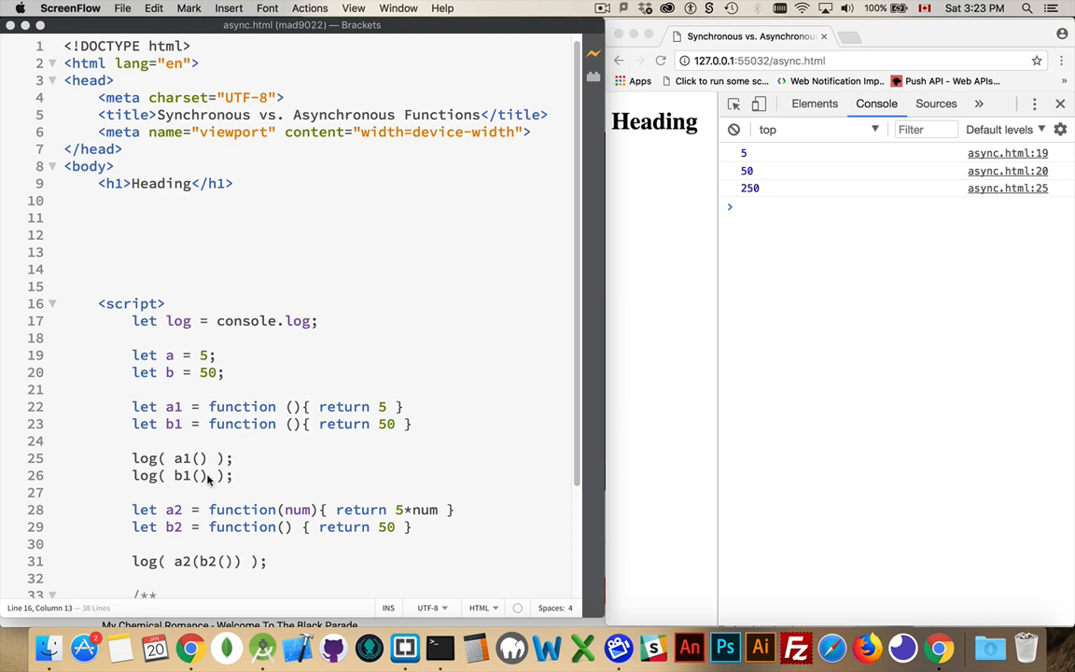
pyautogui.moveTo(207, 455)
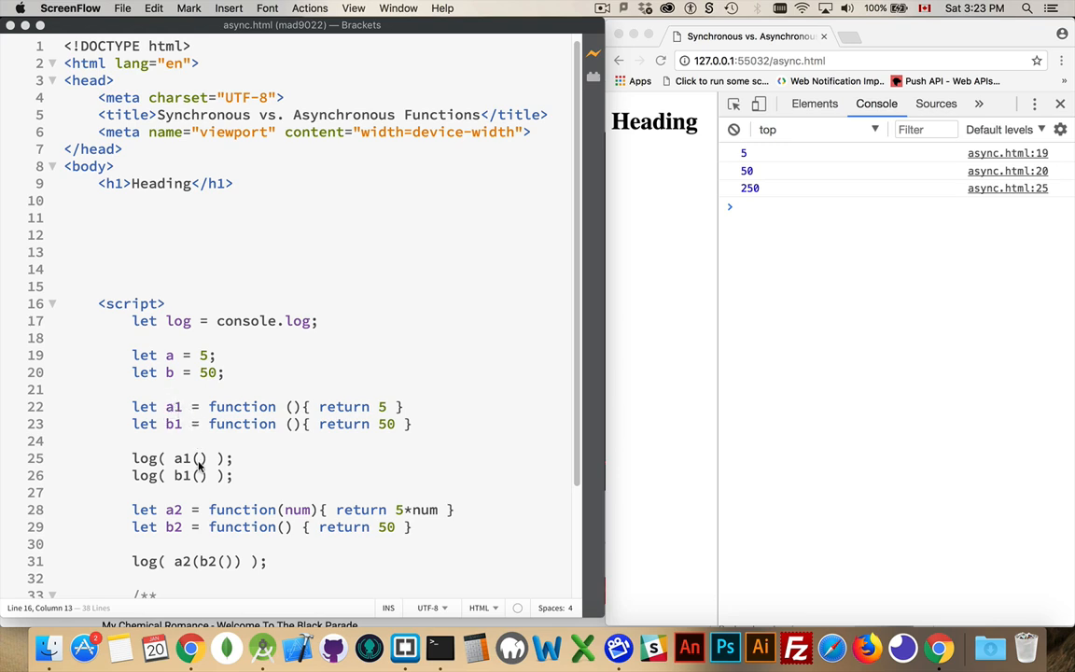
# - Wrap the a1 and b1 function expressions in parentheses and invoke them with ()
pyautogui.click(403, 406)
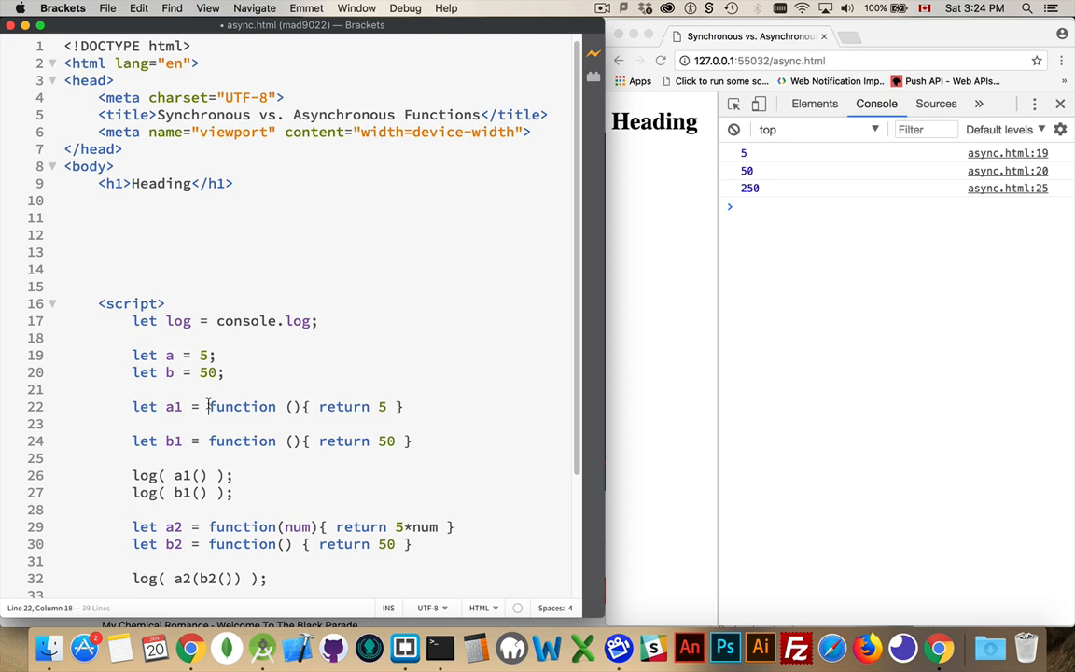
pyautogui.moveTo(208, 406); pyautogui.dragTo(403, 406)
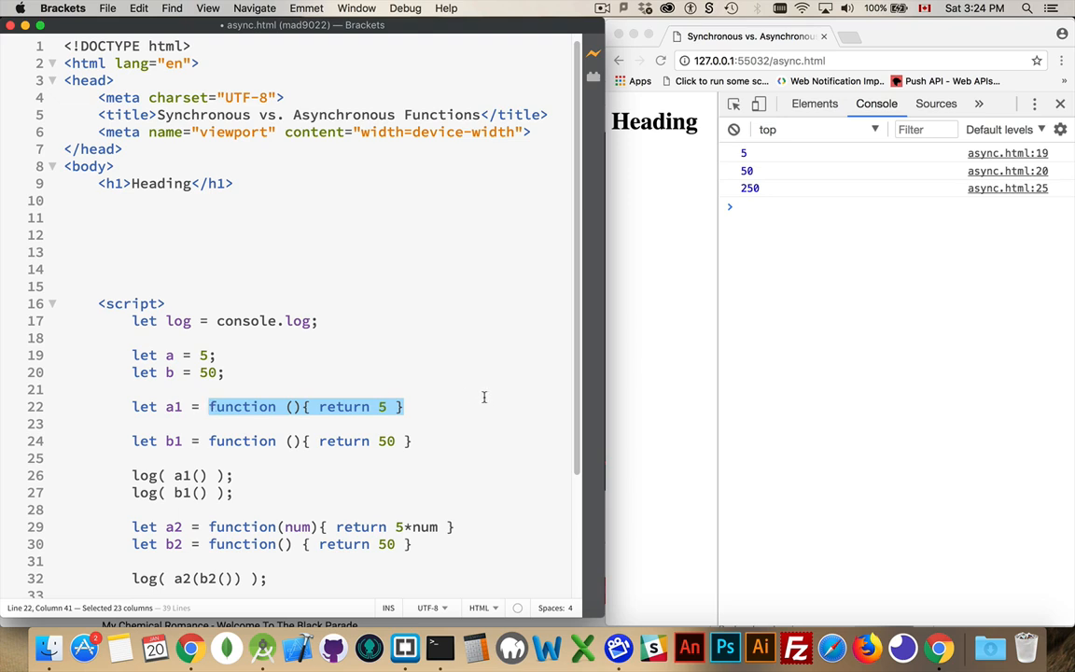
pyautogui.click(209, 406)
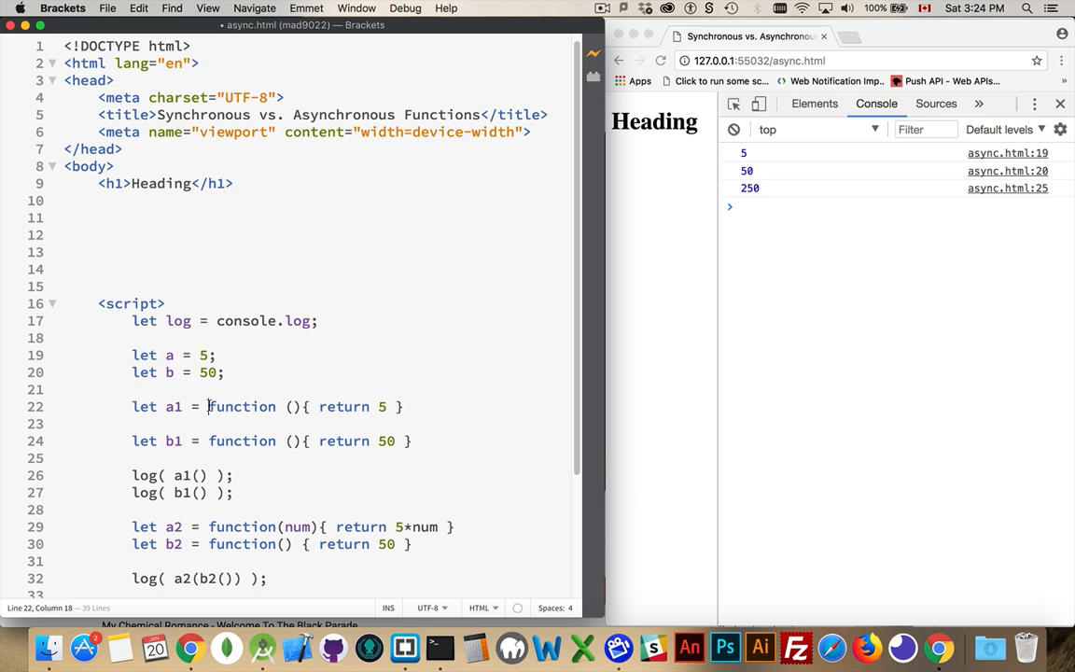
pyautogui.write('(')
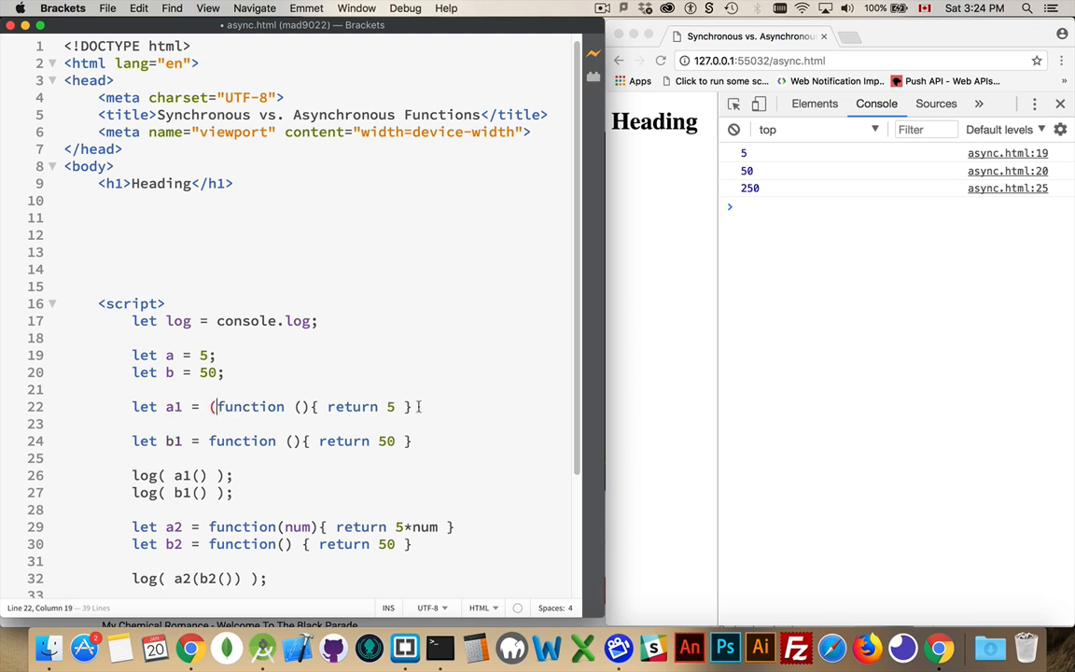
pyautogui.write('()')
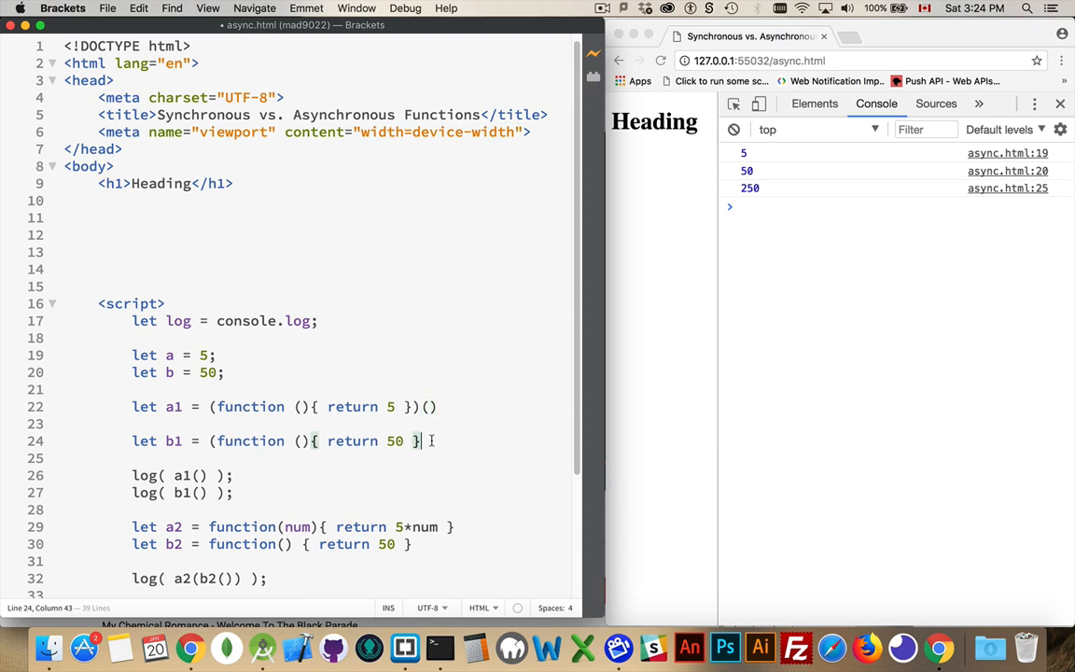
pyautogui.write('()')
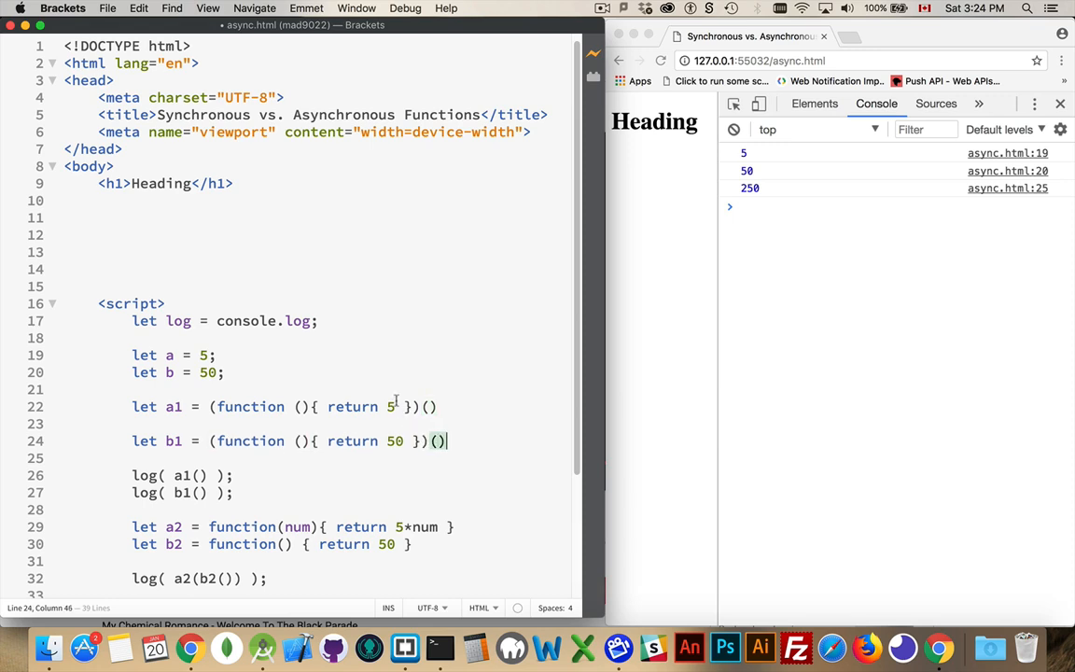
pyautogui.moveTo(478, 342)
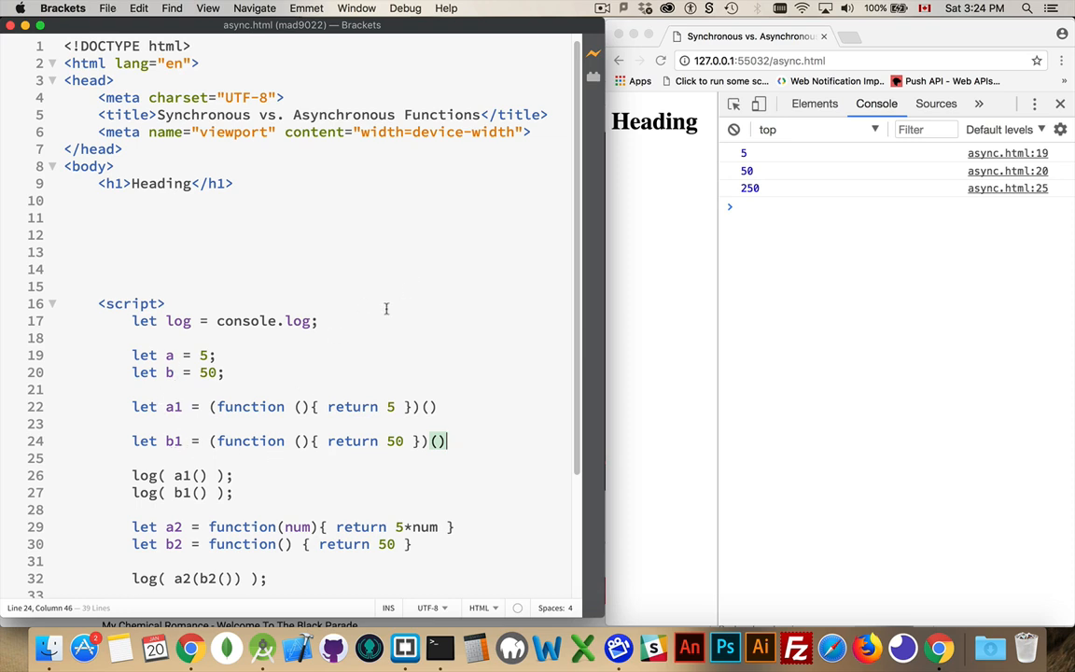
pyautogui.click(198, 475)
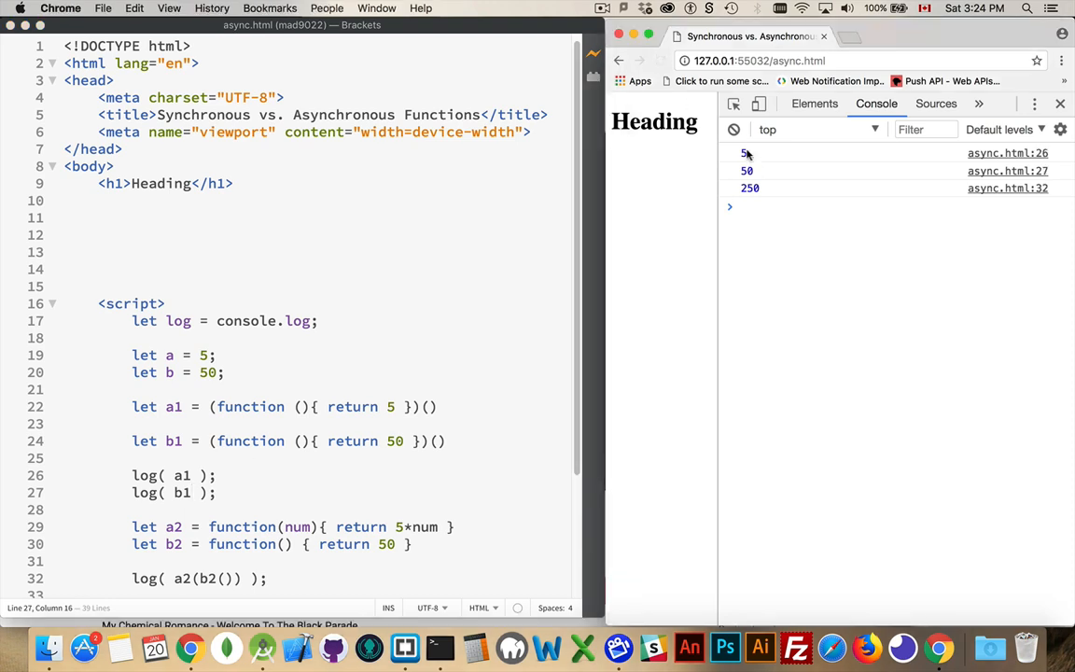
pyautogui.moveTo(378, 428)
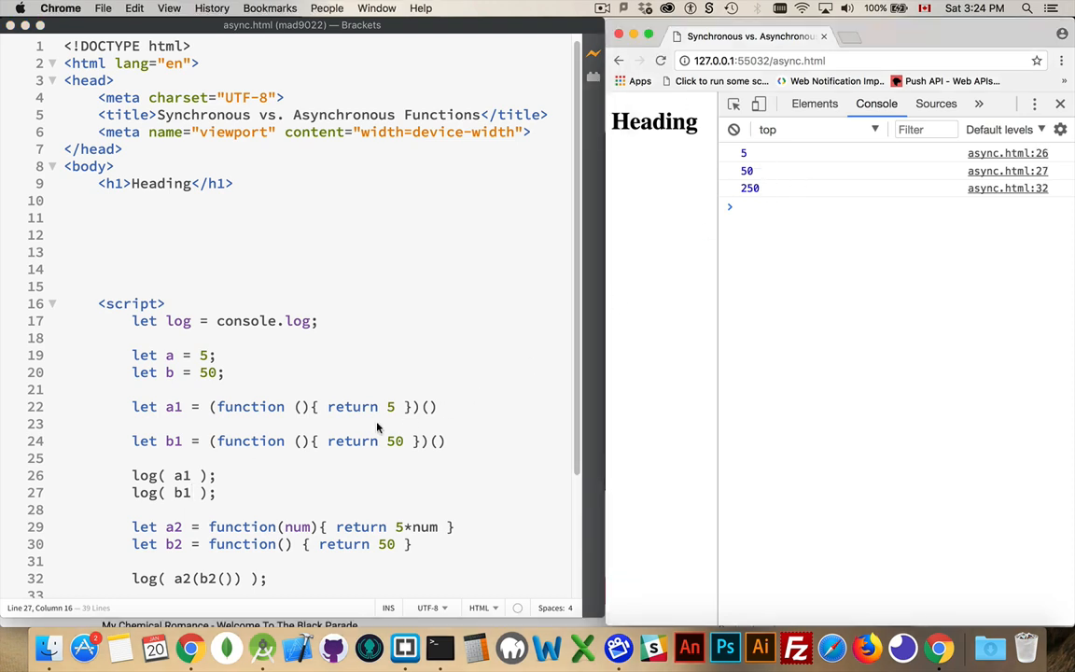
pyautogui.moveTo(313, 449)
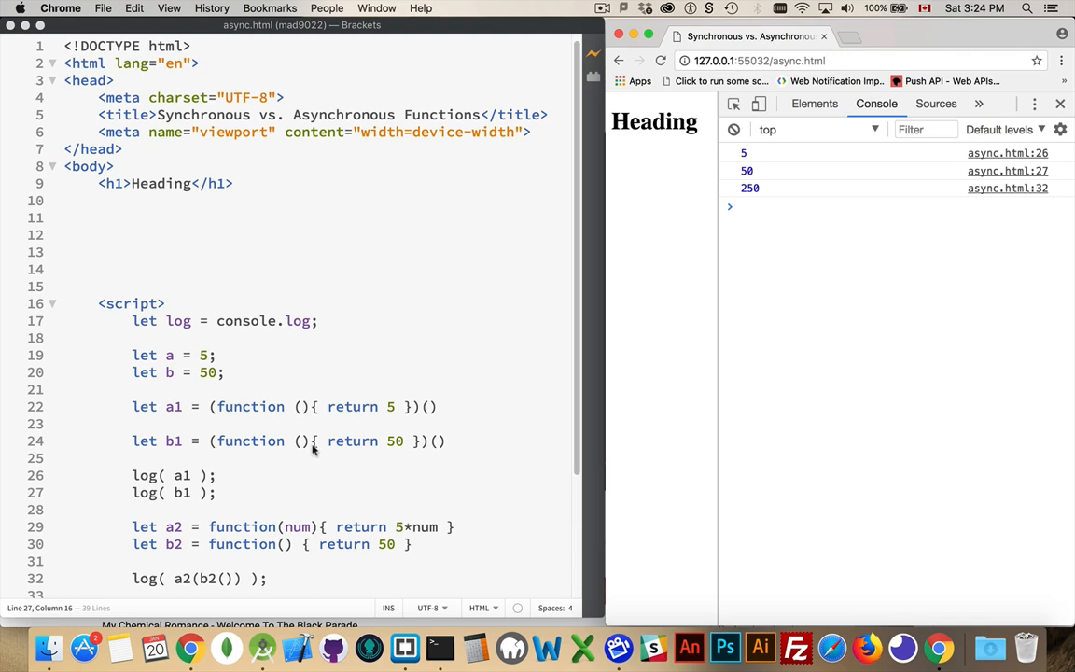
pyautogui.moveTo(470, 406)
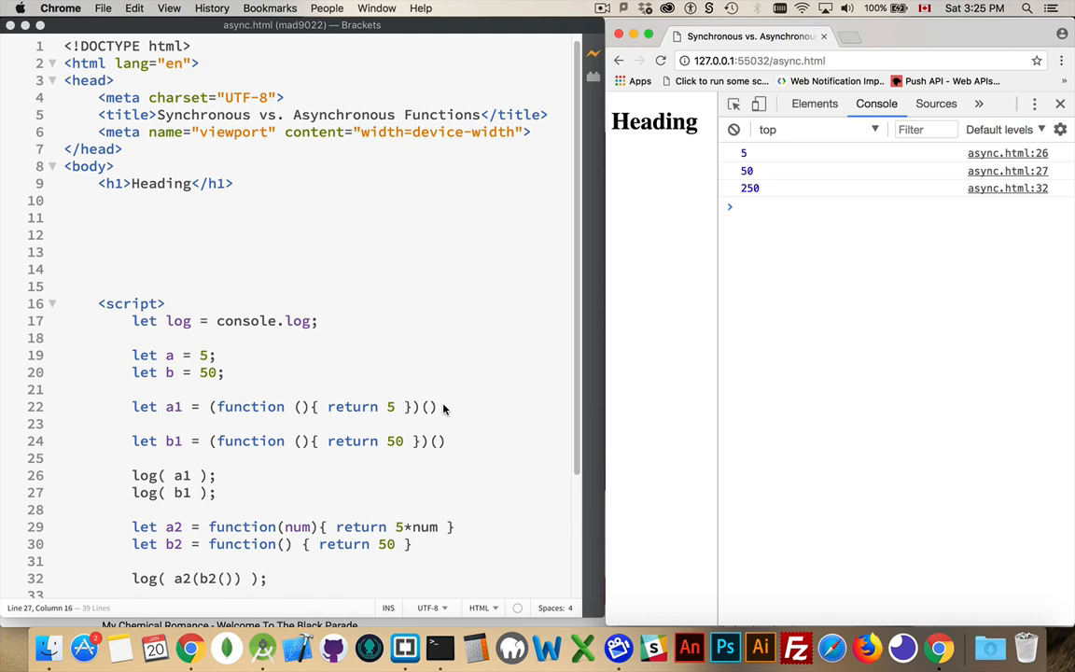
pyautogui.moveTo(389, 393)
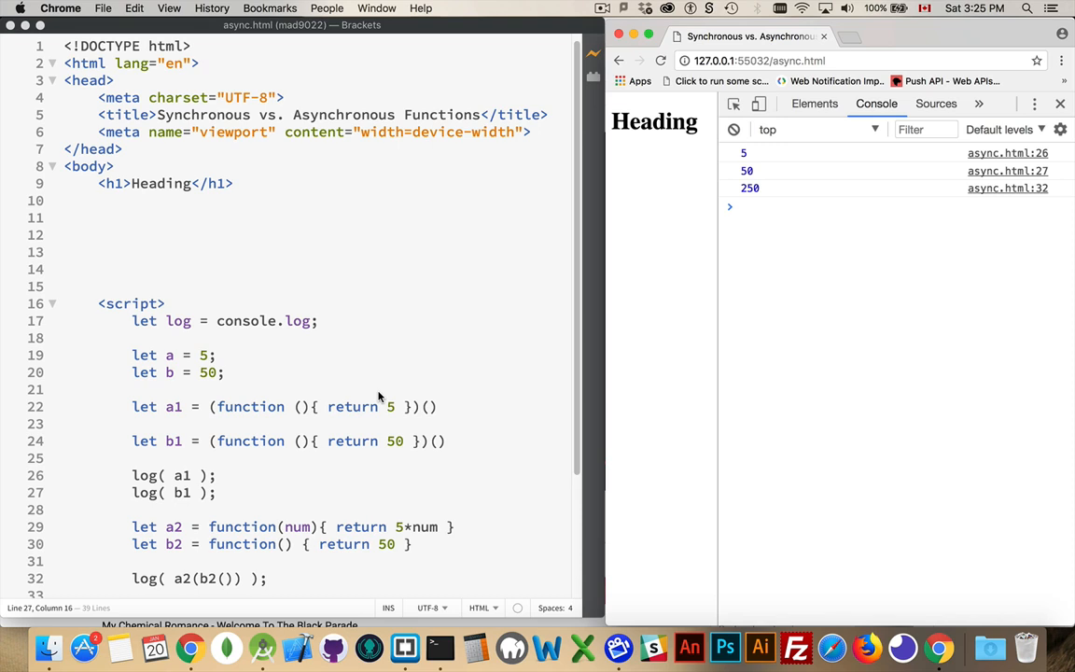
pyautogui.moveTo(441, 448)
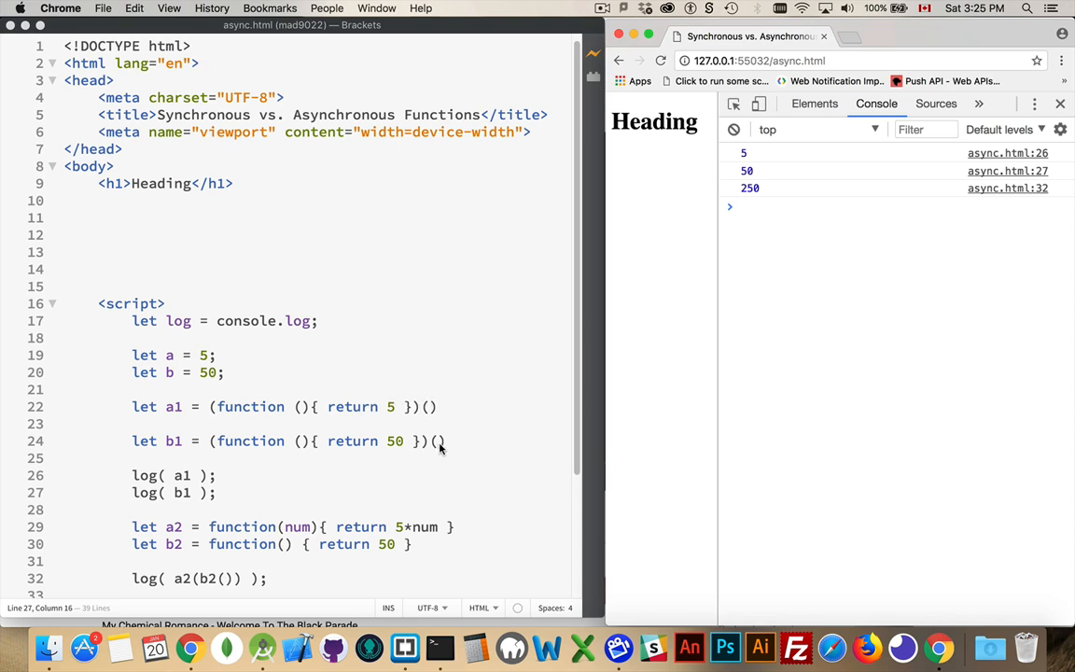
pyautogui.moveTo(212, 434)
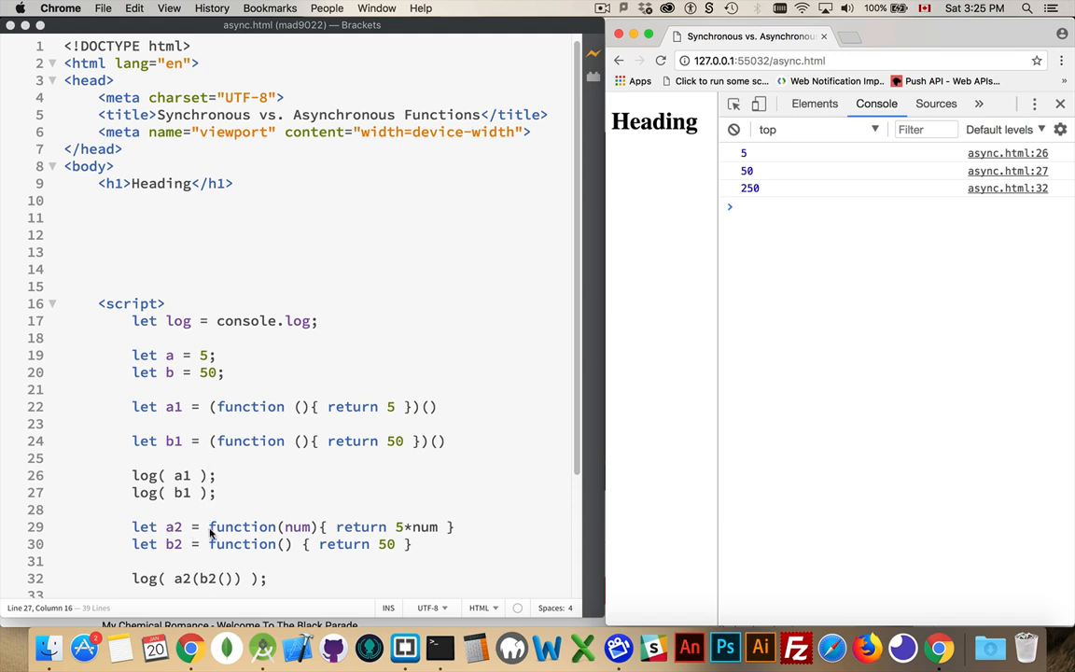
pyautogui.moveTo(362, 521)
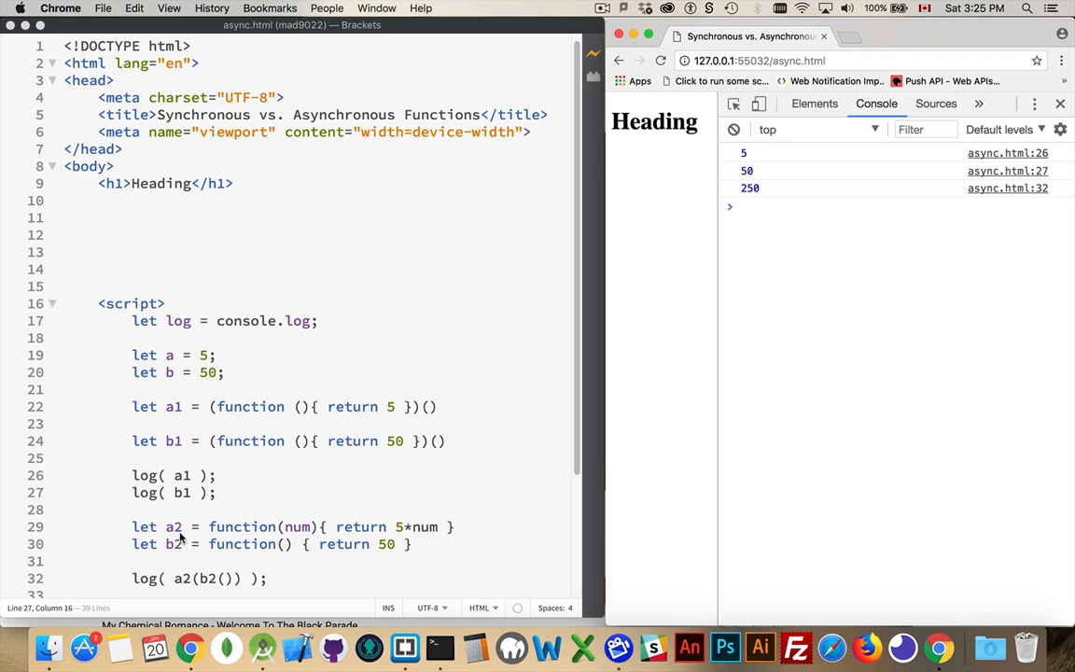
pyautogui.moveTo(301, 529)
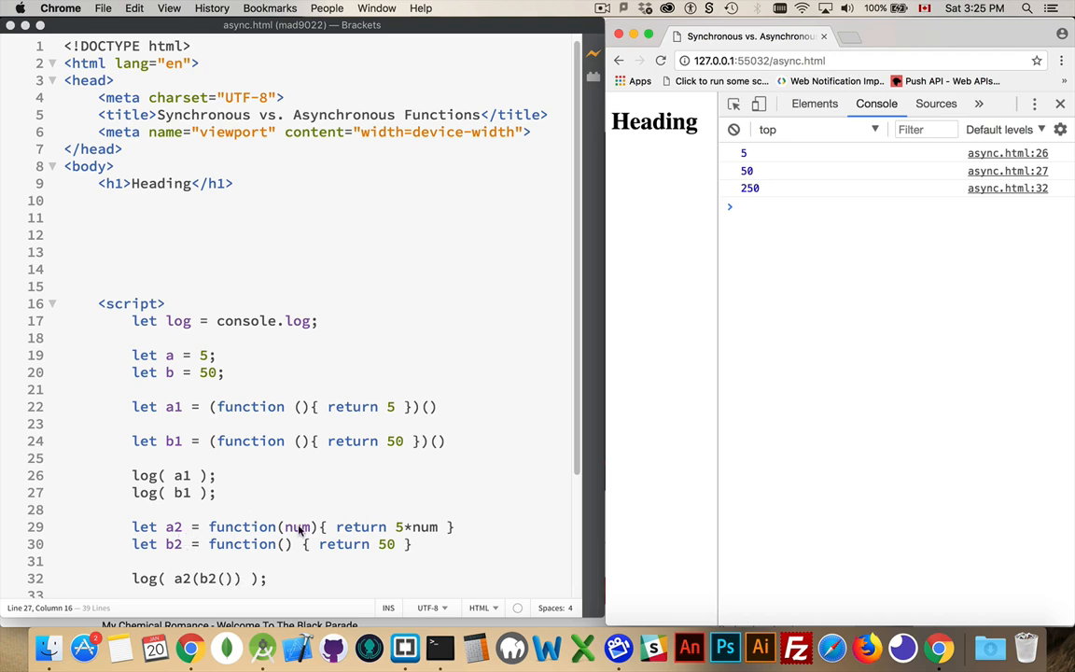
pyautogui.moveTo(429, 527)
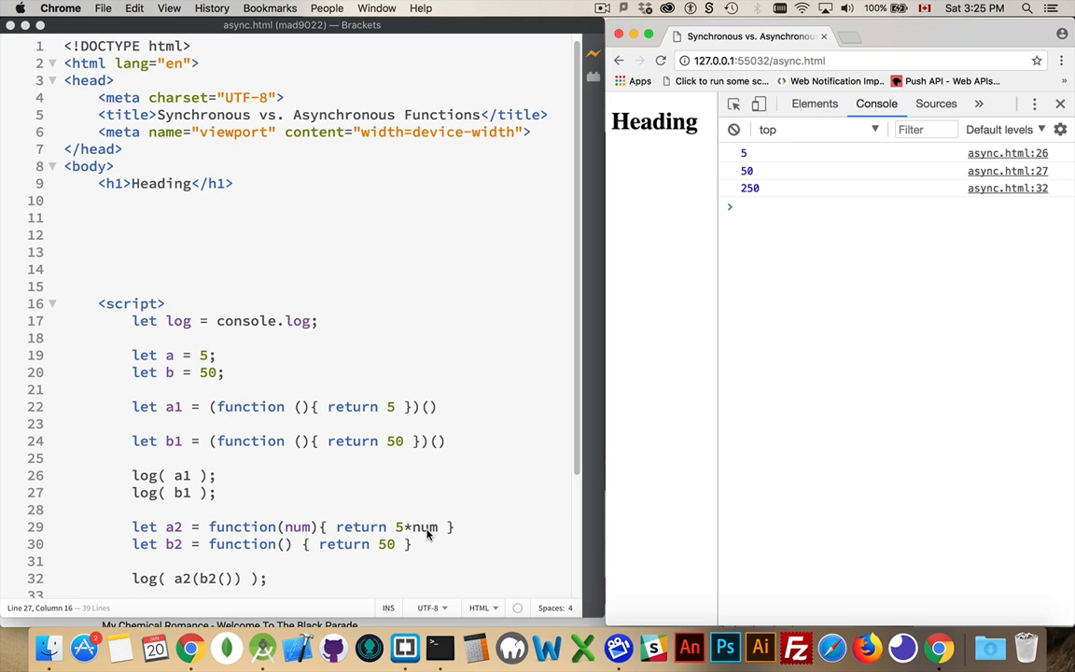
pyautogui.moveTo(264, 546)
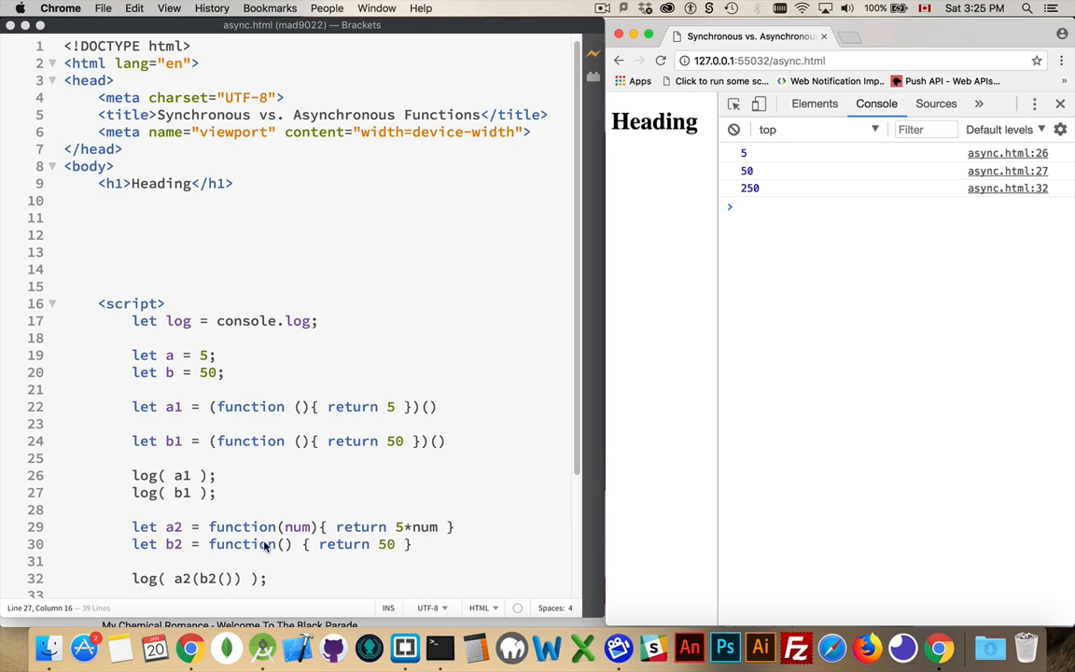
pyautogui.moveTo(384, 545)
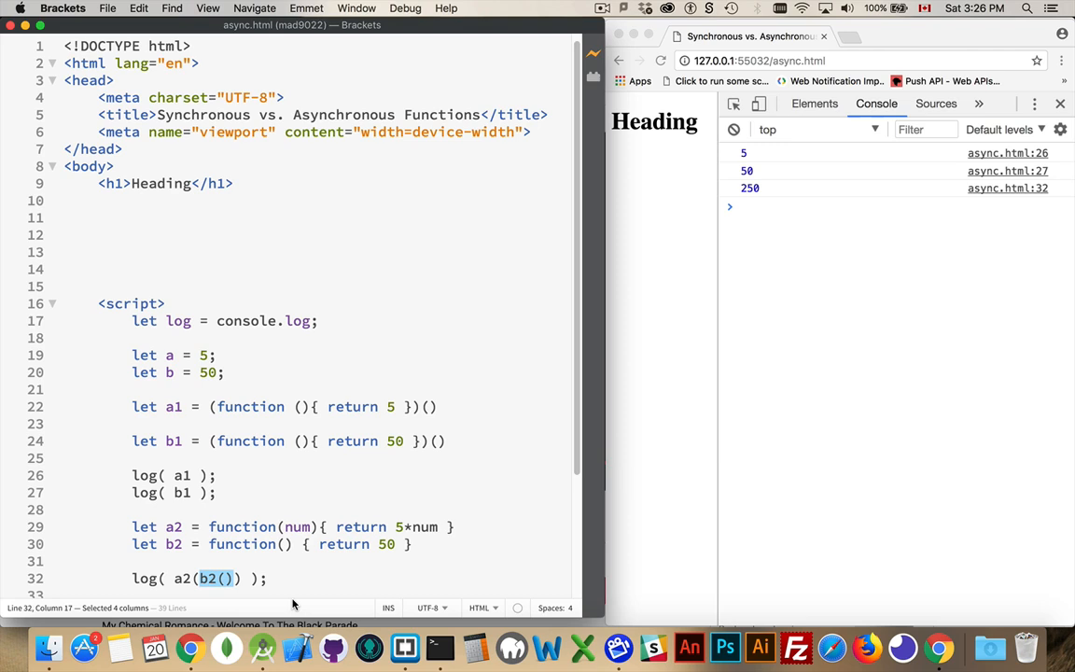
pyautogui.moveTo(346, 492)
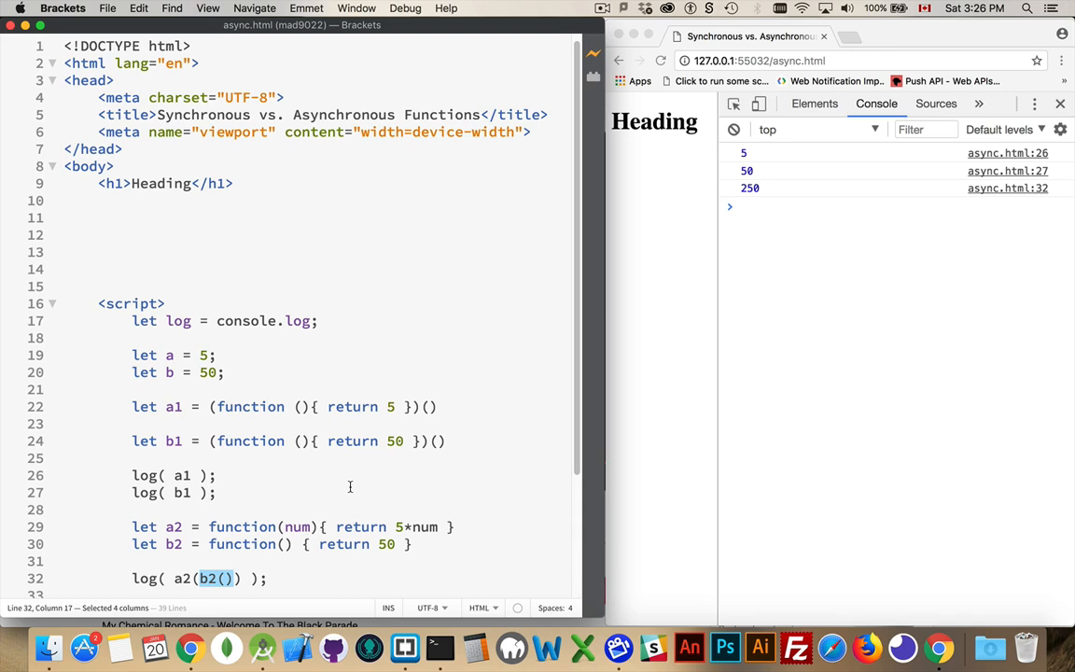
# - Scroll down past the async-examples comment toward the closing script tag
pyautogui.scroll(-3)
pyautogui.write('setTimeout, callbacks for geolocation, Promises, fetch, ajax, filesystem interaction, database calls, even DOM event listeners')
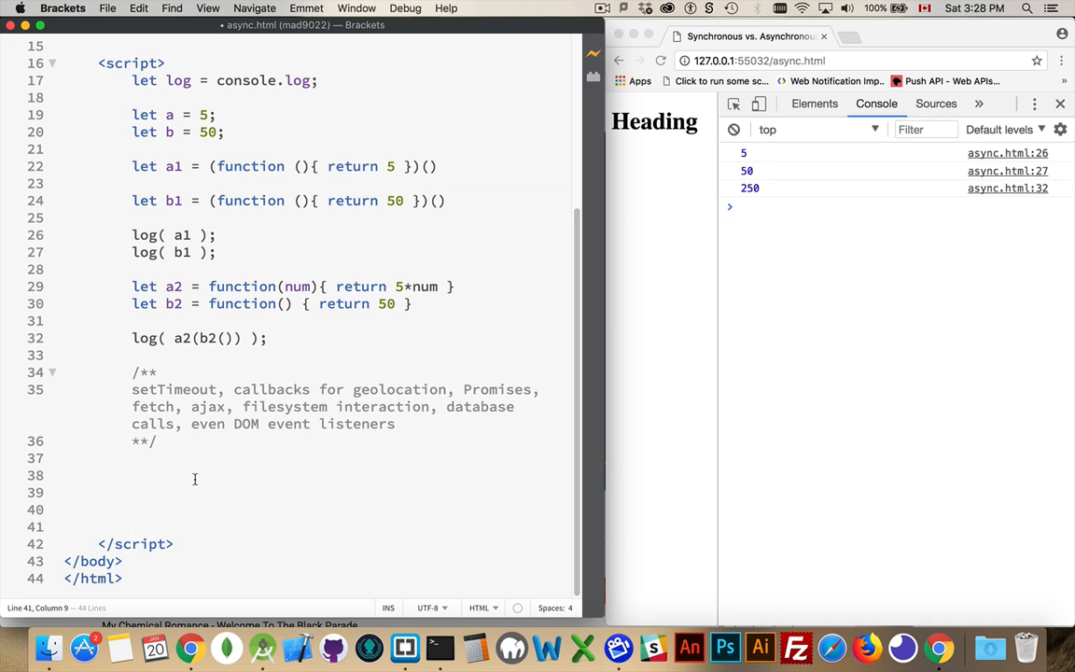
# - Declare let a3 = 100; with log(a3), and rerun the page to see 100
pyautogui.click(131, 526)
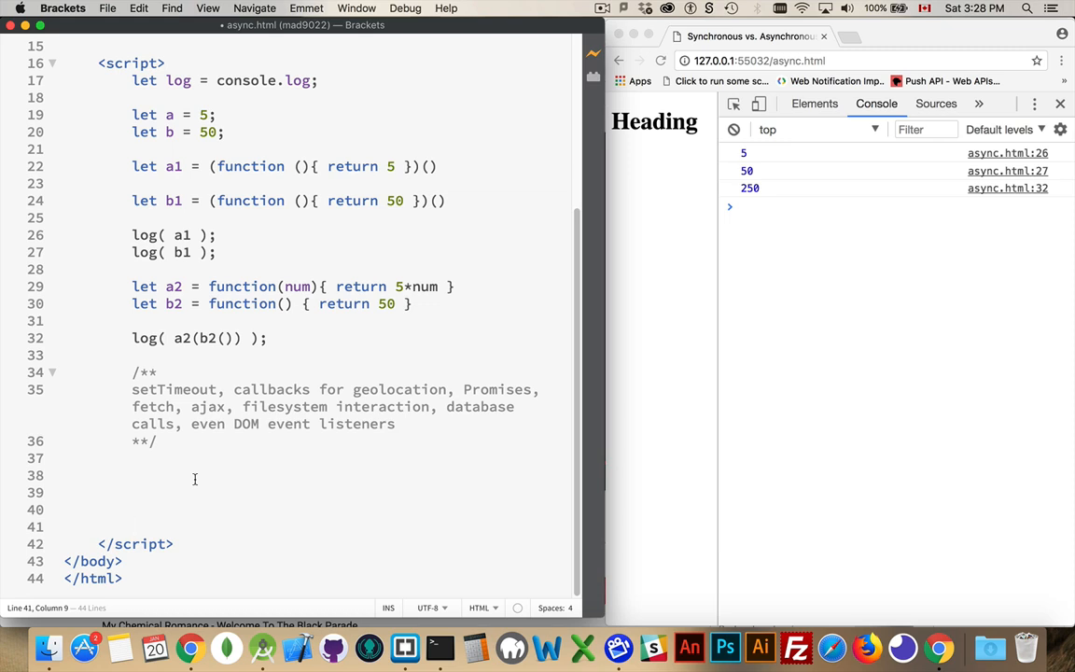
pyautogui.click(131, 527)
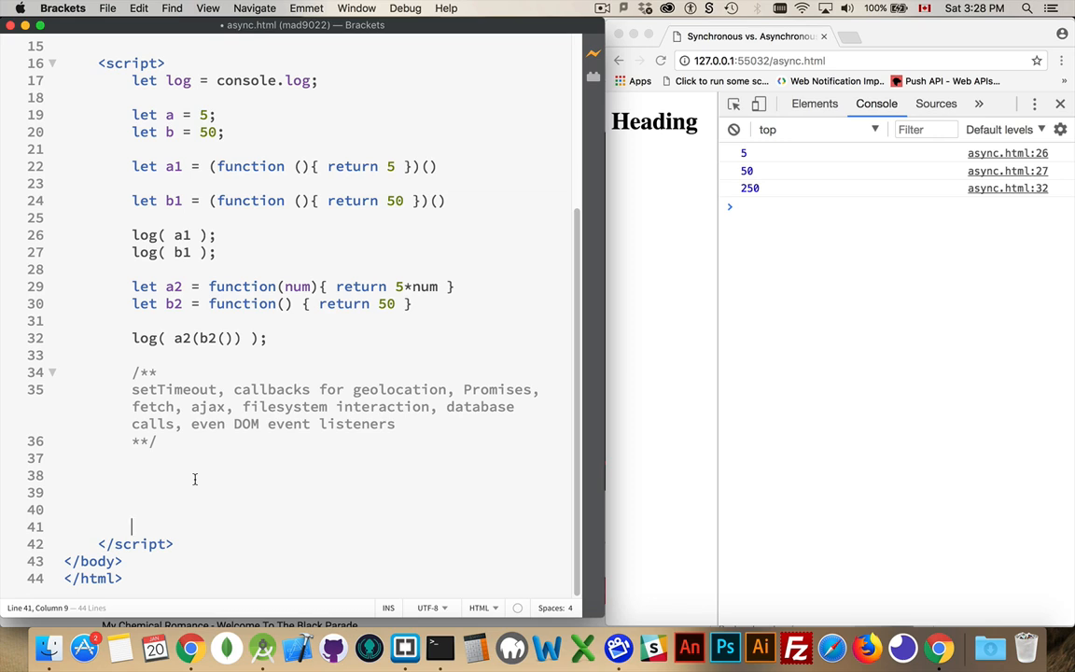
pyautogui.moveTo(157, 491)
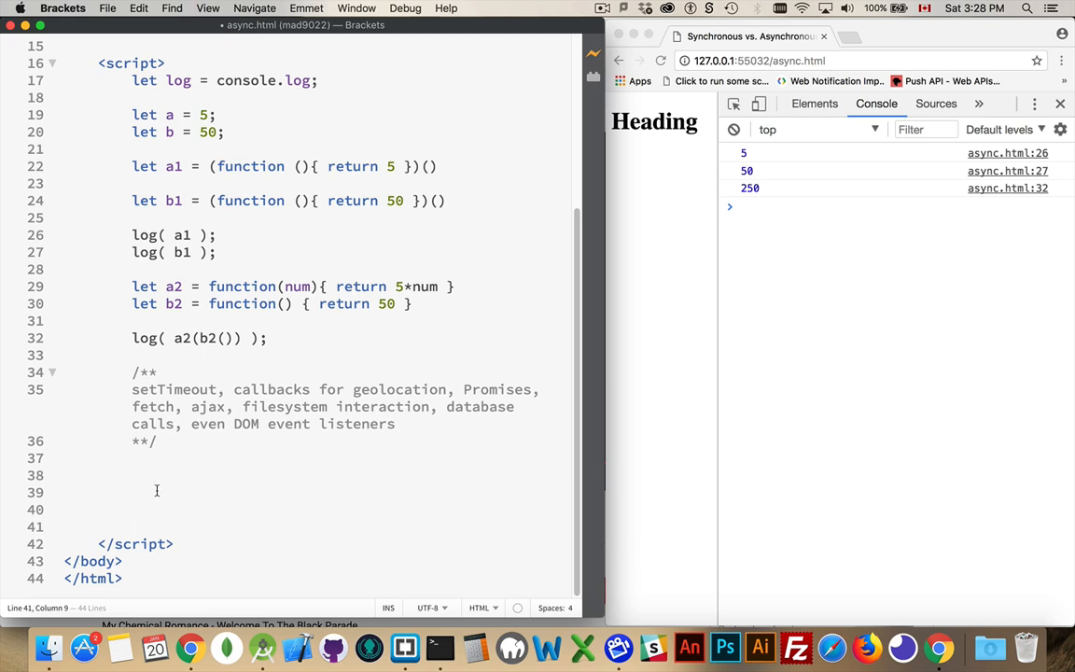
pyautogui.click(173, 475)
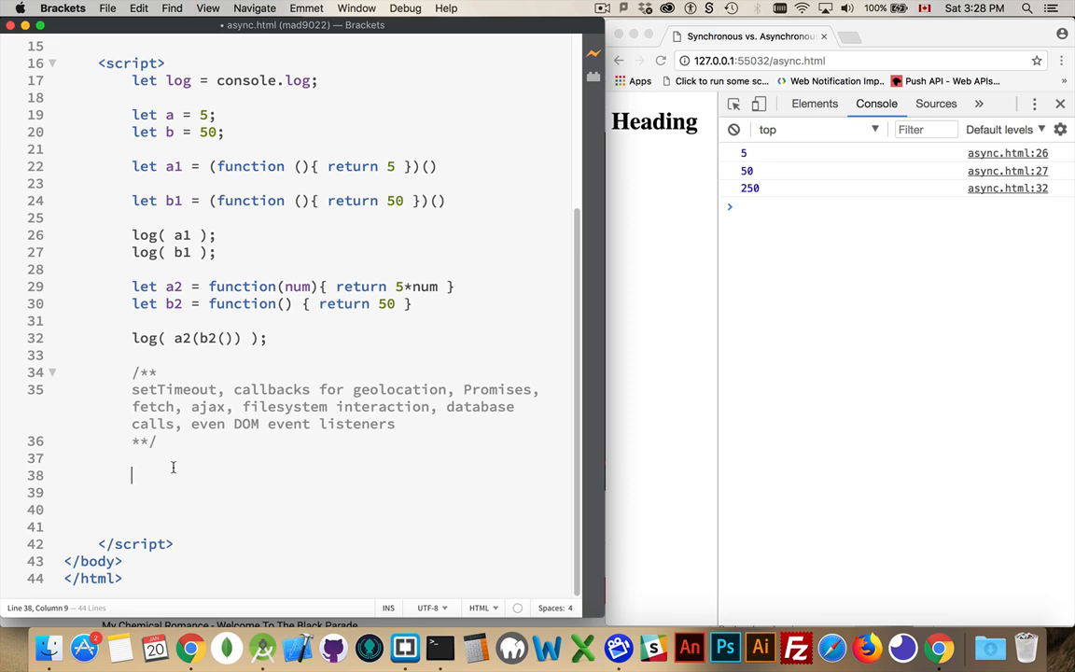
pyautogui.write('let')
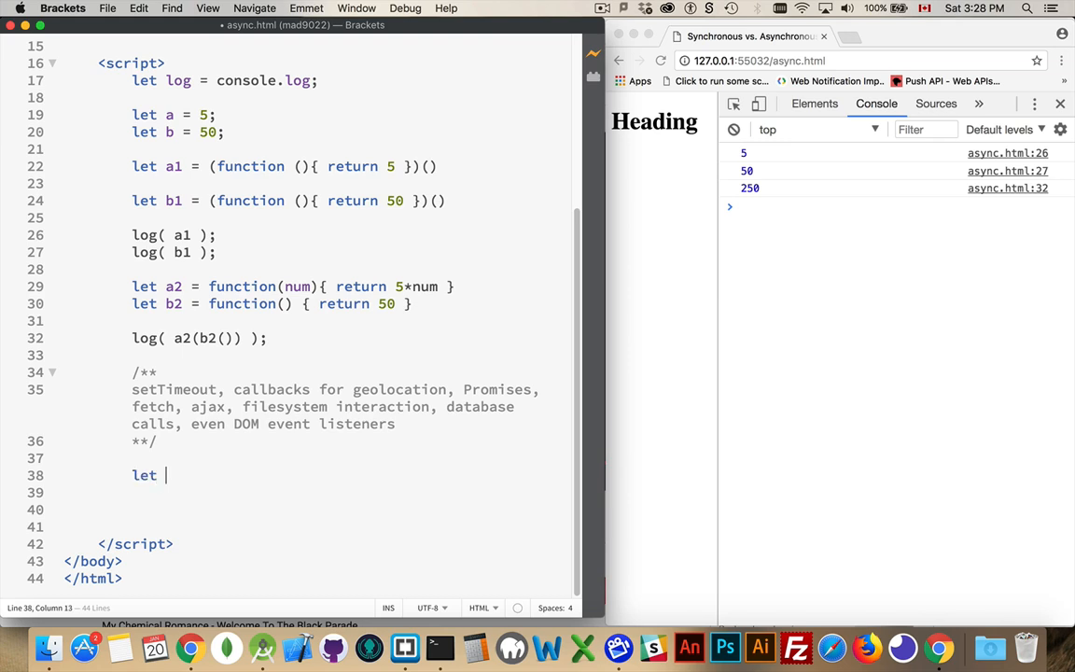
pyautogui.write('a3 =')
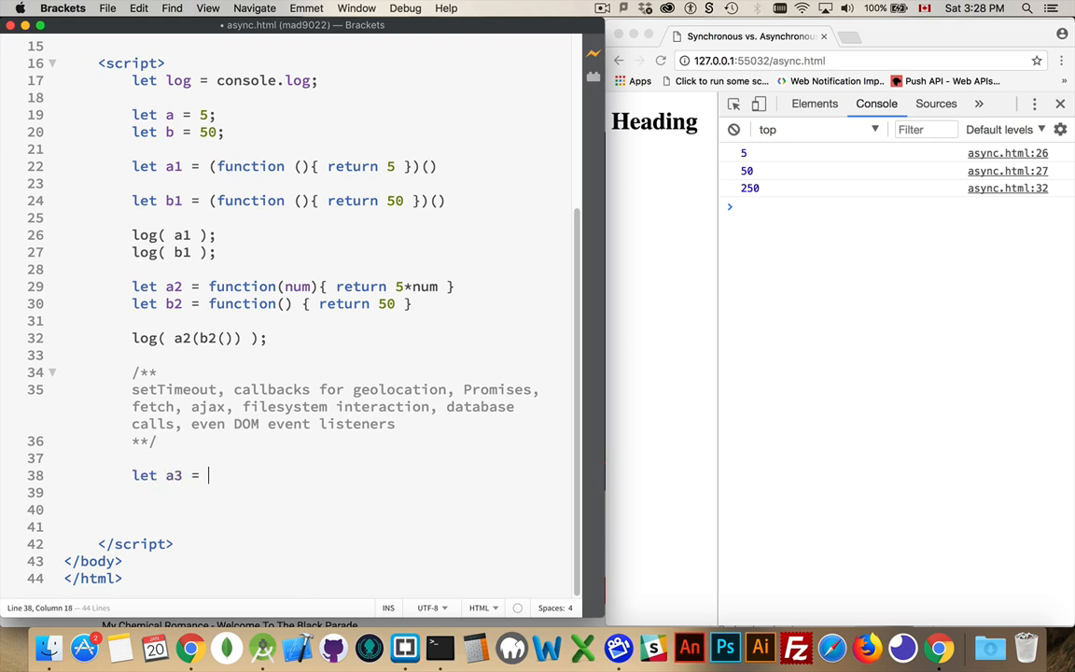
pyautogui.write('100;')
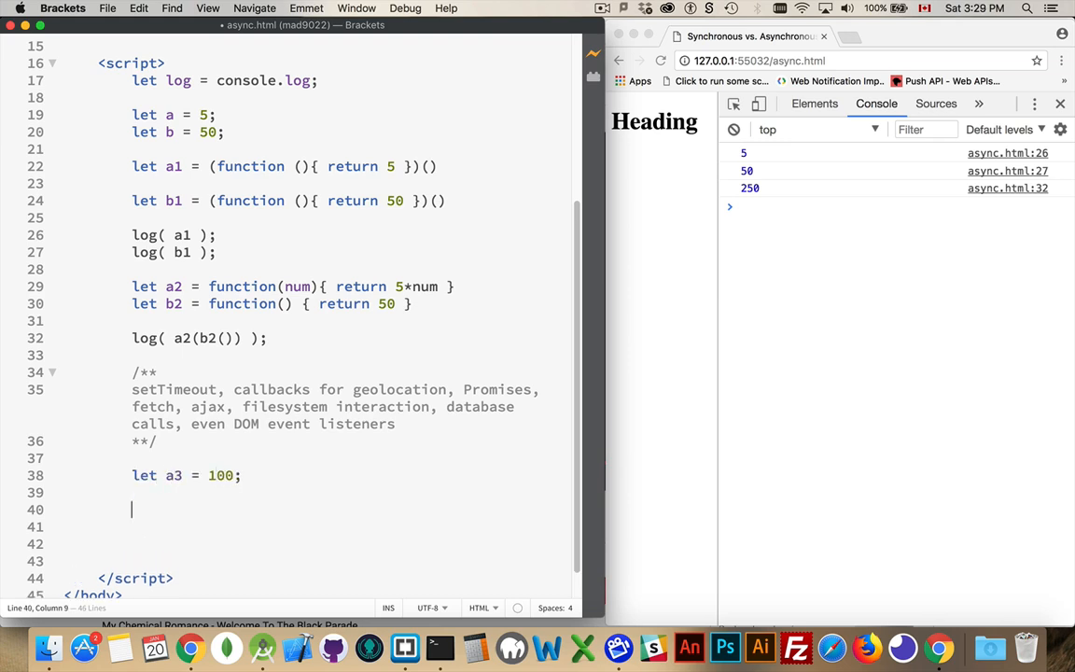
pyautogui.write('log()')
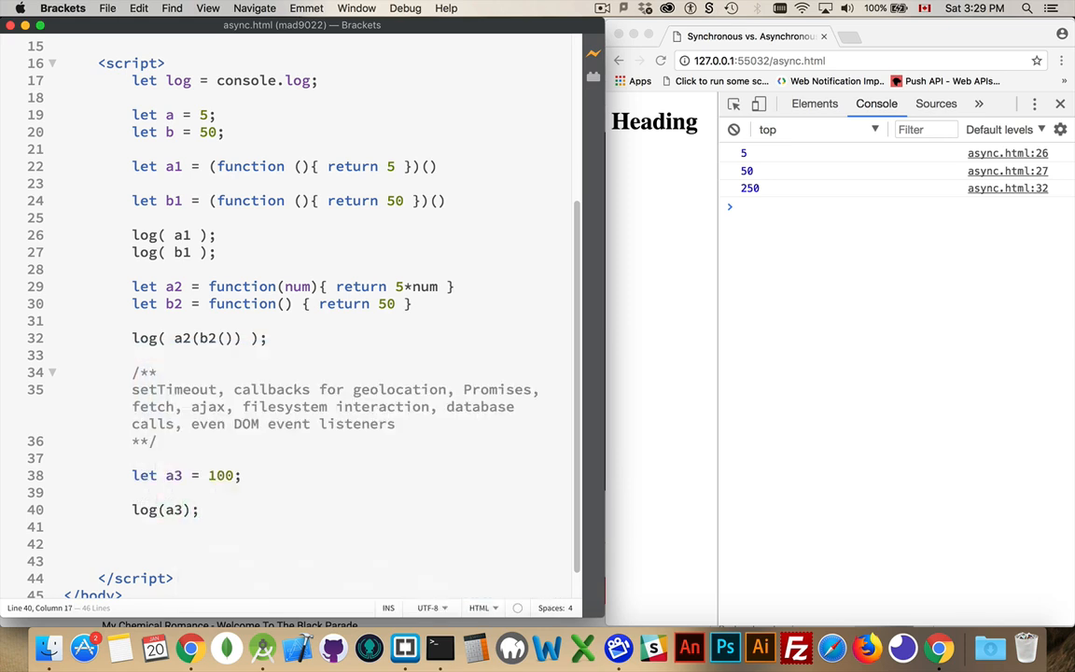
pyautogui.click(661, 61)
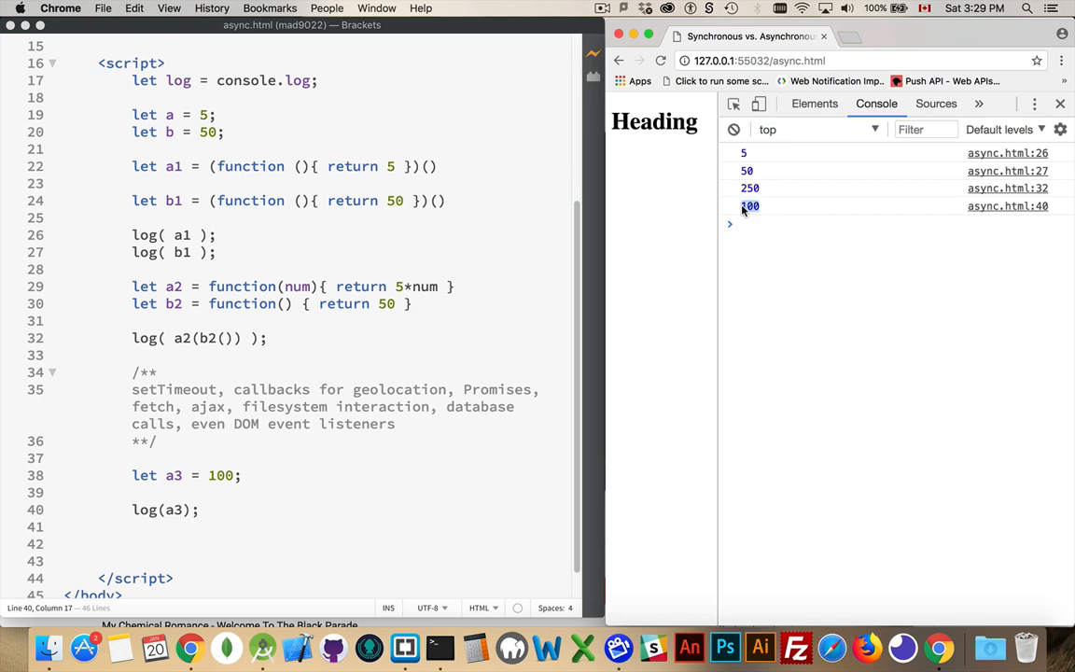
pyautogui.click(181, 489)
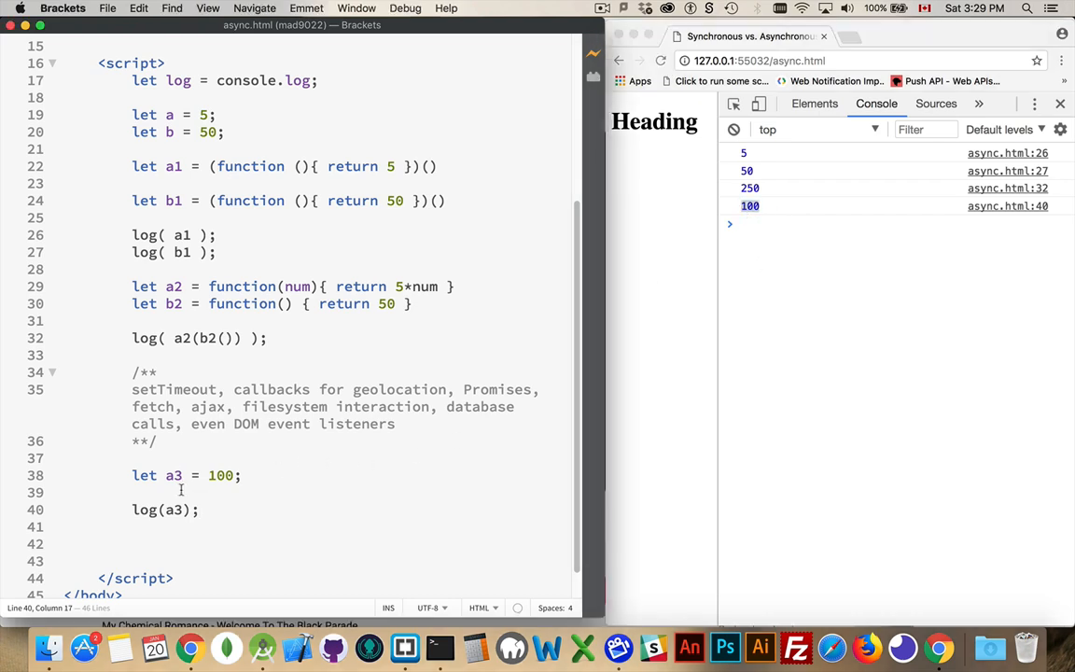
# - Insert setTimeout(function(){ a3++ }, 1) on line 39, between the declaration and log
pyautogui.click(338, 509)
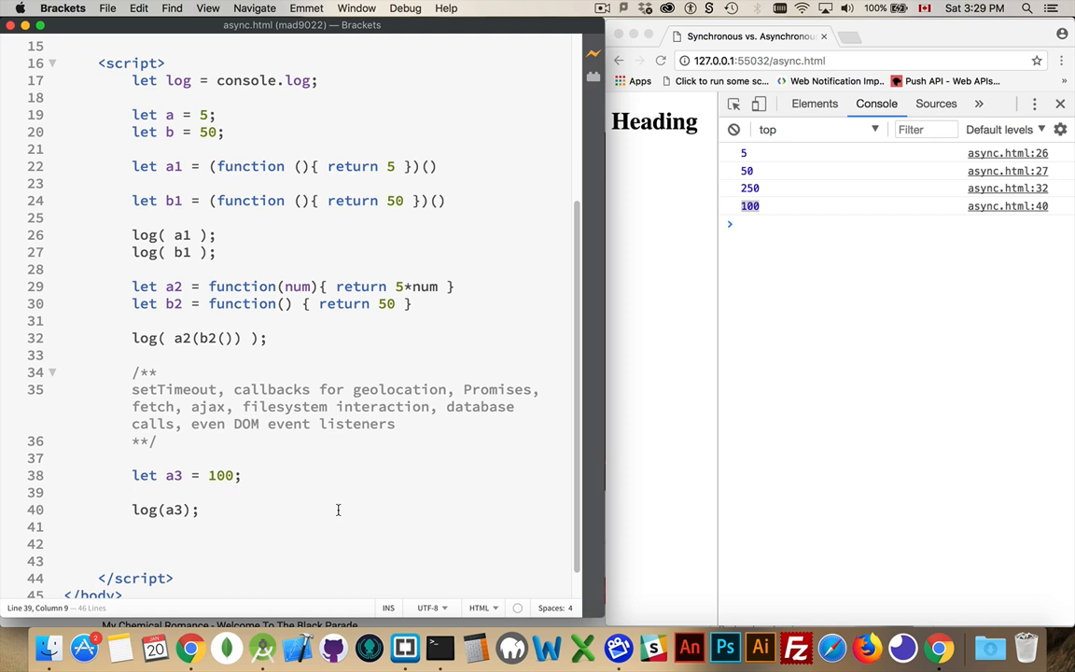
pyautogui.click(132, 493)
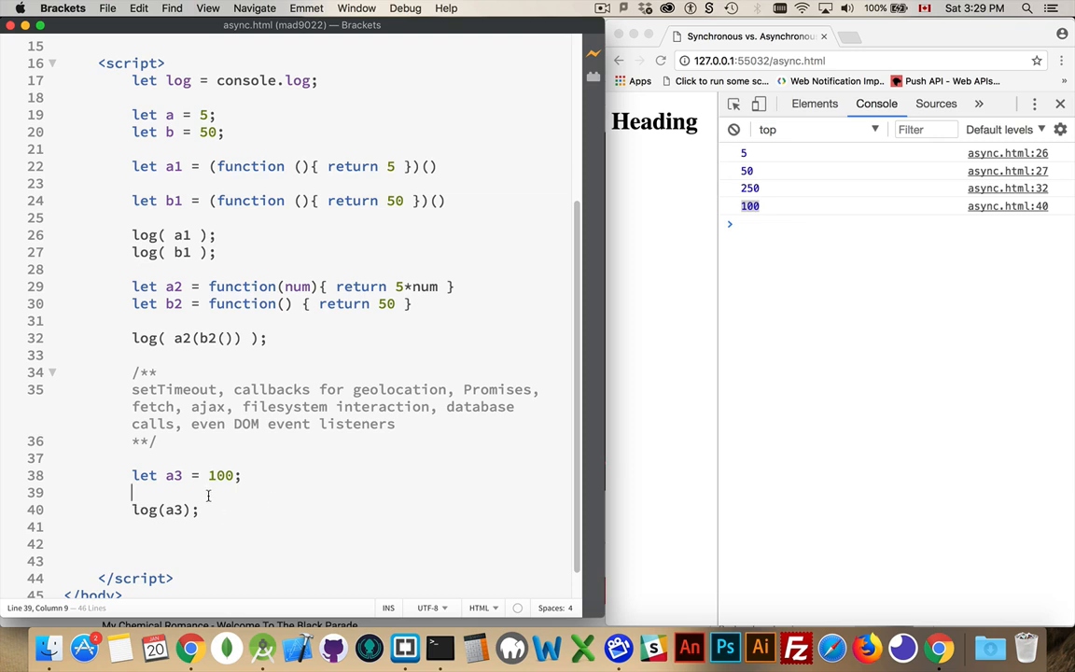
pyautogui.write('setTimeout(')
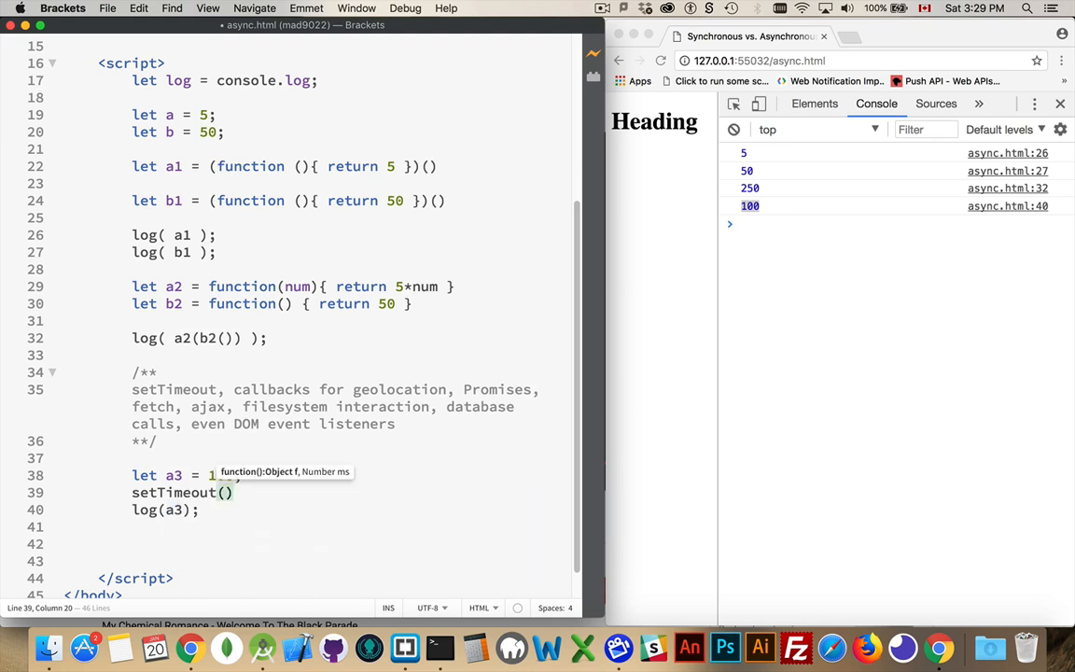
pyautogui.write('function(')
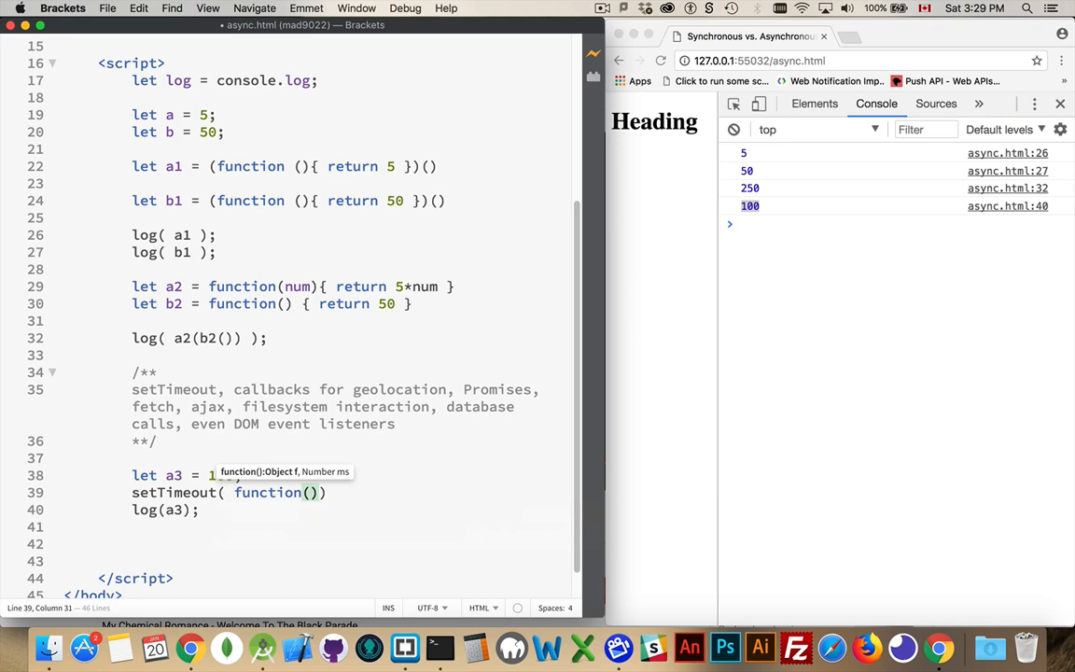
pyautogui.write('a3++ }')
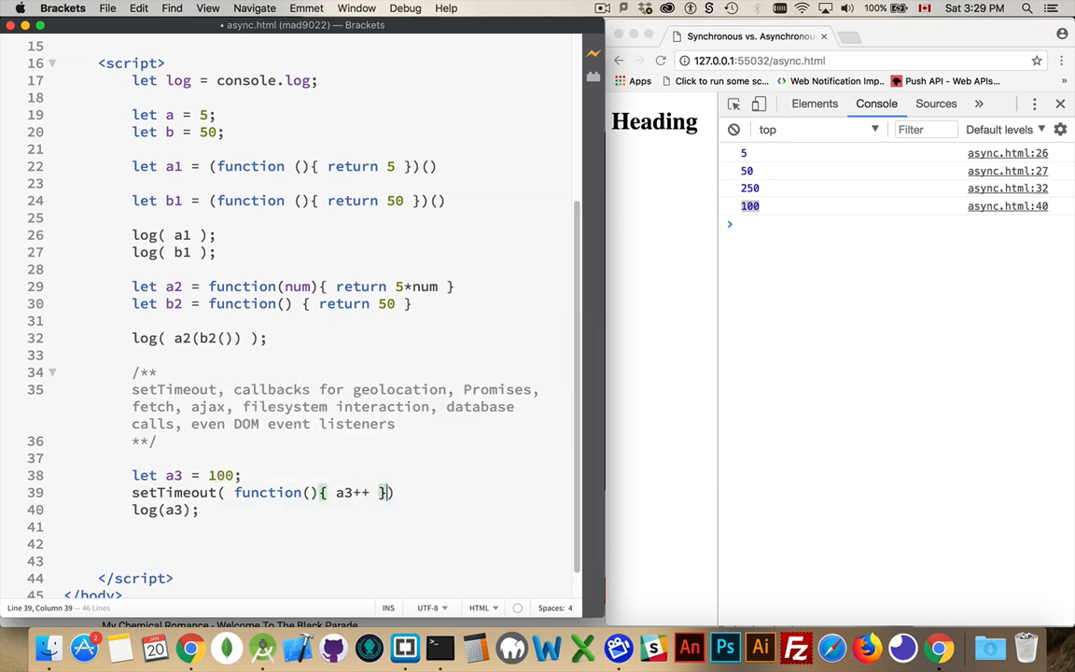
pyautogui.write(', 1000)')
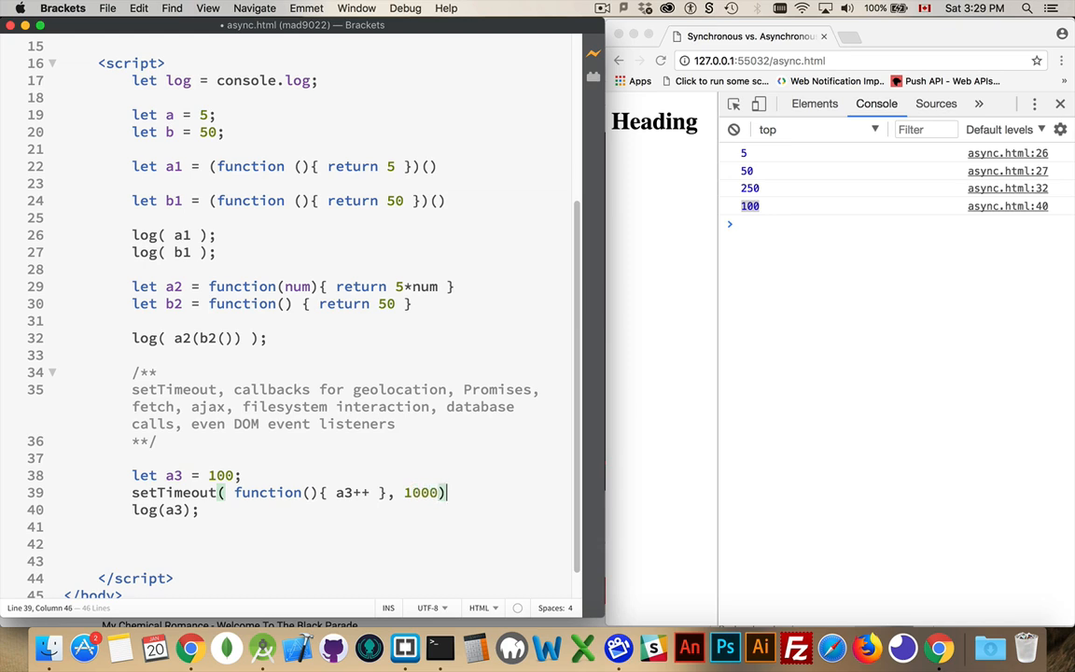
pyautogui.doubleClick(421, 492)
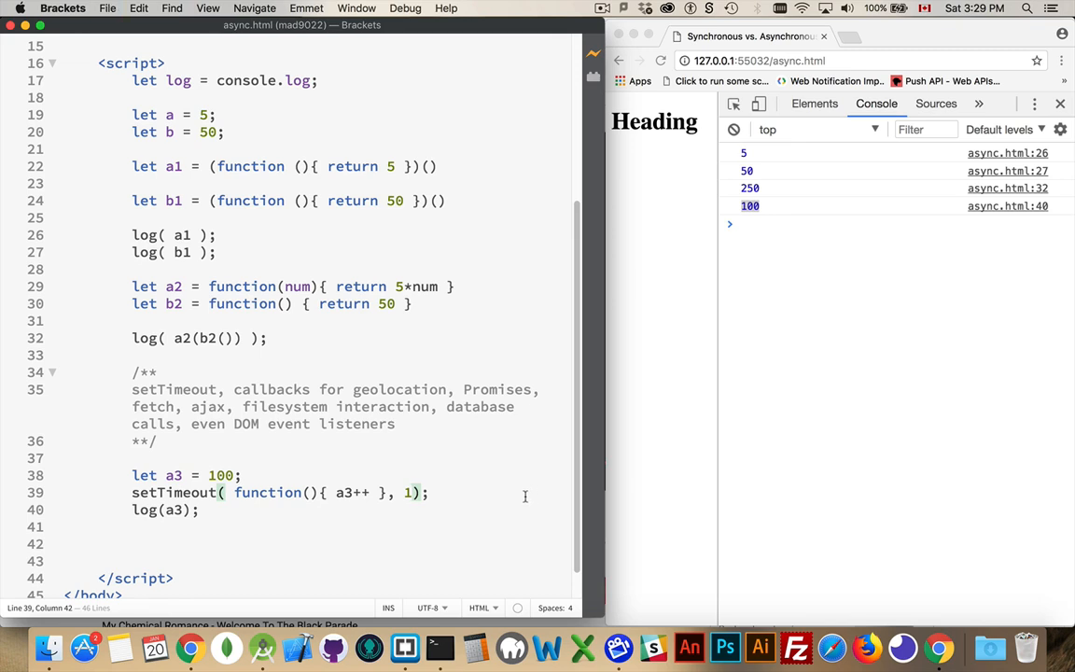
pyautogui.click(199, 510)
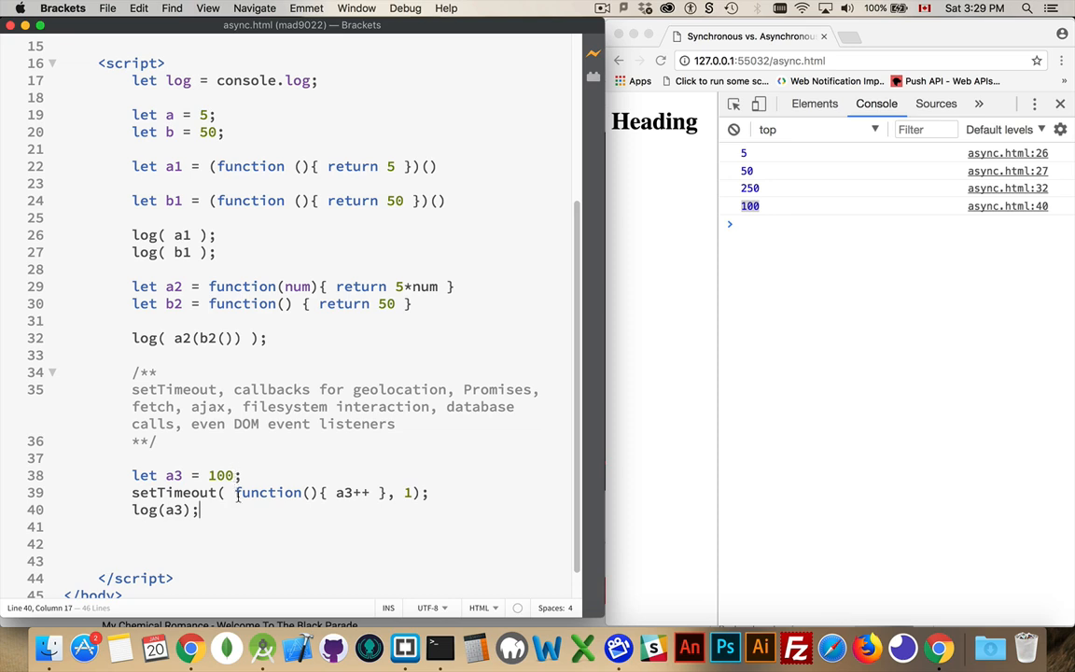
pyautogui.moveTo(234, 493); pyautogui.dragTo(381, 493)
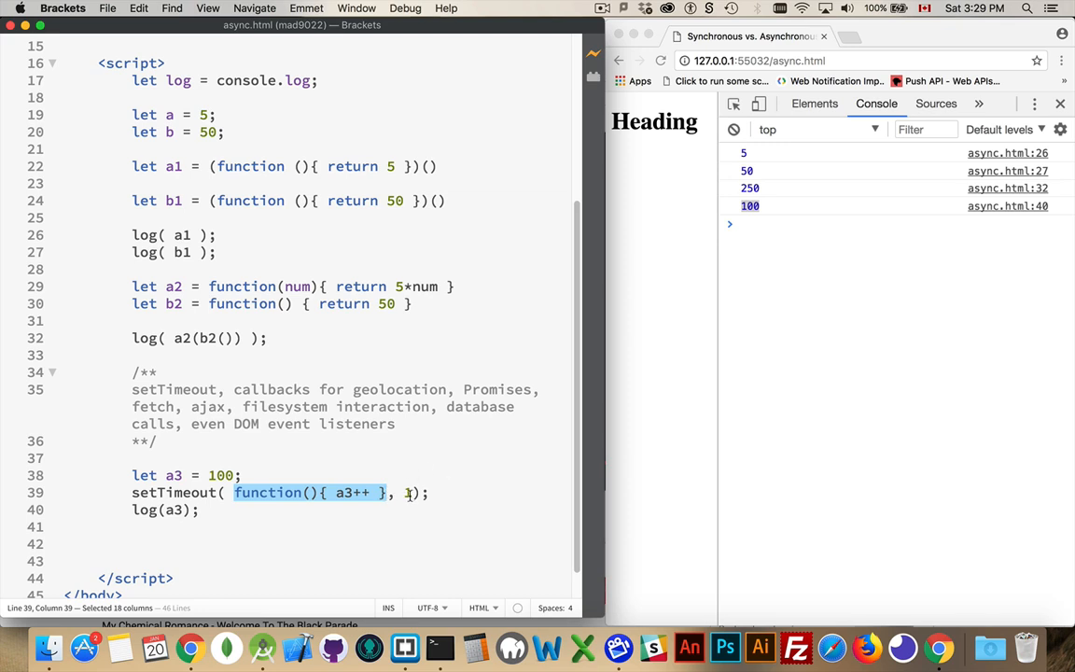
pyautogui.click(199, 509)
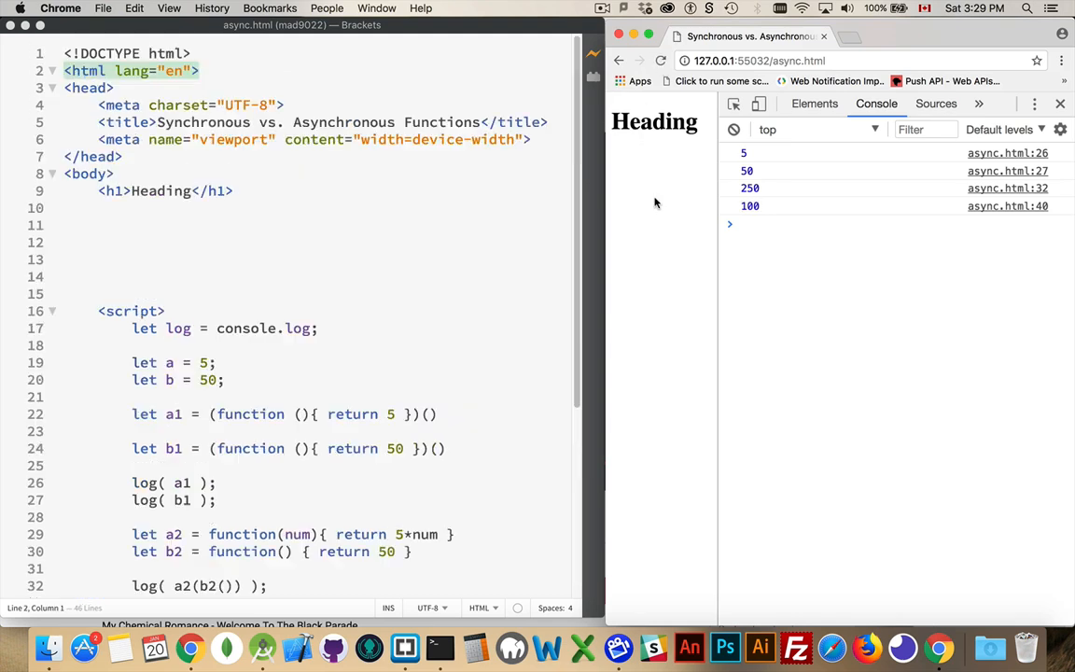
pyautogui.moveTo(754, 216)
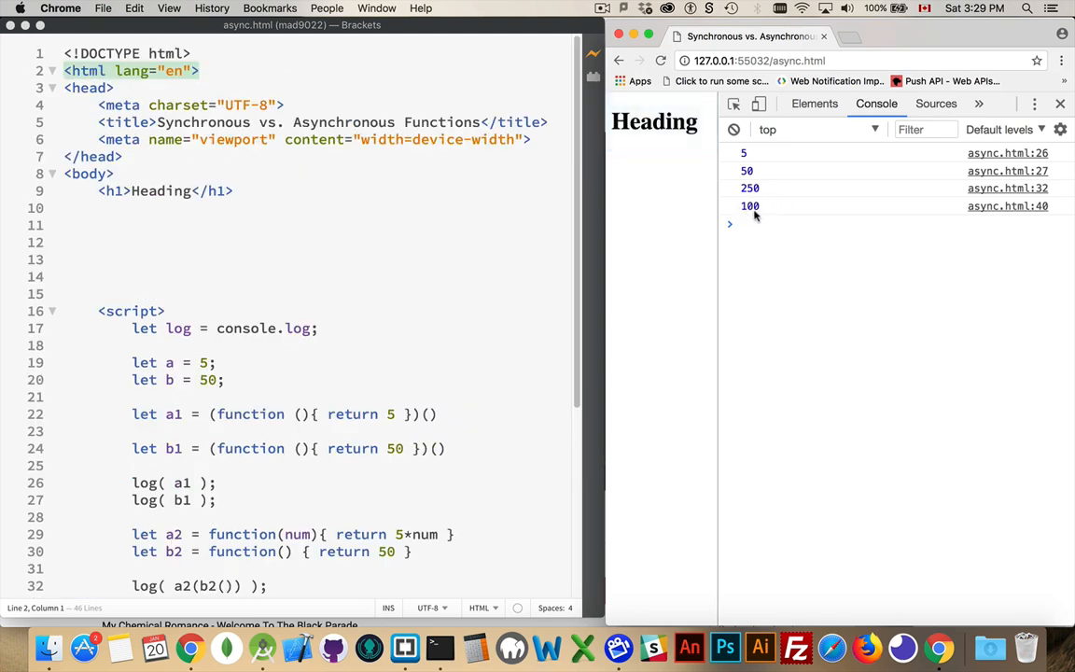
pyautogui.scroll(-3)
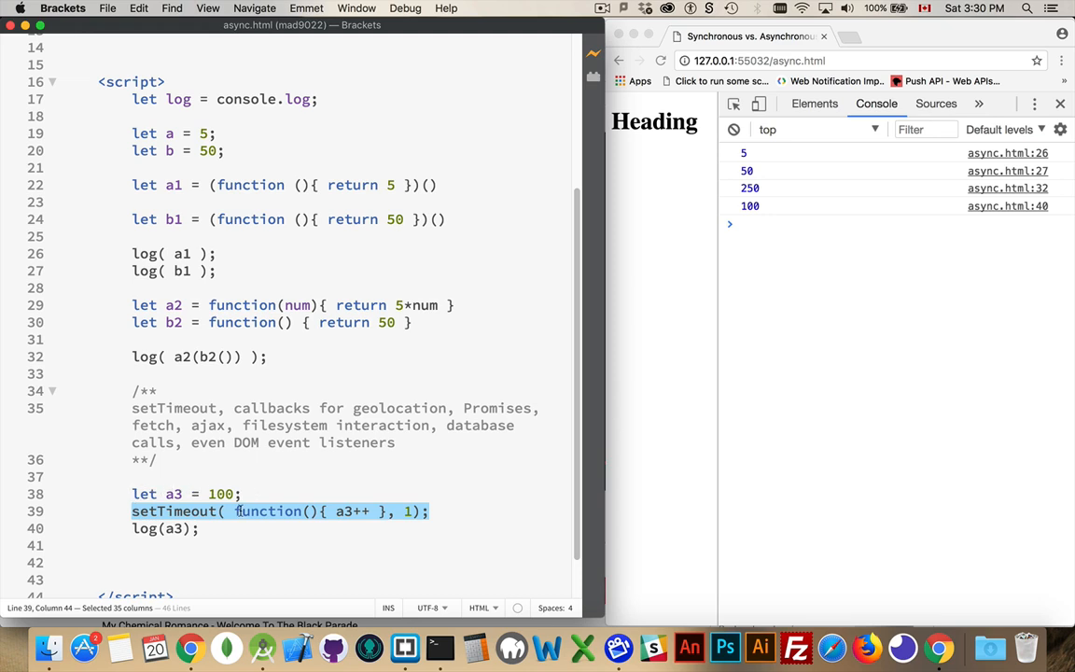
pyautogui.moveTo(258, 471)
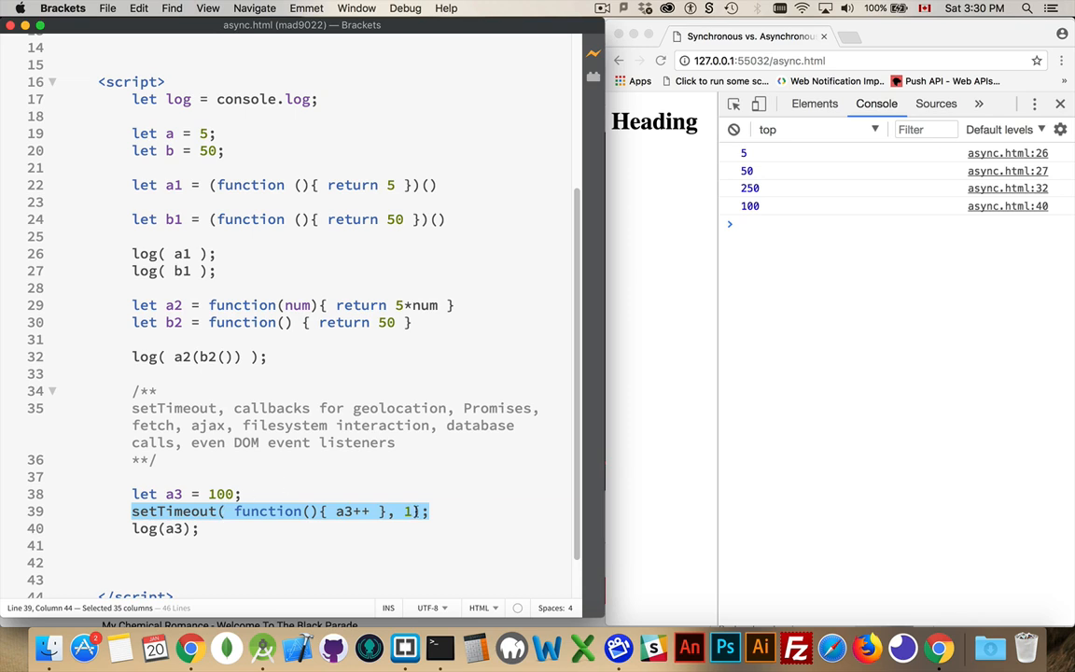
# - Set the setTimeout delay to 0 and add log(a3) after a3++ in its callback
pyautogui.write('0')
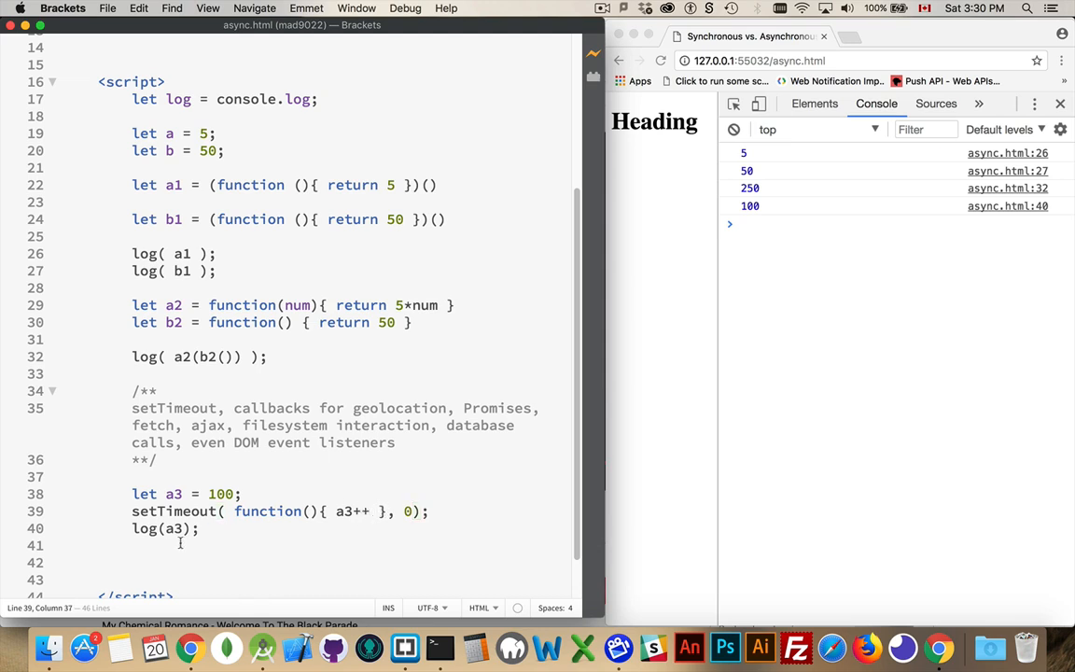
pyautogui.write('log')
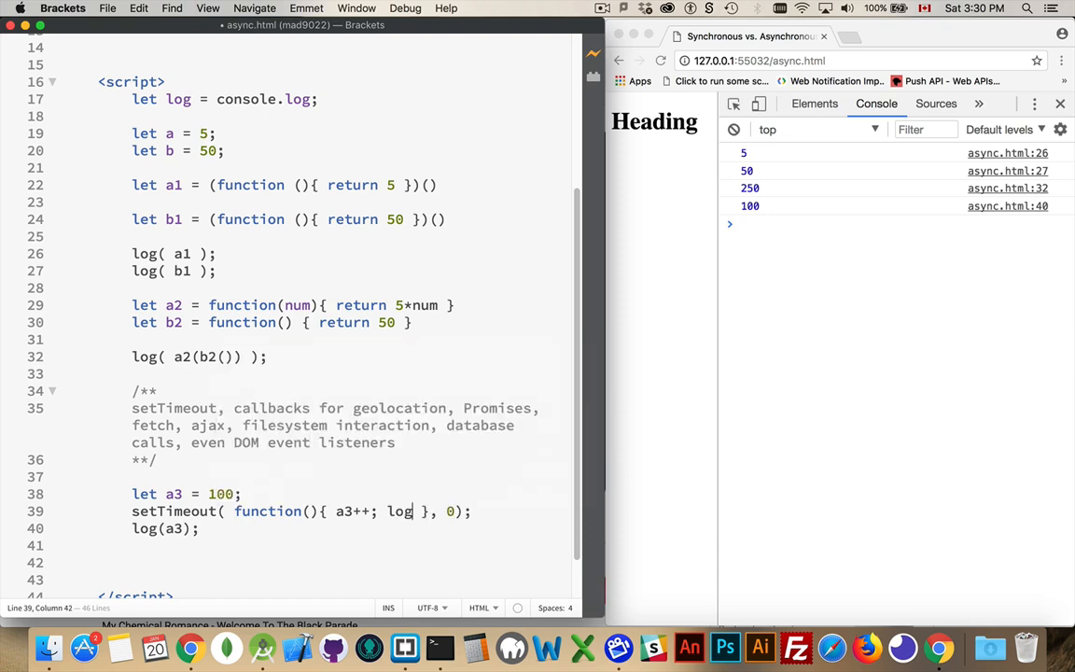
pyautogui.write('(a3')
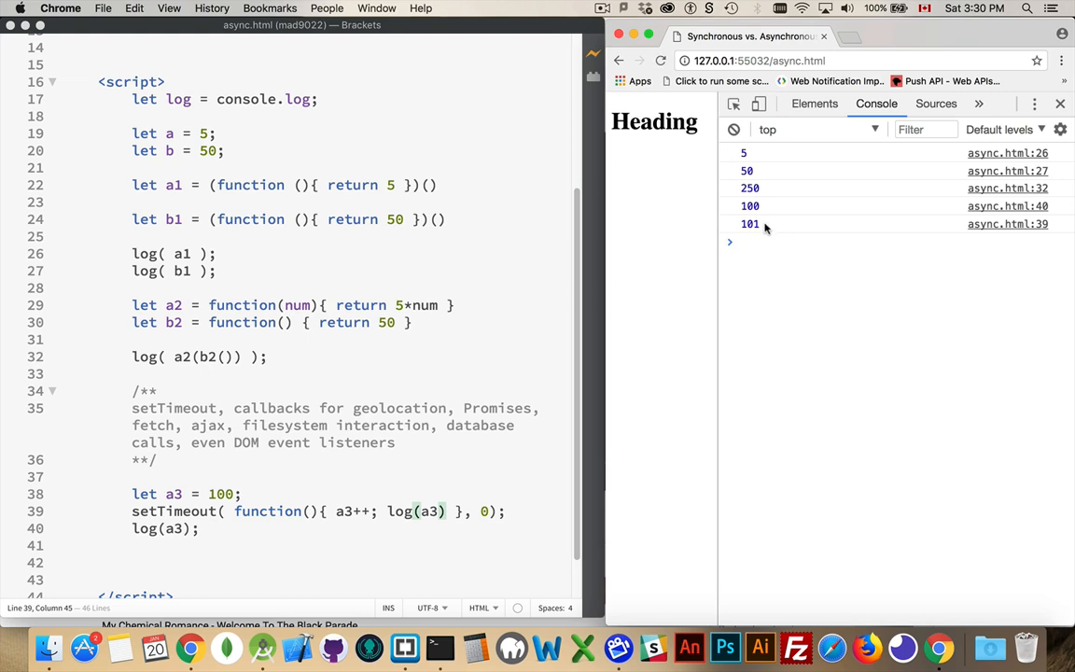
pyautogui.moveTo(485, 504)
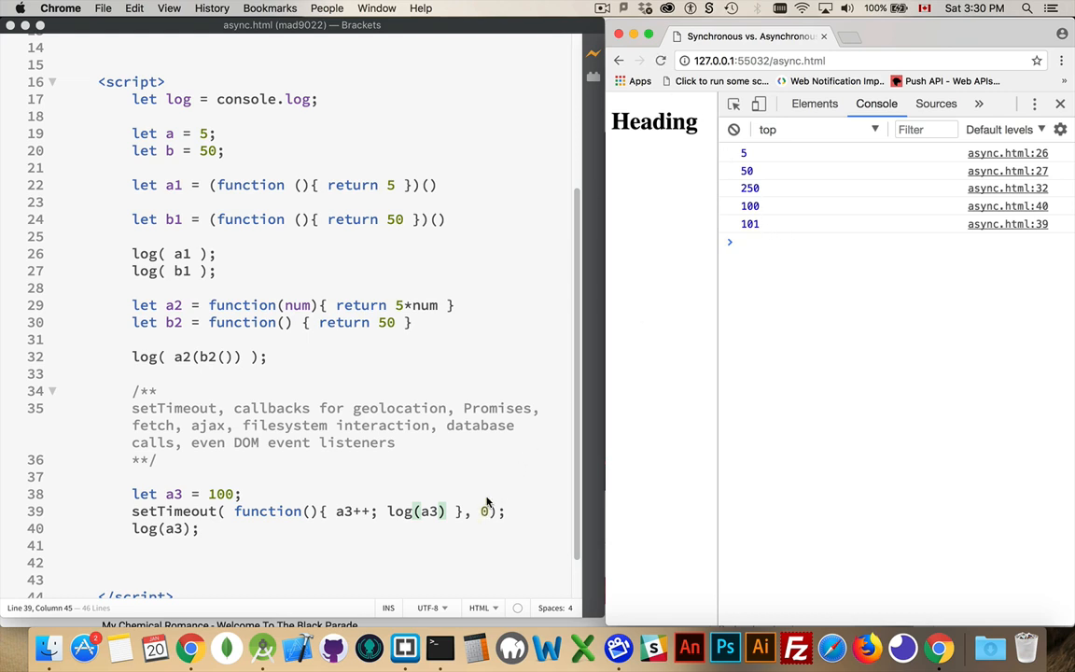
pyautogui.moveTo(390, 518)
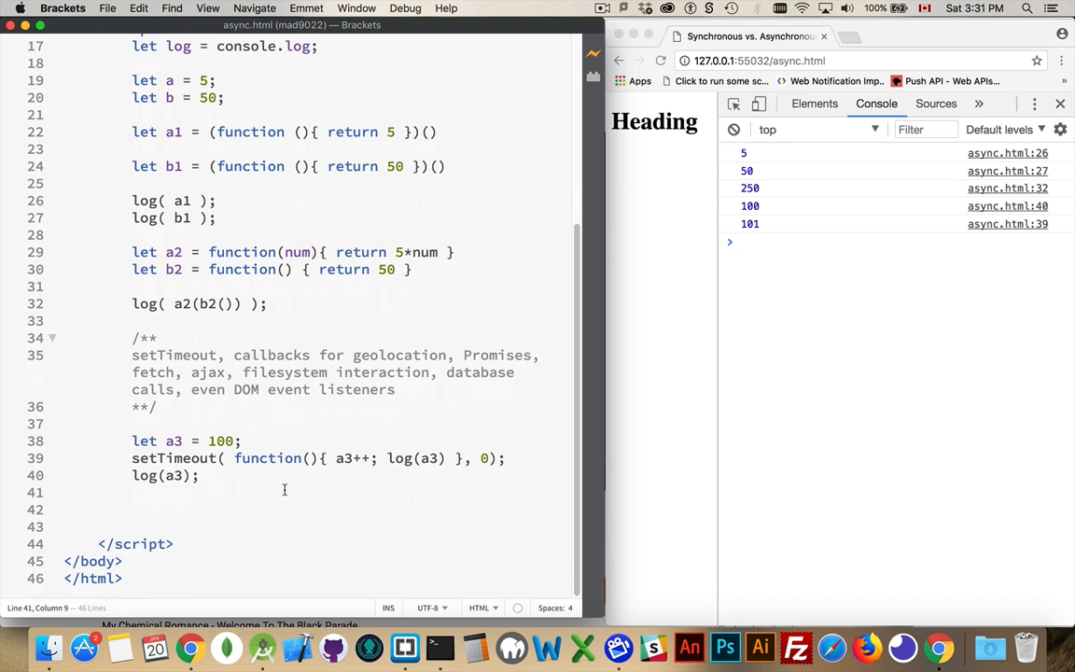
# - Add setTimeout(function(){ log(a3) }, 0) and select the first callback's log(a3) for removal
pyautogui.write('setTimeout( function')
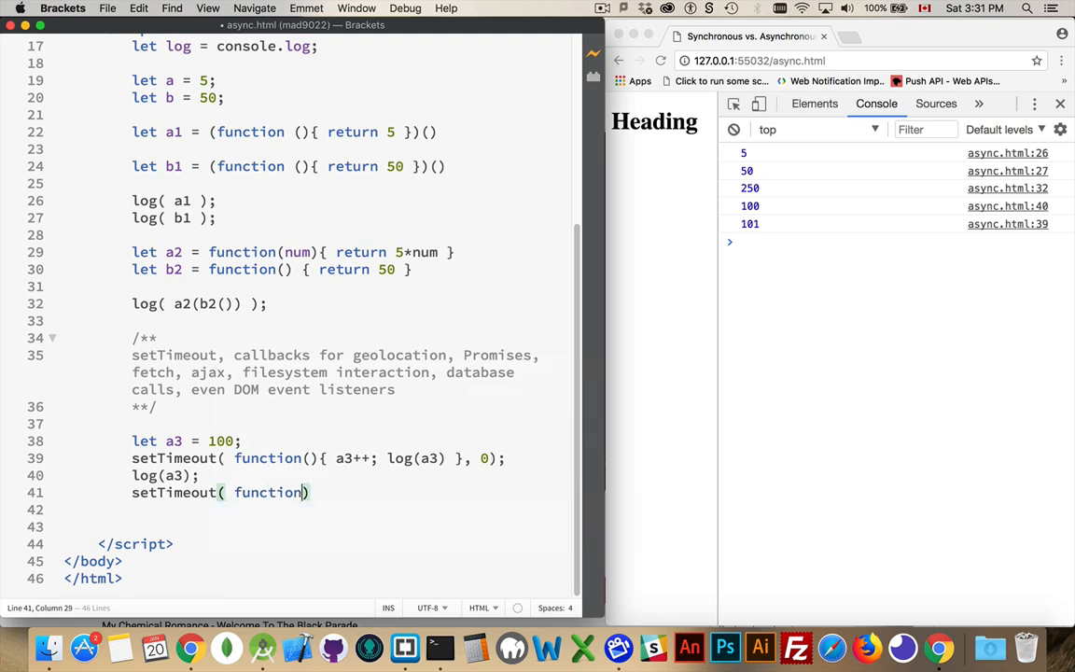
pyautogui.write('(){})')
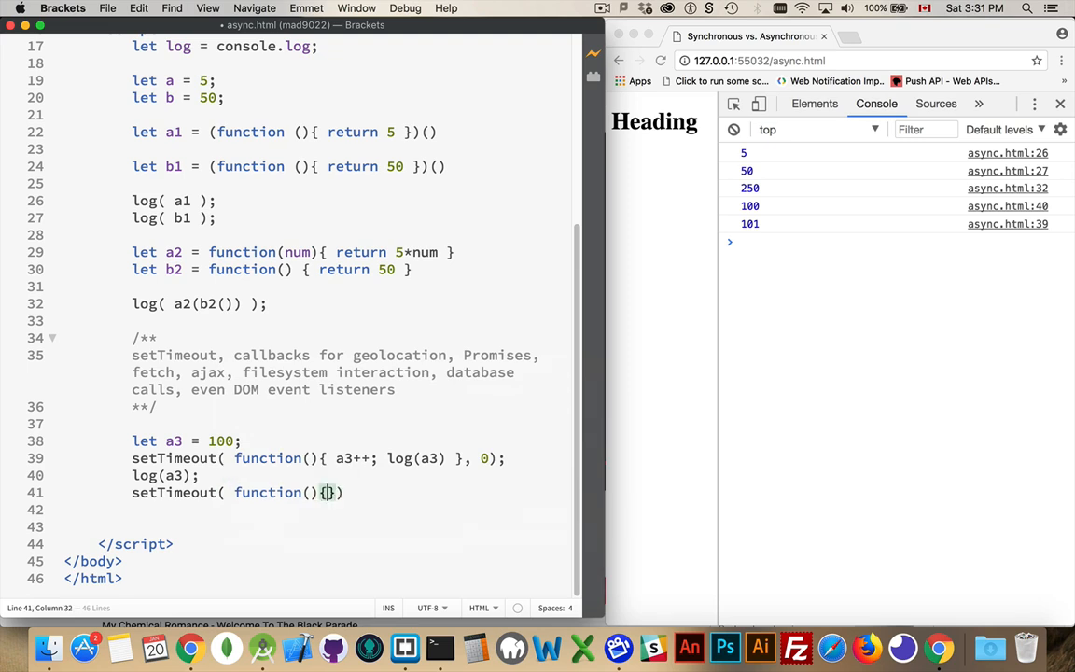
pyautogui.write('log()')
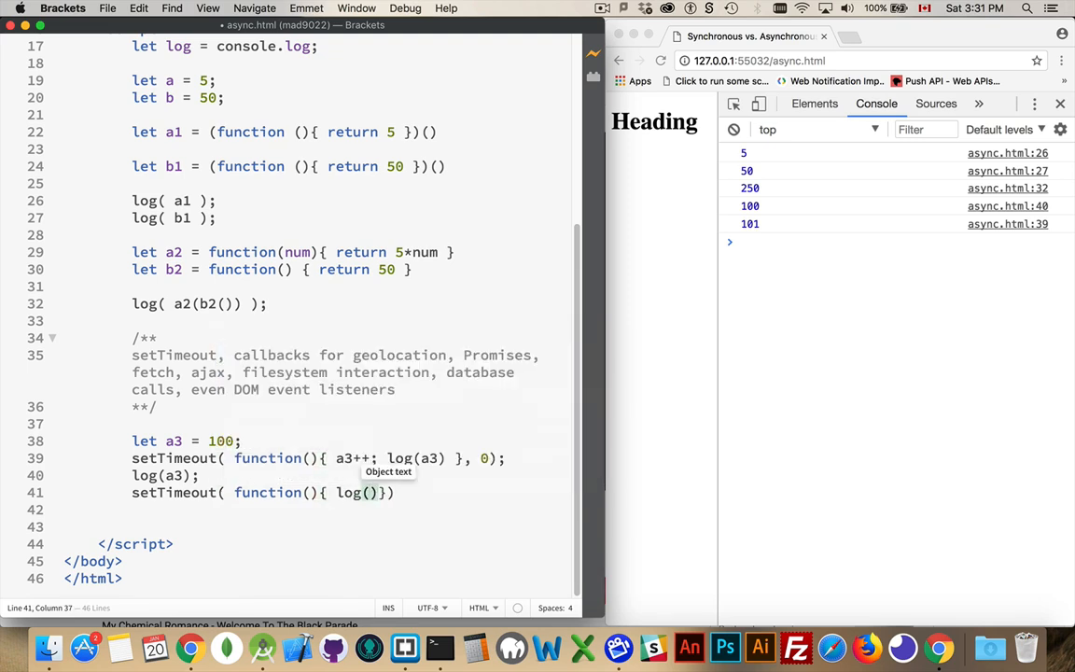
pyautogui.write('a3')
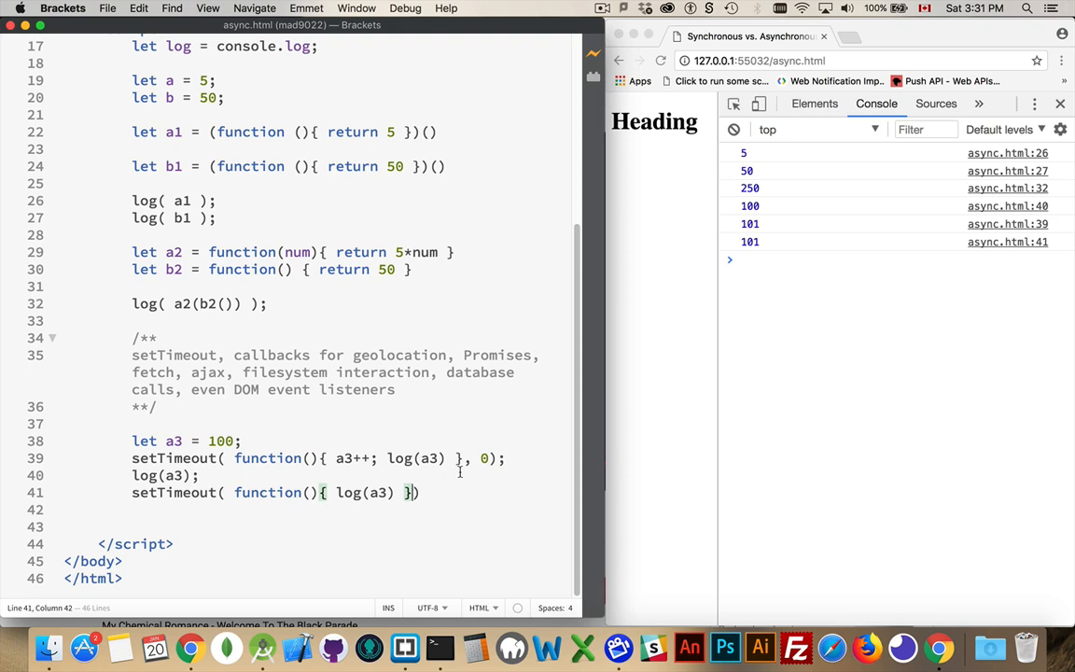
pyautogui.write(', 0)')
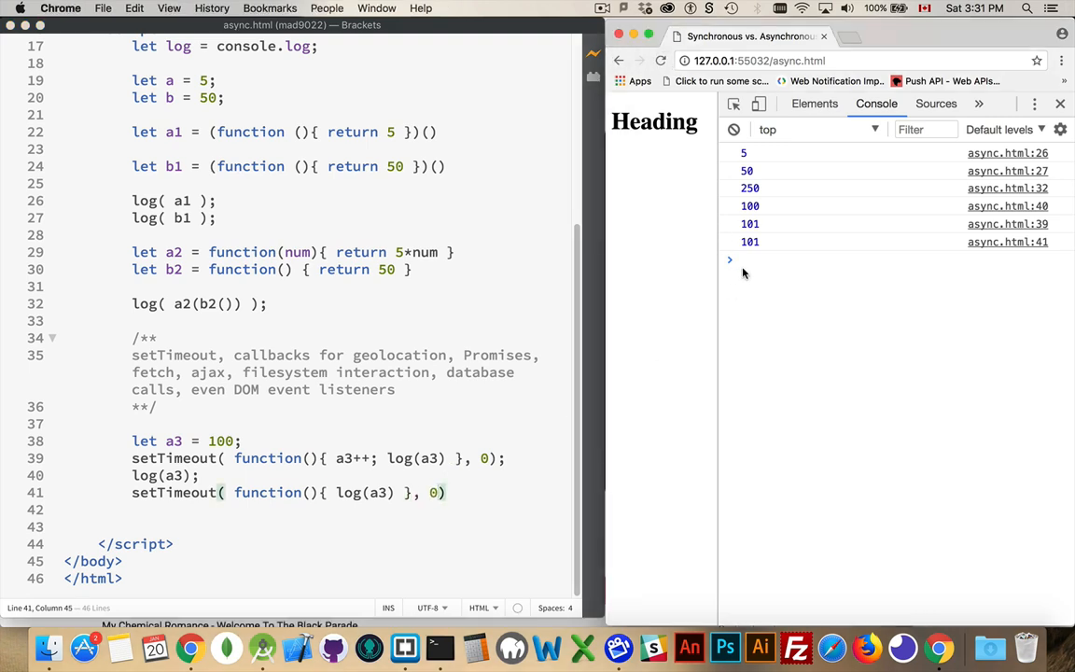
pyautogui.moveTo(744, 267)
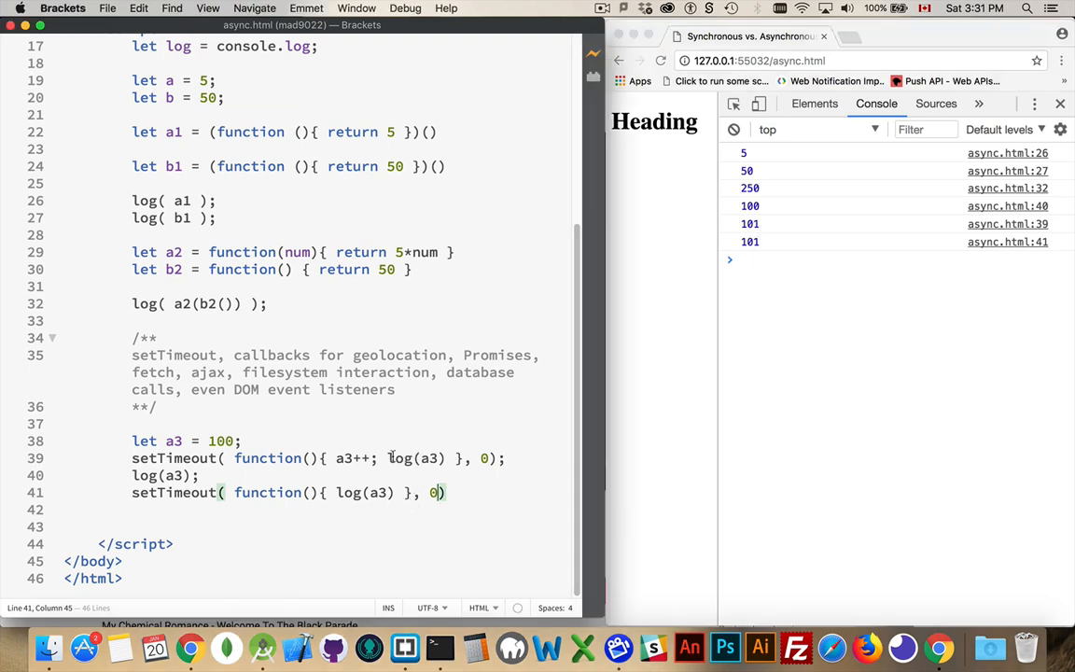
pyautogui.doubleClick(417, 457)
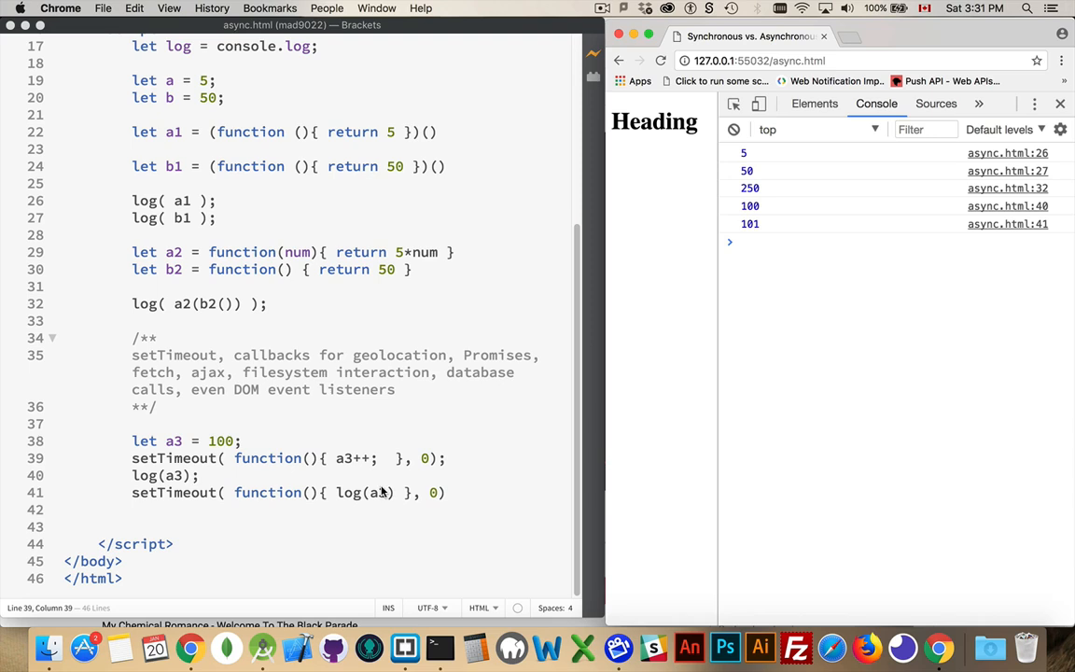
pyautogui.moveTo(362, 498)
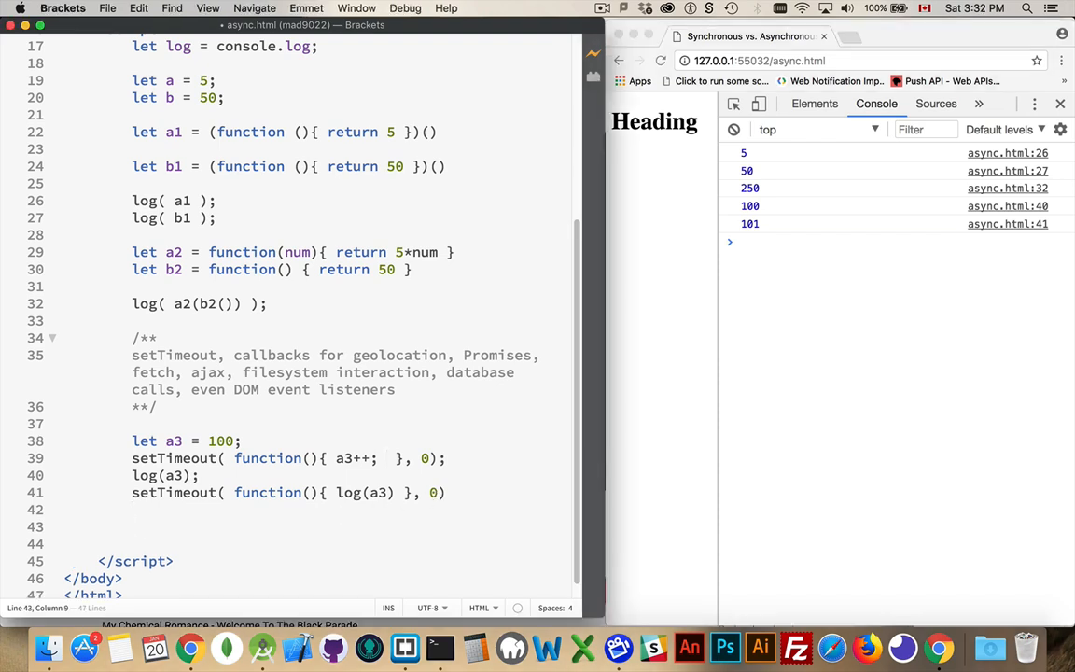
# - Begin declaring let p = new Promise with a function callback
pyautogui.write('let')
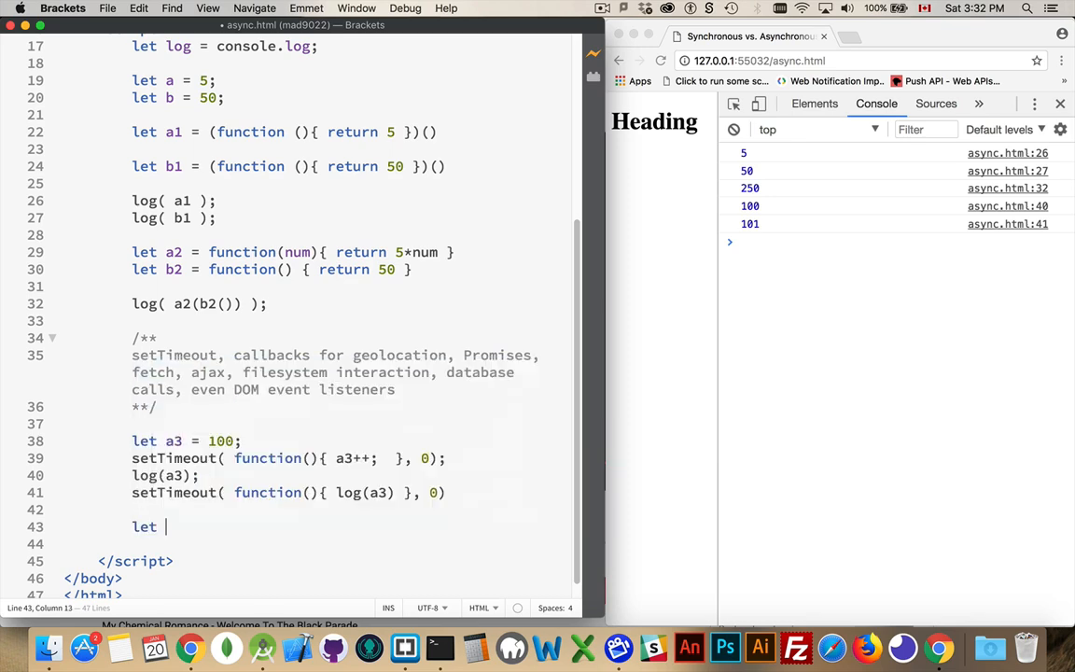
pyautogui.write('p = new')
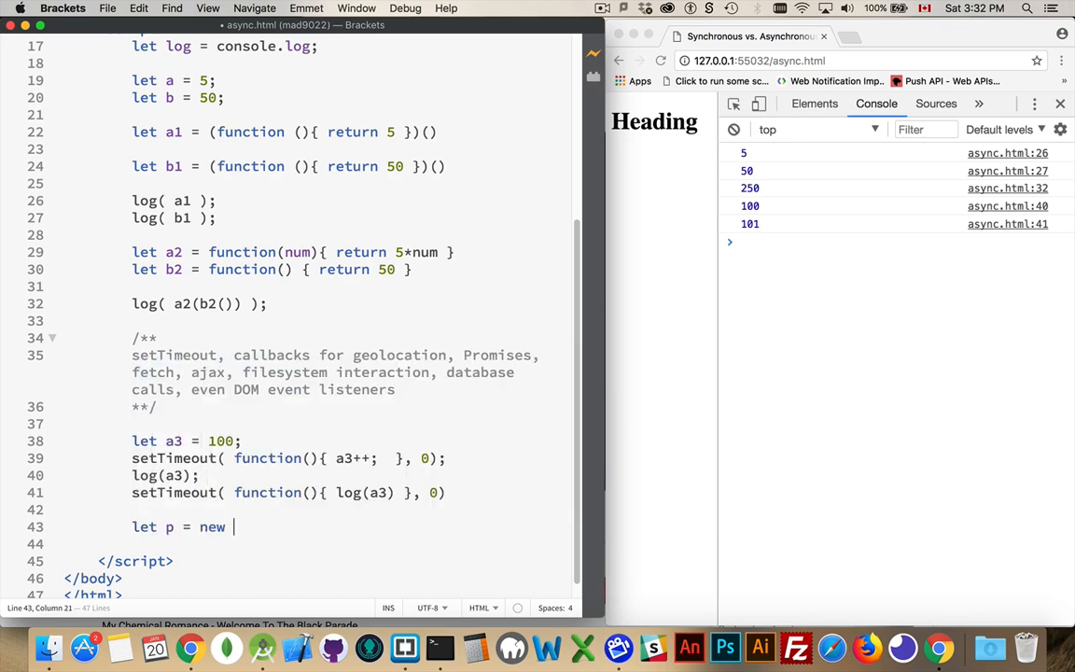
pyautogui.write('Promise')
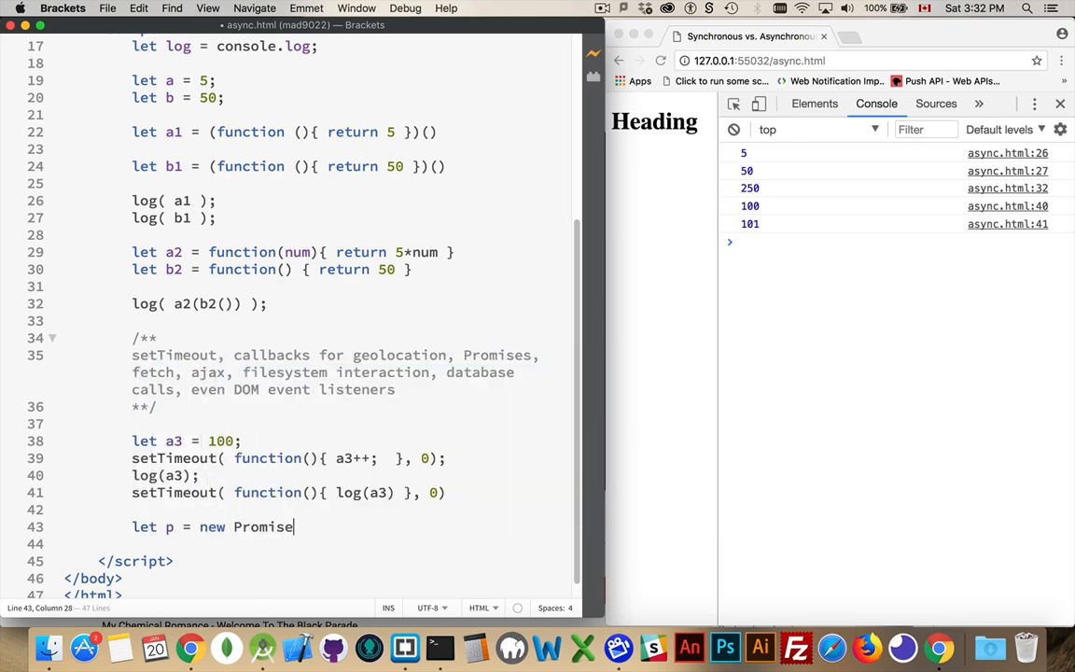
pyautogui.write('(function(){')
pyautogui.write('log(p);')
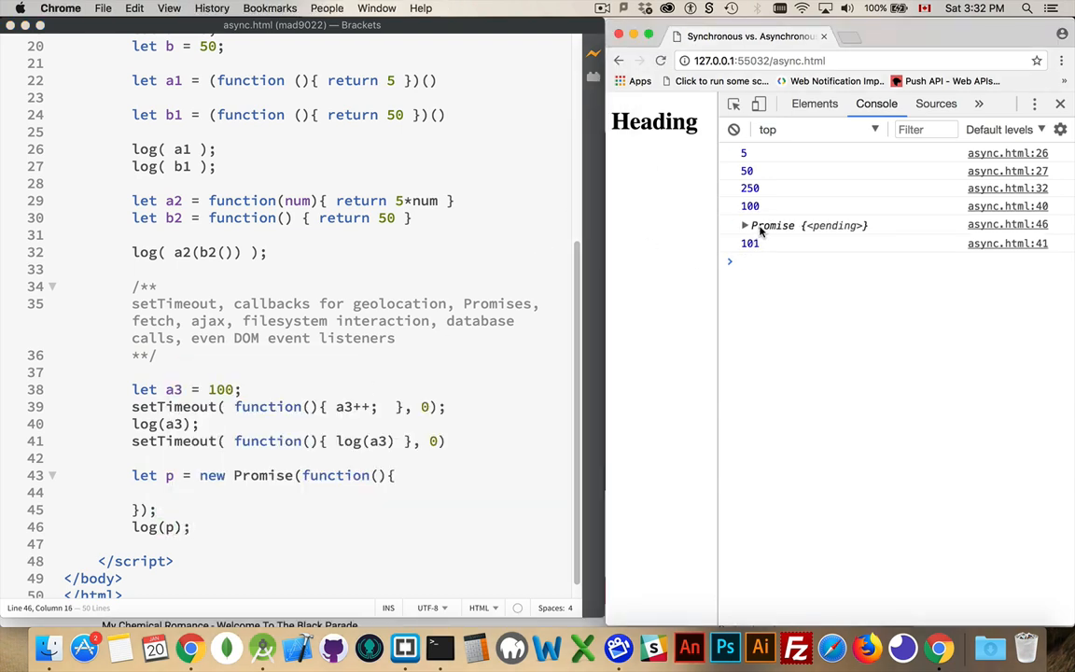
pyautogui.moveTo(757, 245)
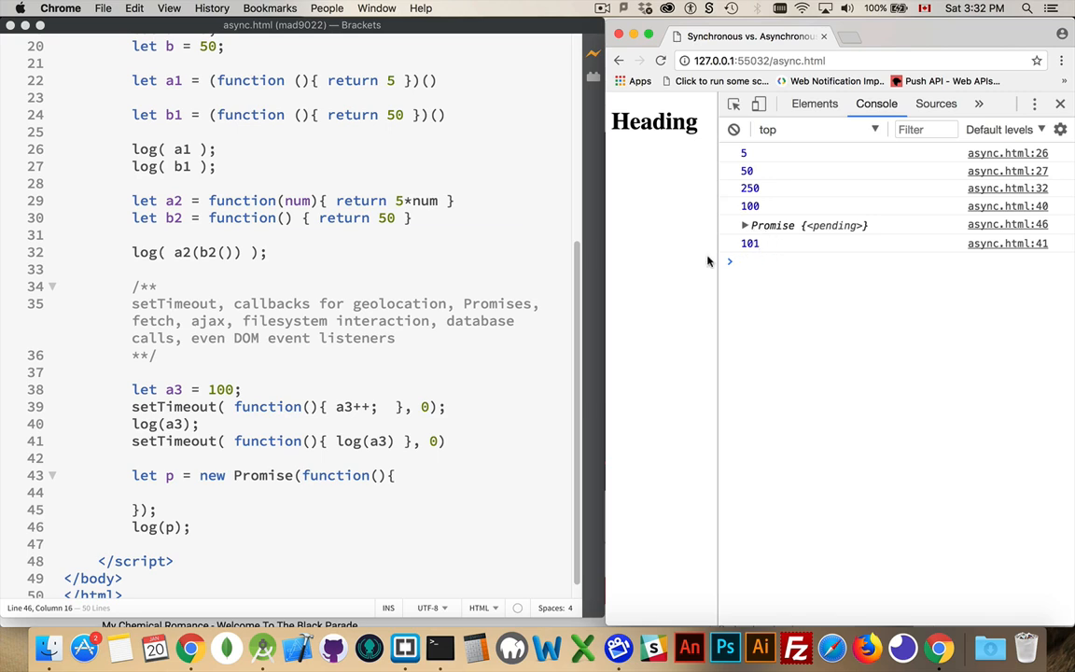
pyautogui.click(163, 527)
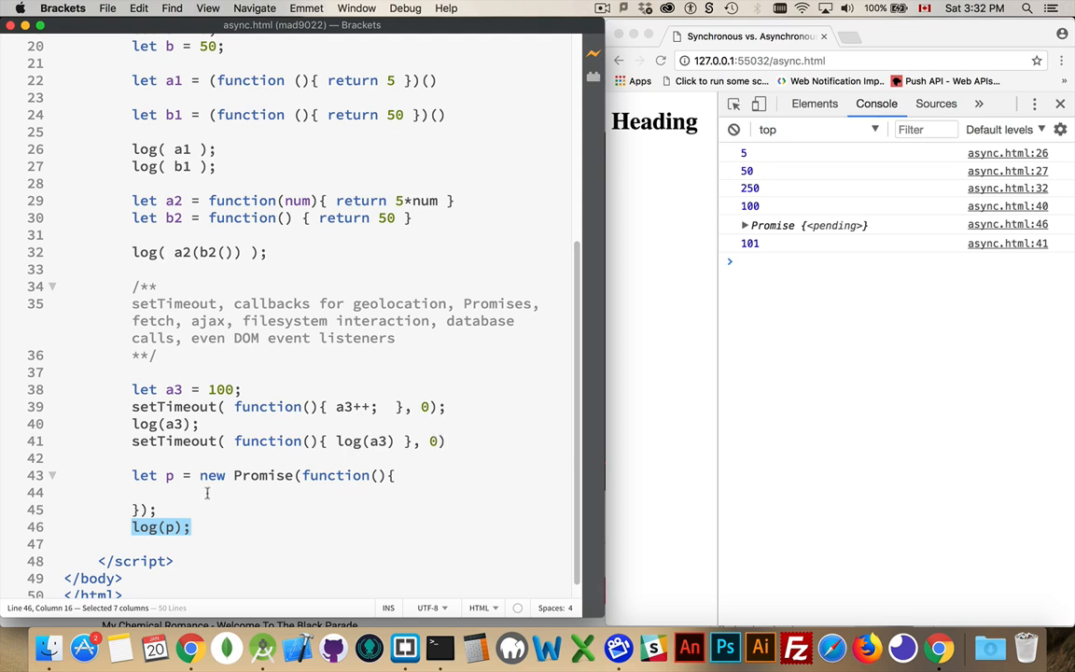
pyautogui.moveTo(264, 479)
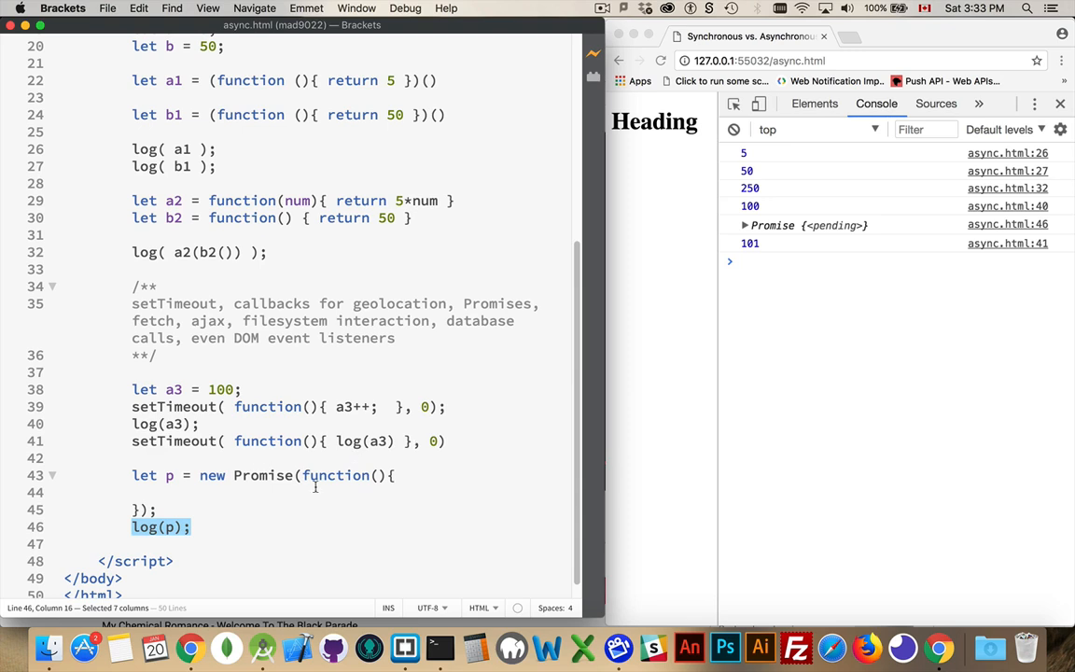
pyautogui.moveTo(256, 497)
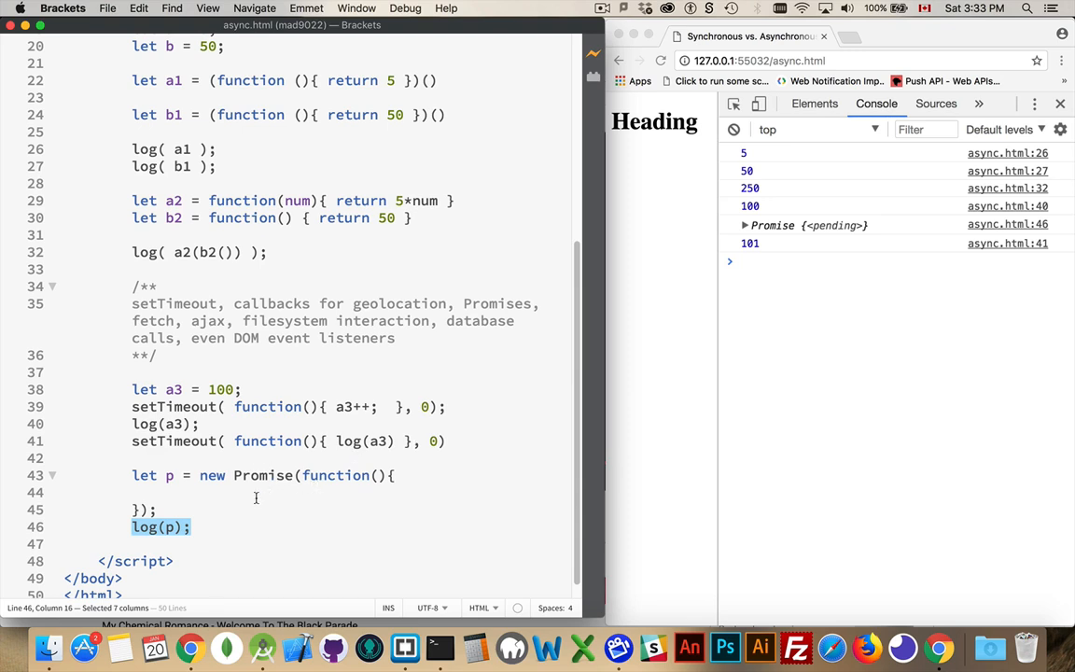
pyautogui.moveTo(358, 489)
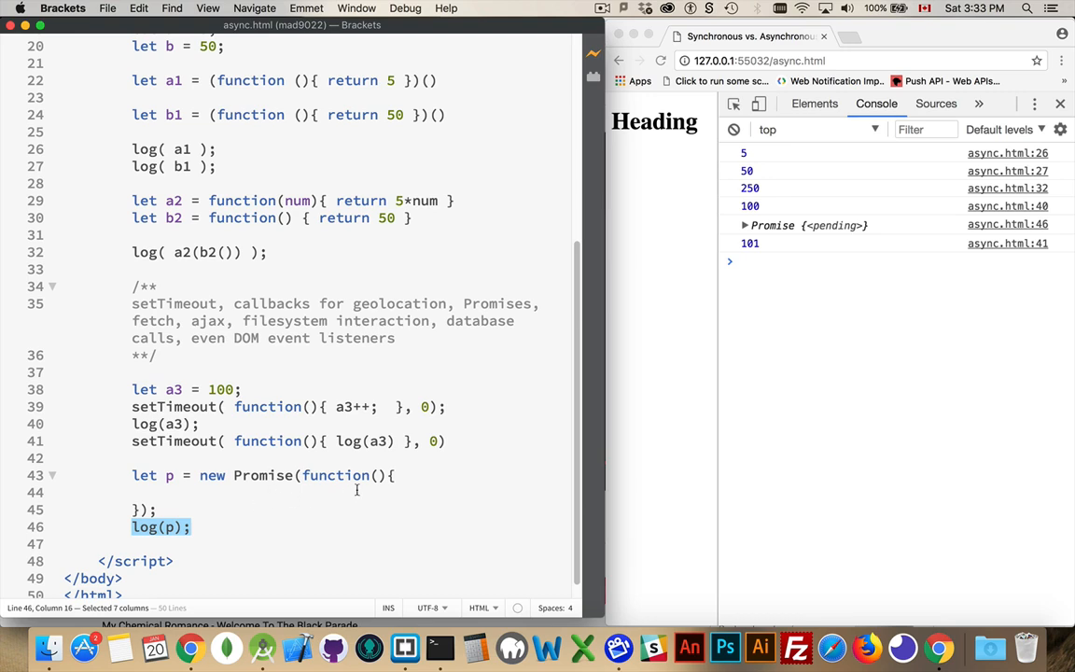
# - Give the callback resolve and reject parameters and call resolve("Yo!") inside it
pyautogui.write('resolve, r')
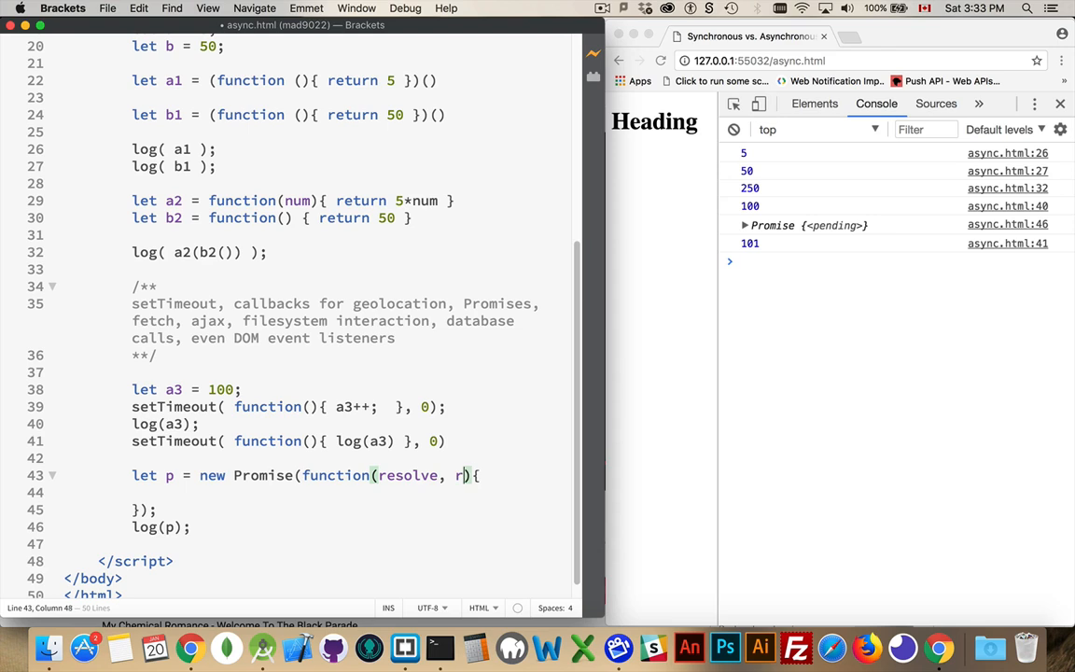
pyautogui.write('eject')
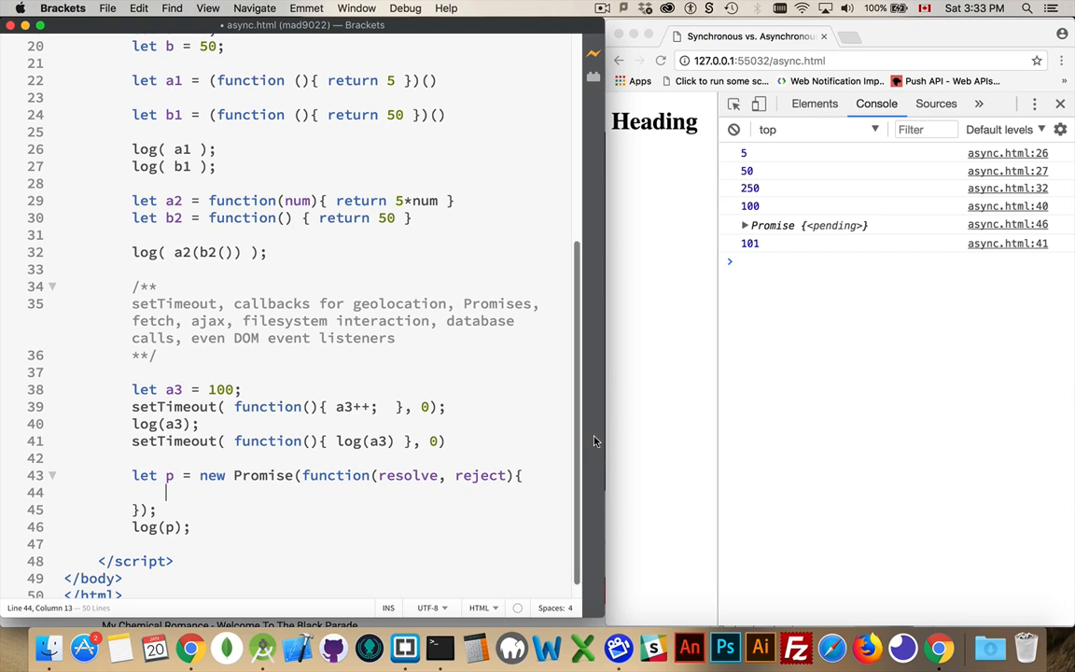
pyautogui.moveTo(264, 498)
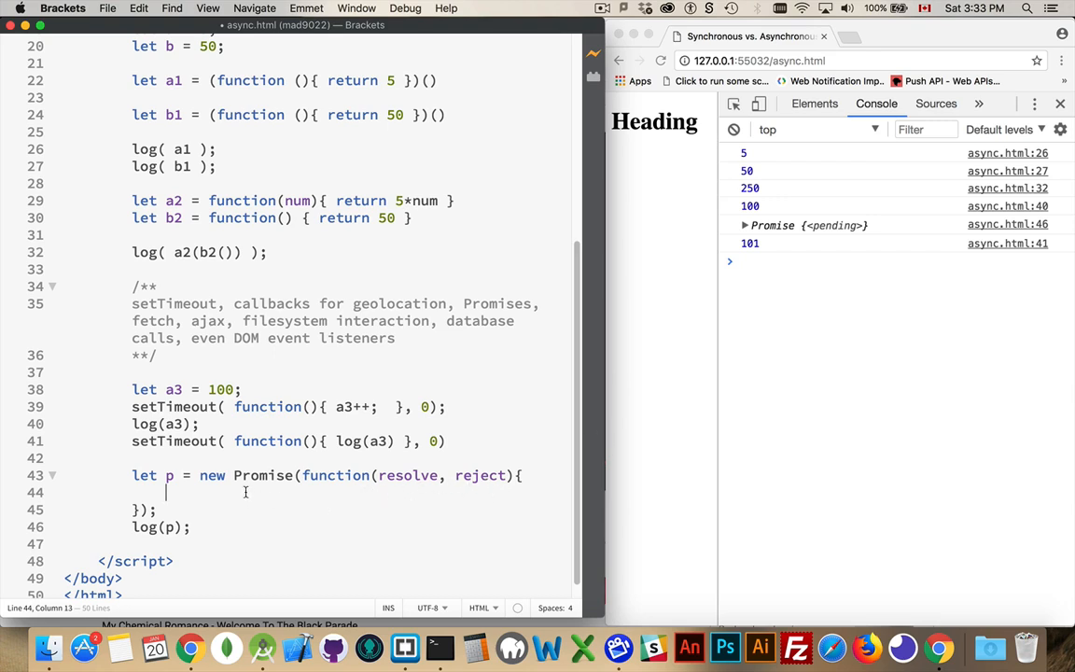
pyautogui.write('resolve("')
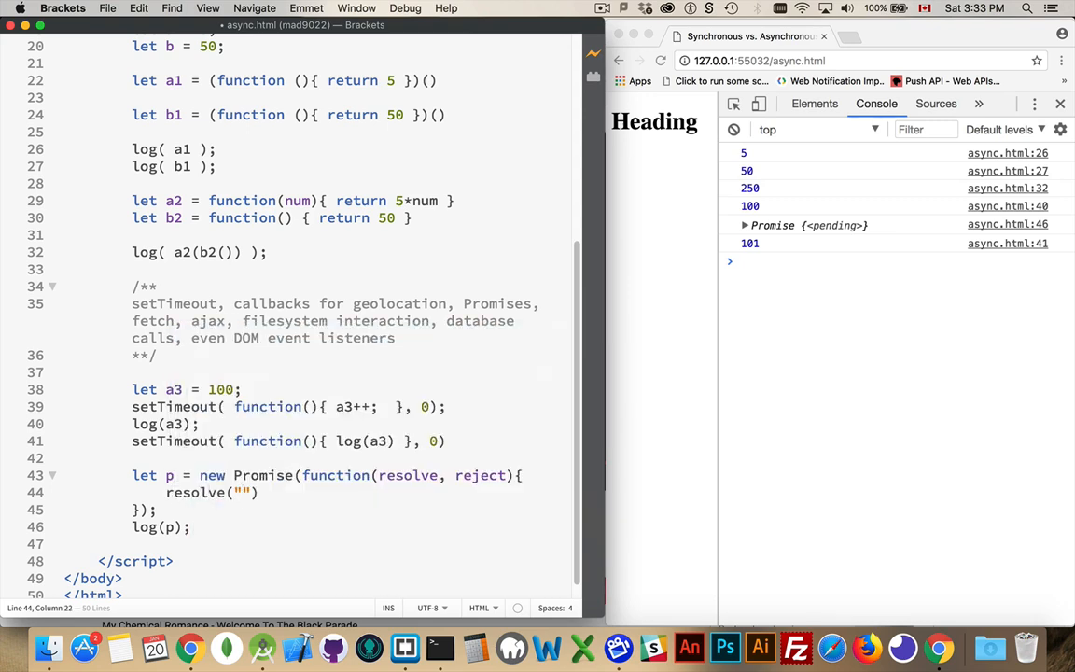
pyautogui.write('Yo!')
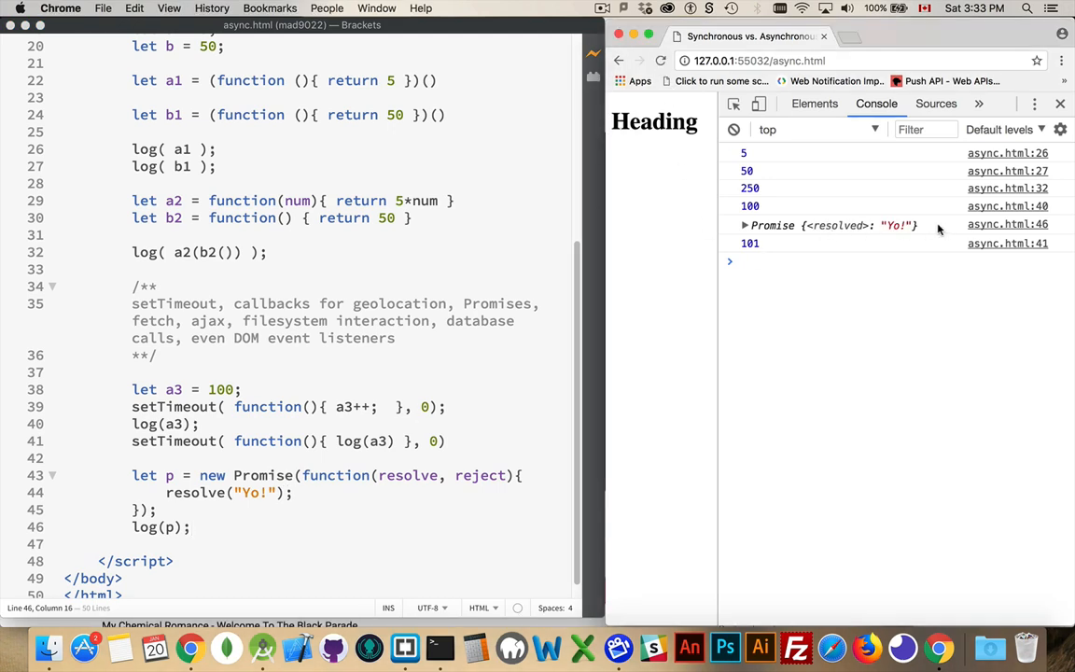
pyautogui.moveTo(485, 492)
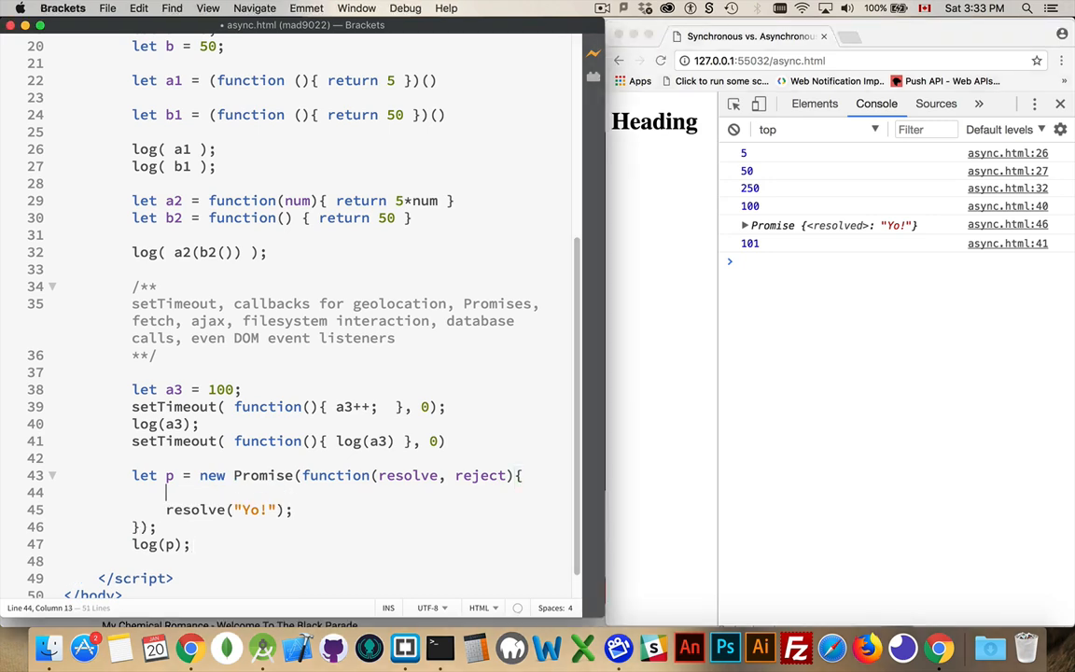
# - Move resolve("Yo!") inside a setTimeout callback with a 0 delay within the Promise
pyautogui.write('setTimeout(')
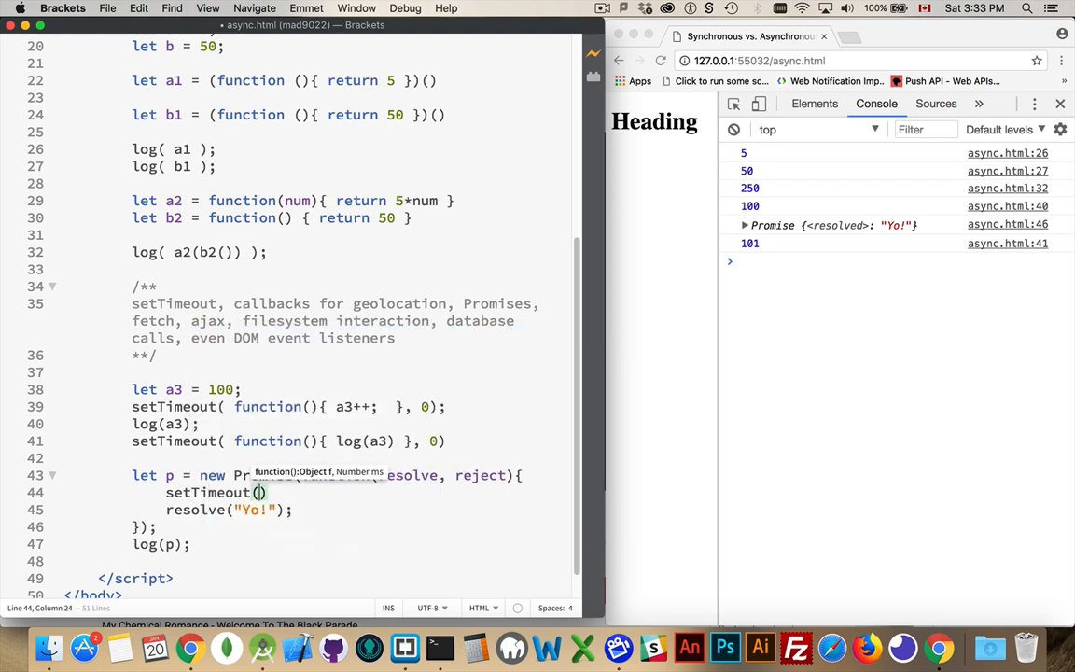
pyautogui.write('ft')
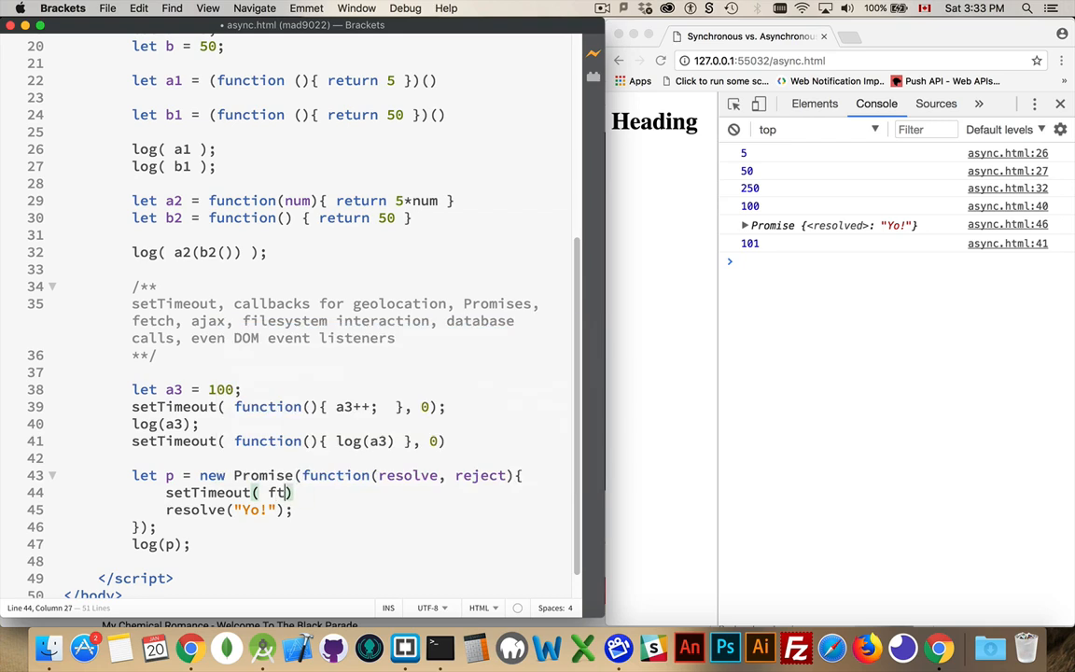
pyautogui.write('unction()')
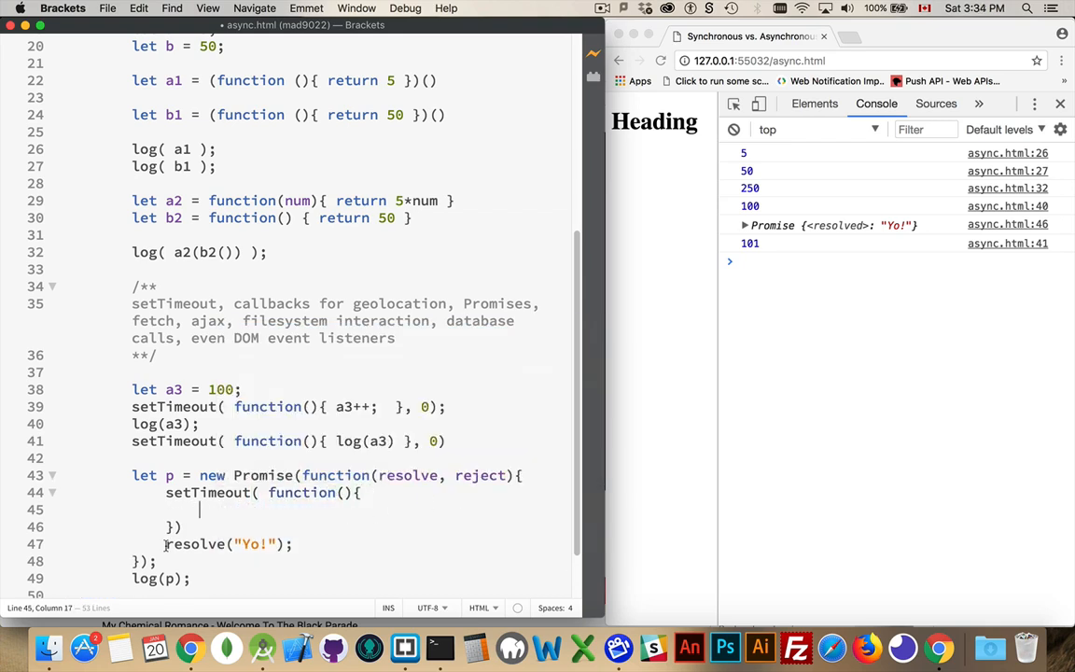
pyautogui.press('Backspace')
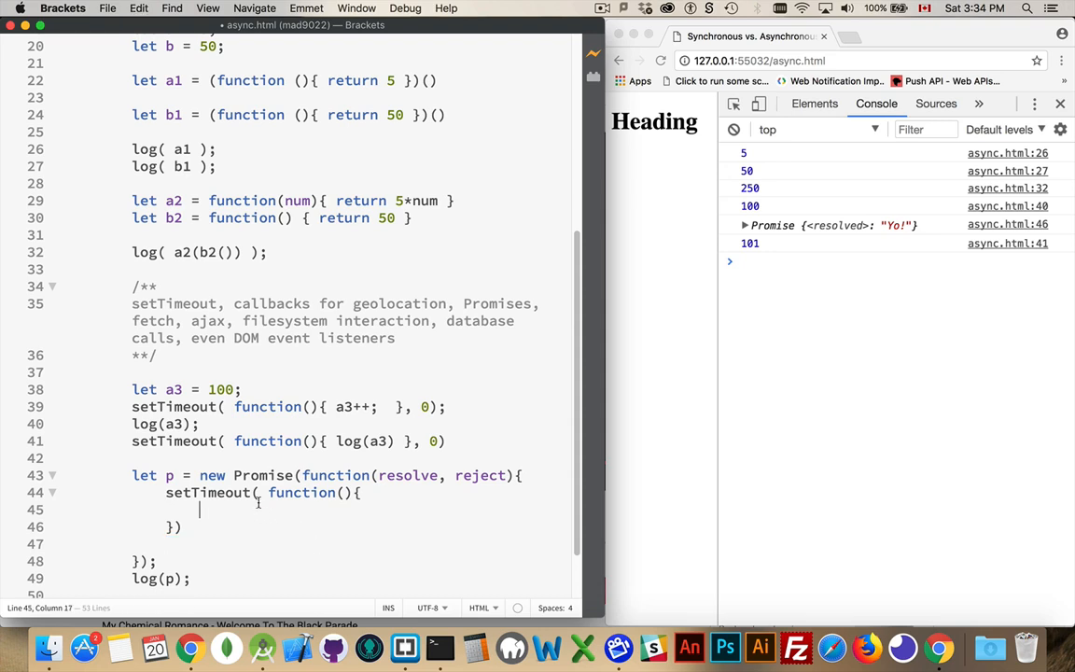
pyautogui.write('resolve("Yo!");')
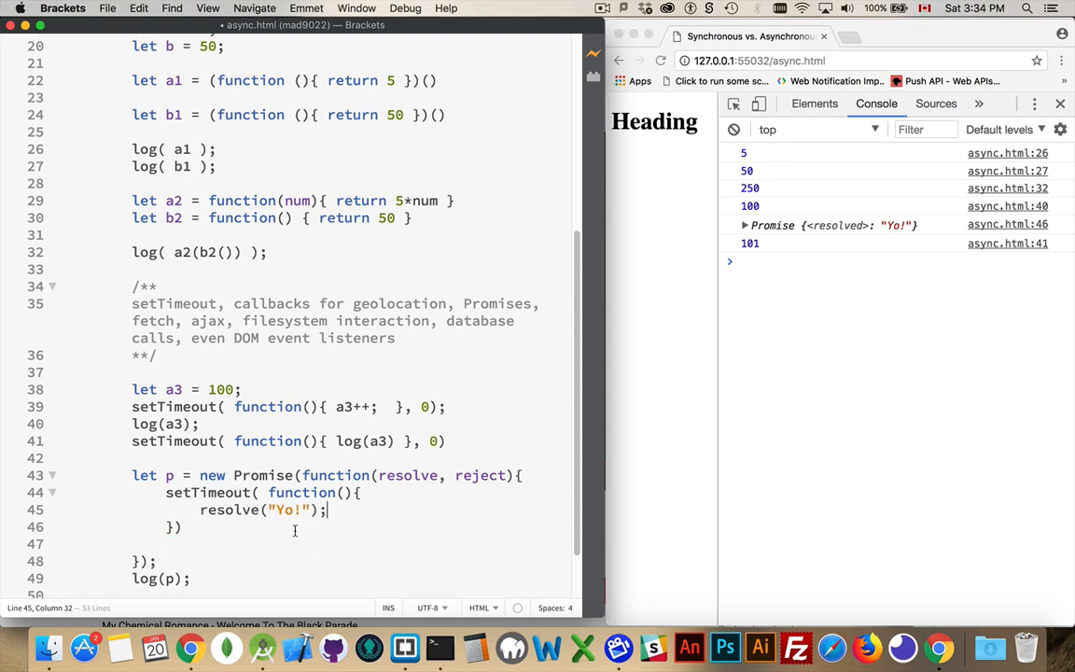
pyautogui.write(',')
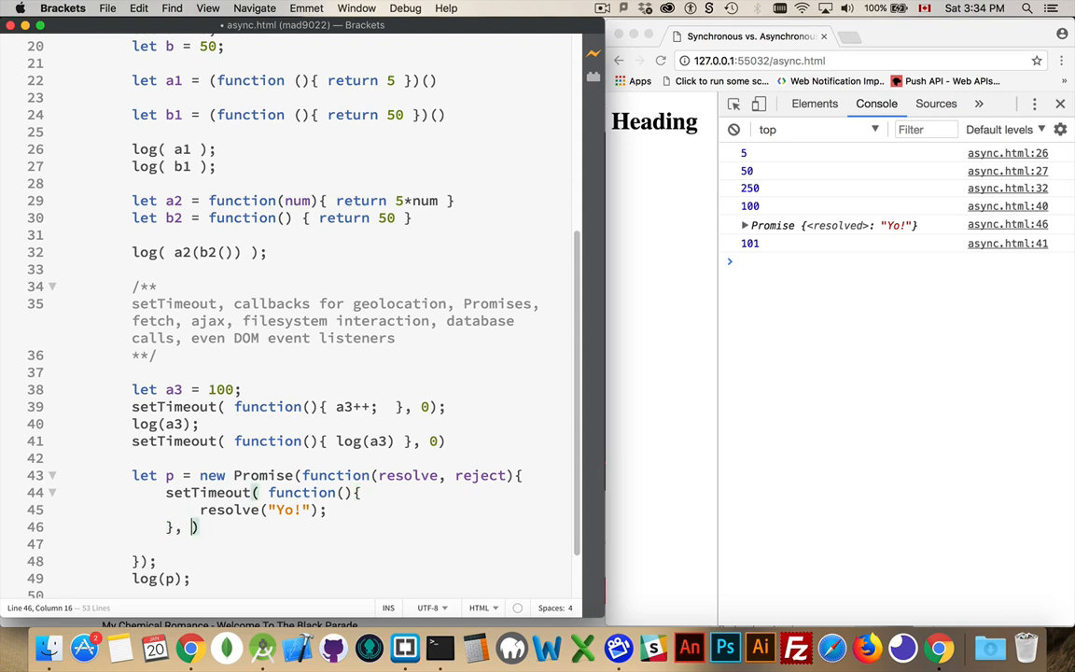
pyautogui.write('0')
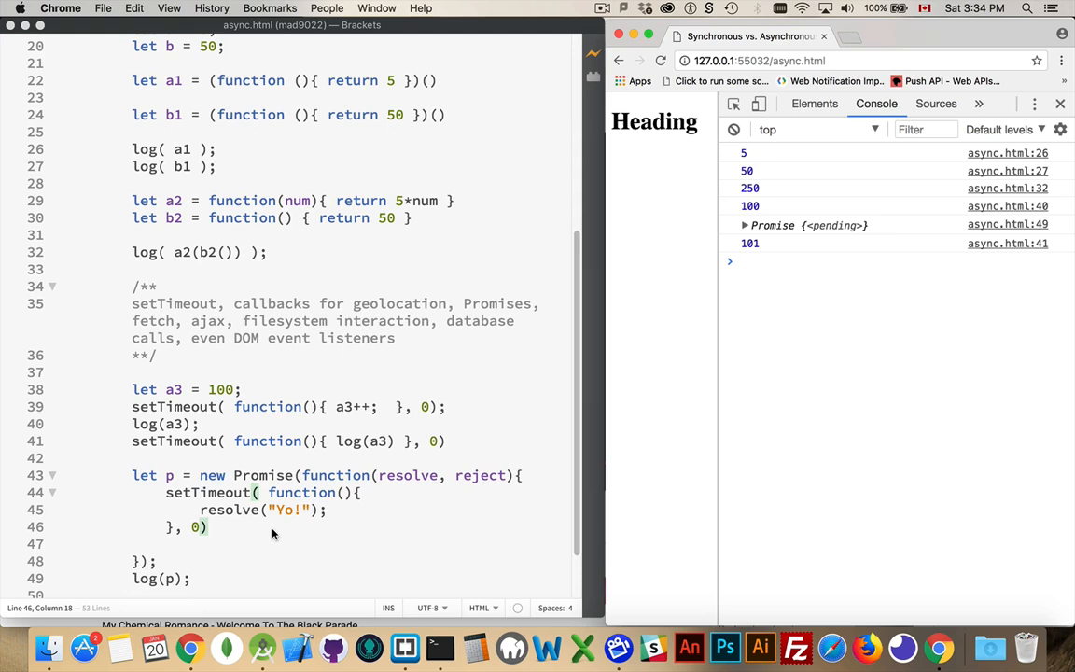
pyautogui.moveTo(350, 429)
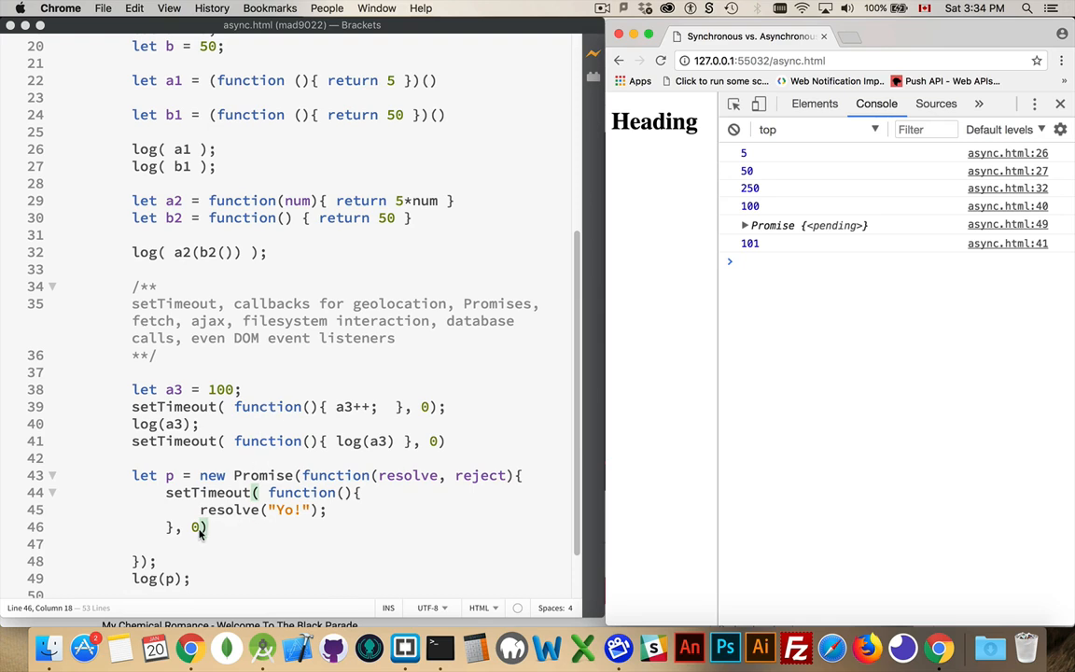
# - Begin typing an if statement on the blank line inside the Promise
pyautogui.click(168, 543)
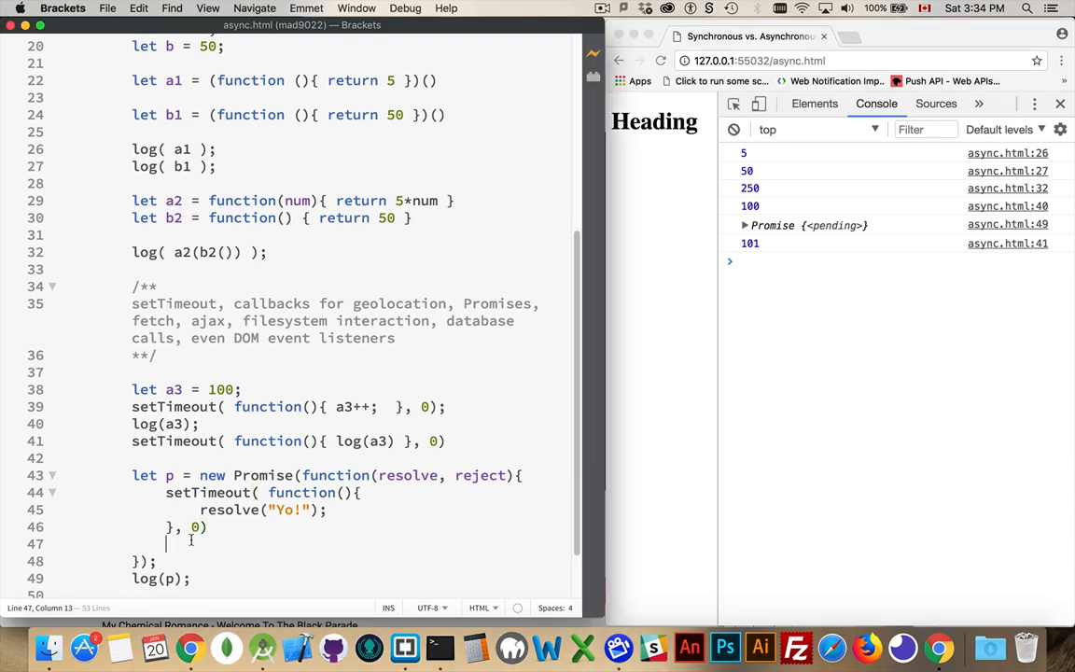
pyautogui.write('if')
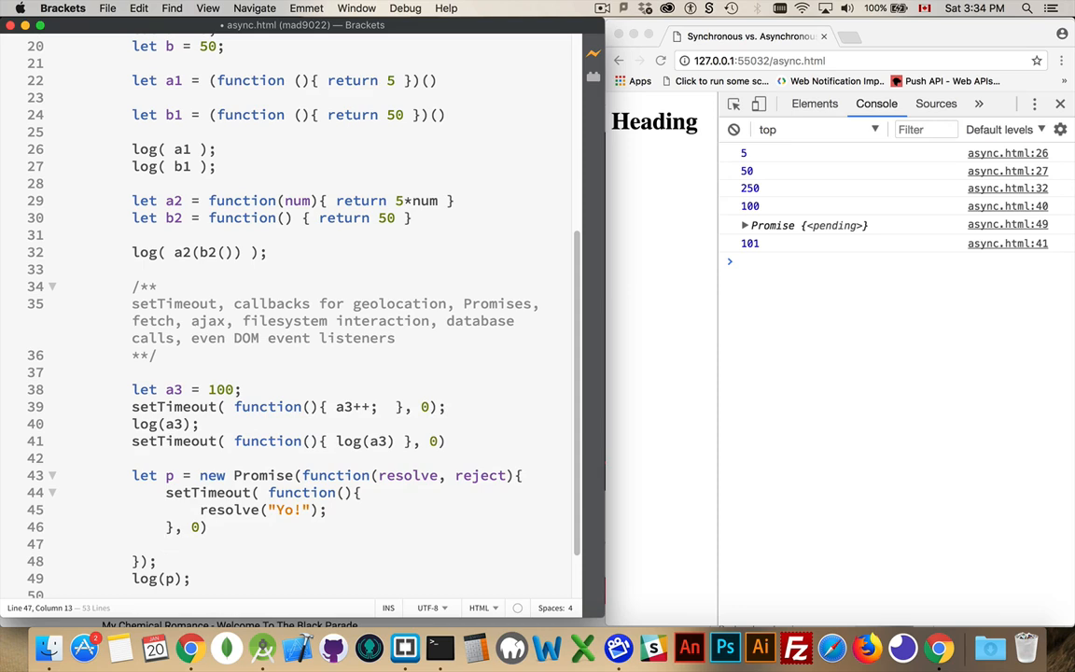
pyautogui.scroll(-3)
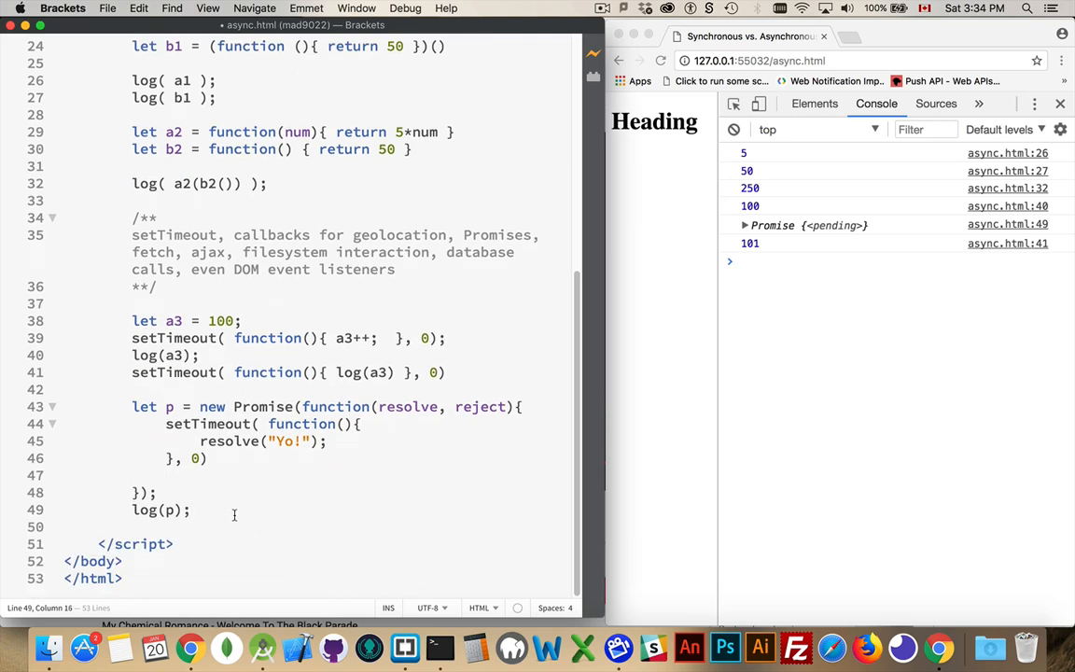
# - Below log(p), add setTimeout(function(){ log(p); }, 10)
pyautogui.press('Return')
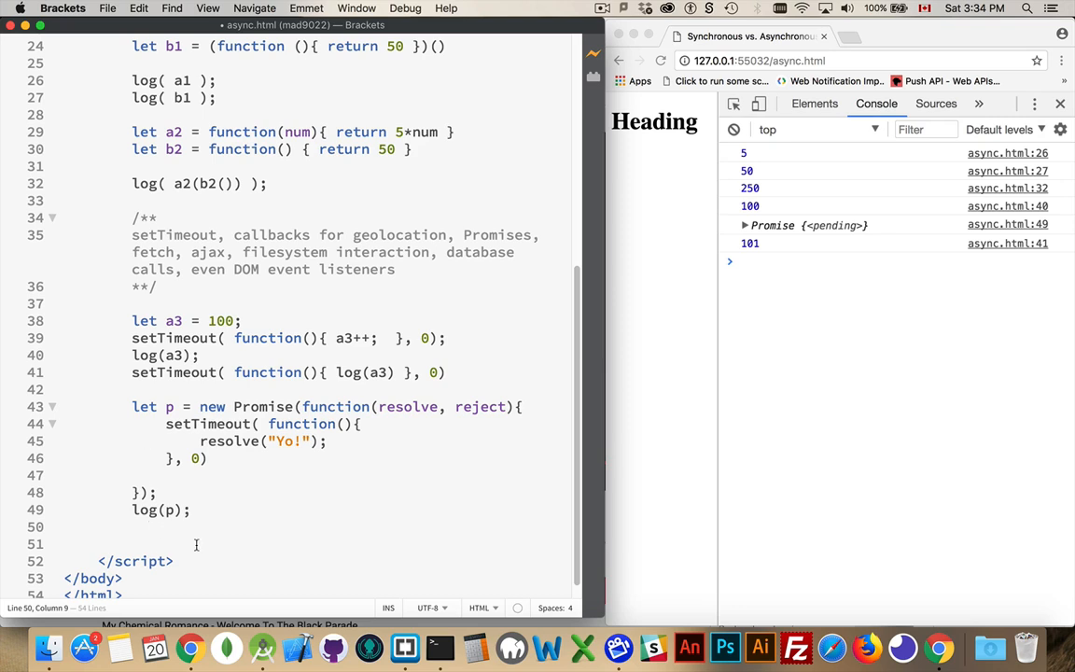
pyautogui.write('setTimeout')
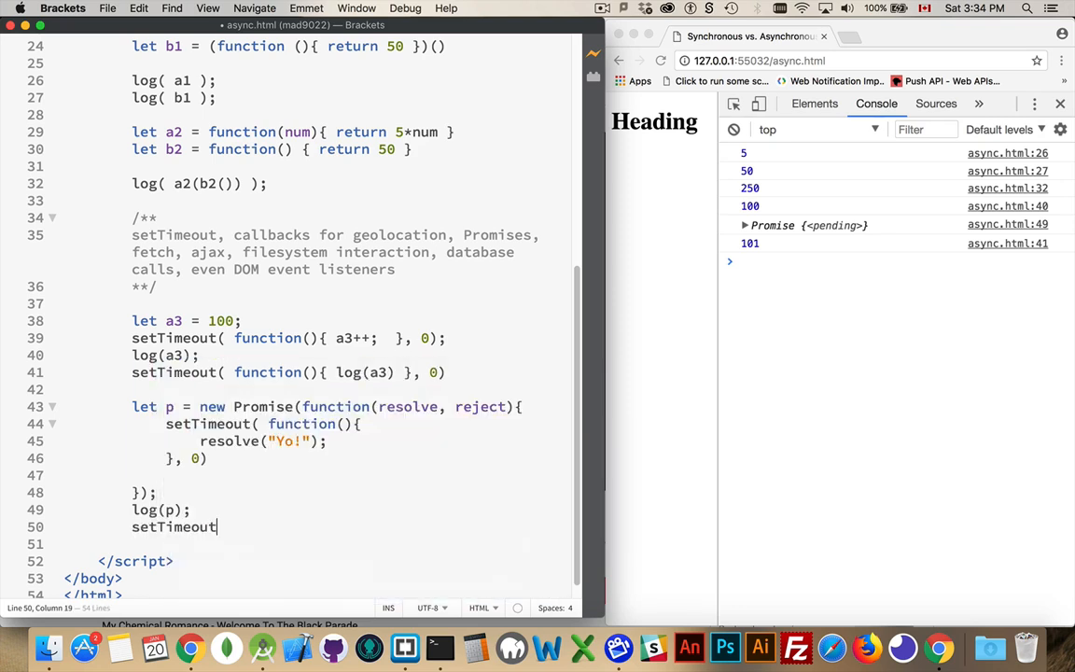
pyautogui.write('(function(){')
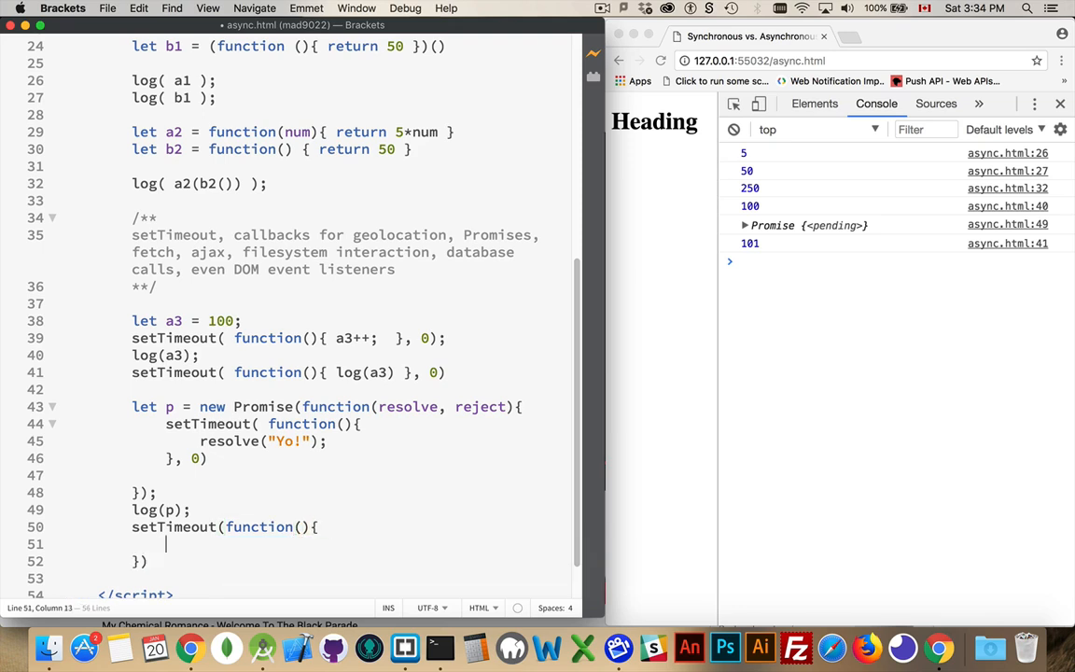
pyautogui.write('log(p);')
pyautogui.click(333, 561)
pyautogui.write(', 10')
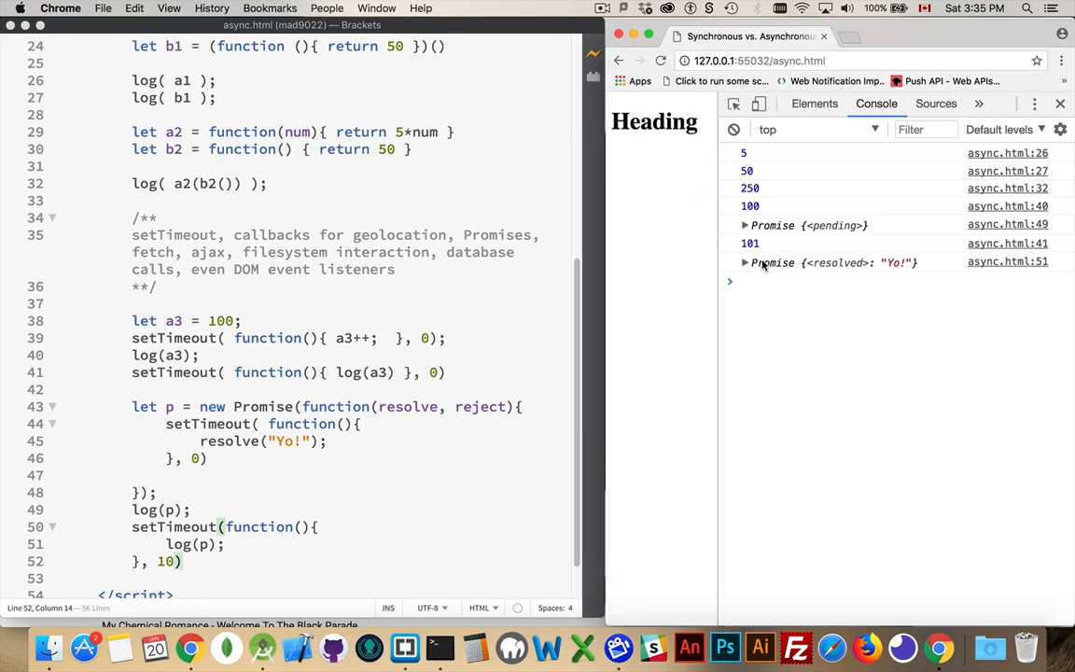
pyautogui.moveTo(838, 361)
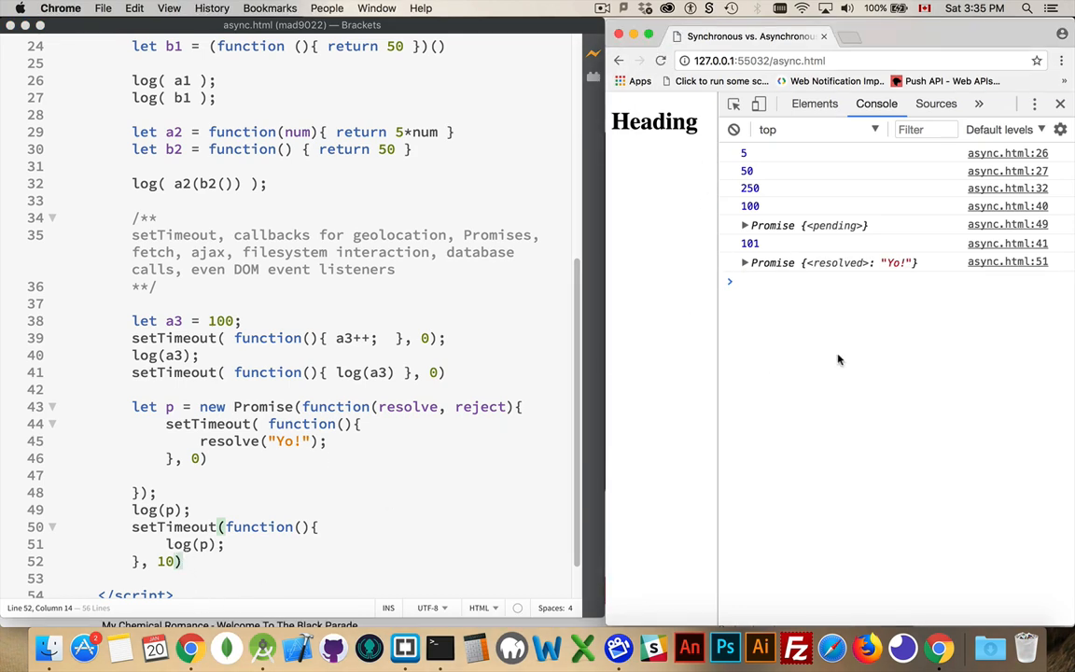
pyautogui.moveTo(910, 295)
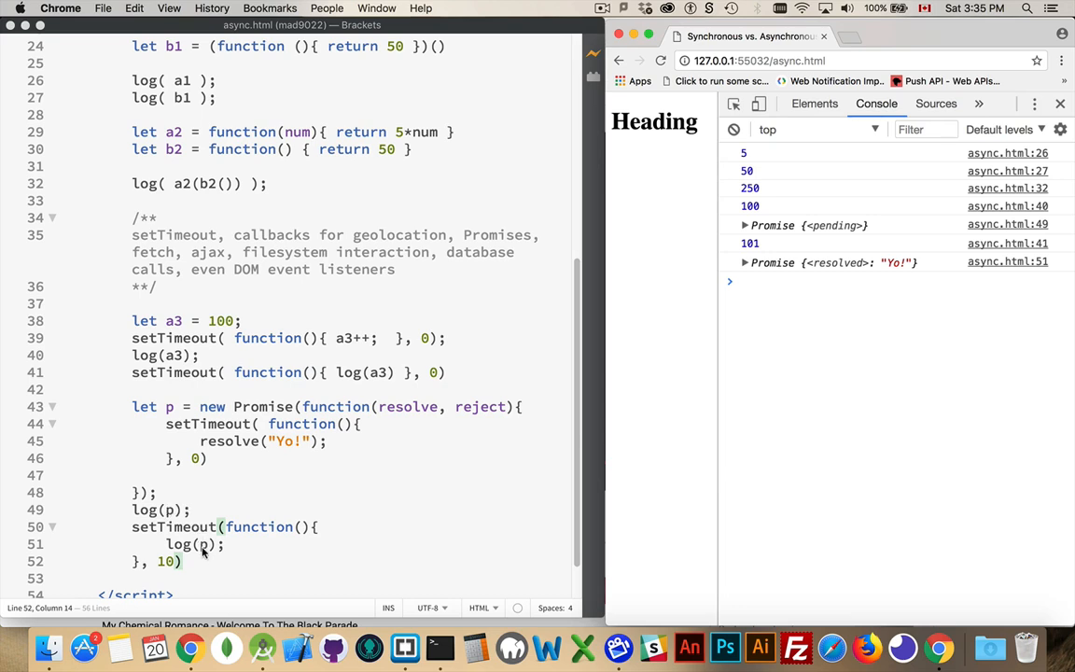
pyautogui.write(';')
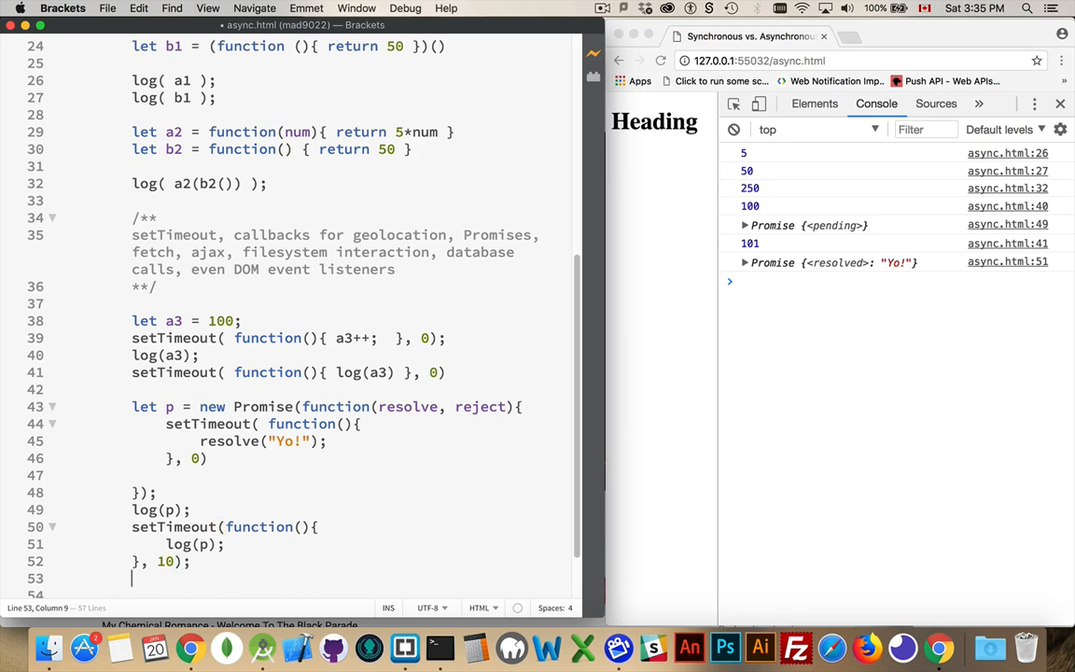
# - Begin the third log(p) statement on line 53, after the 10 ms timeout
pyautogui.write('log(p);')
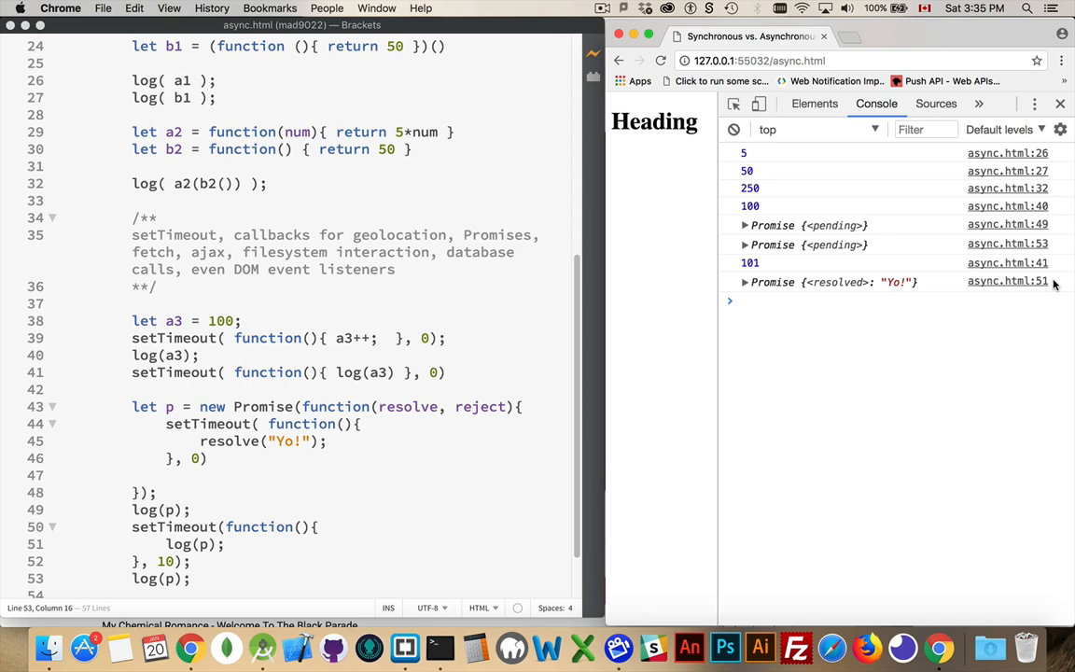
pyautogui.moveTo(404, 458)
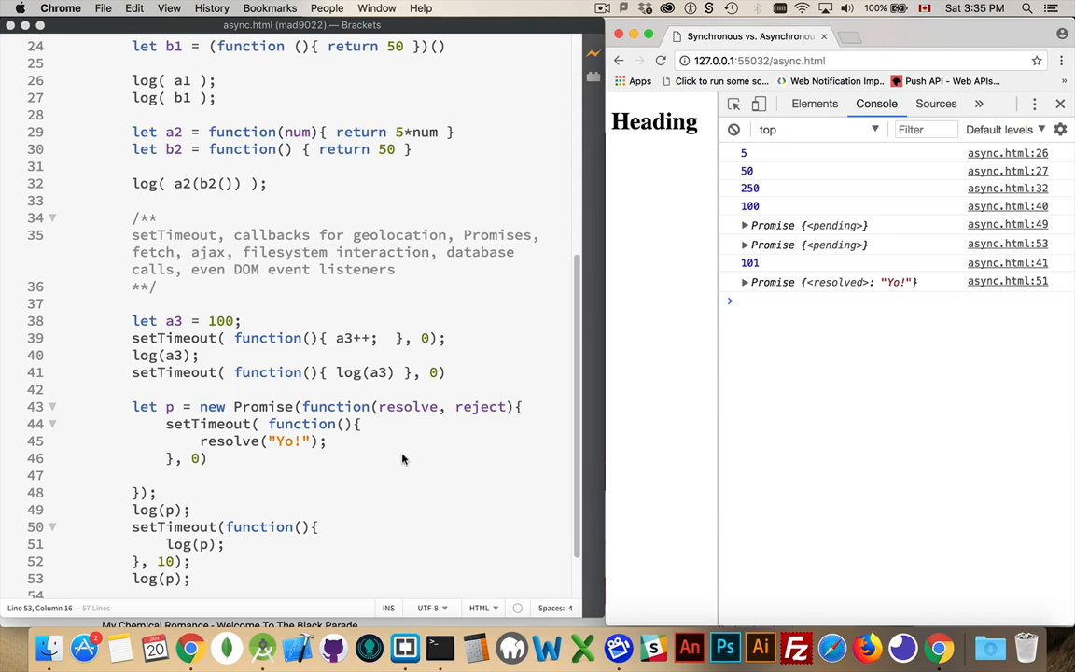
pyautogui.moveTo(248, 555)
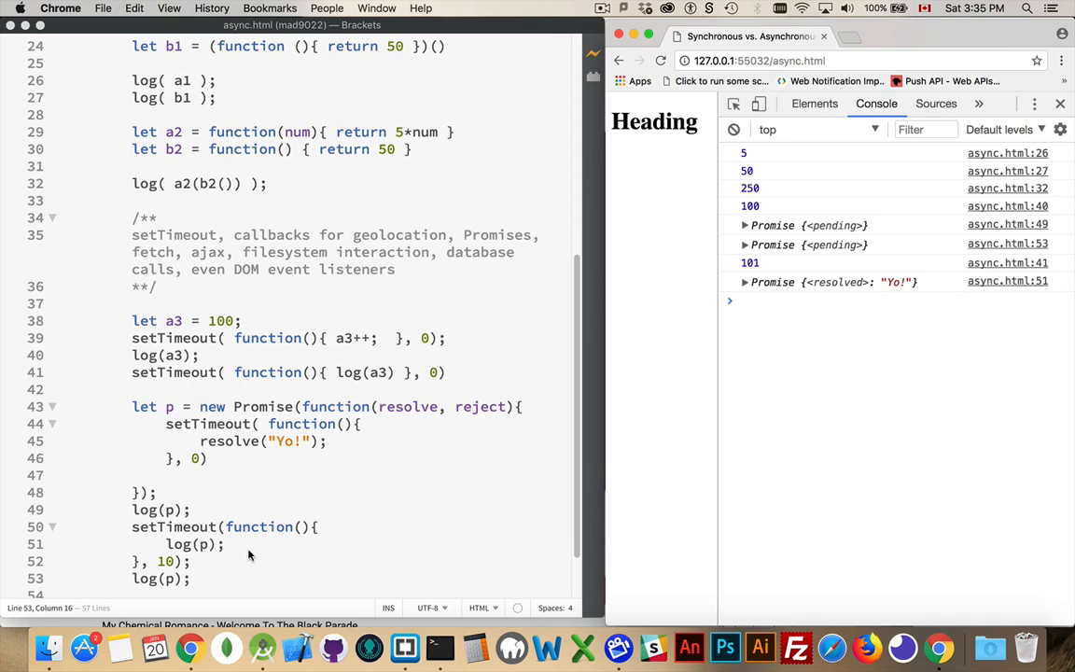
pyautogui.moveTo(260, 550)
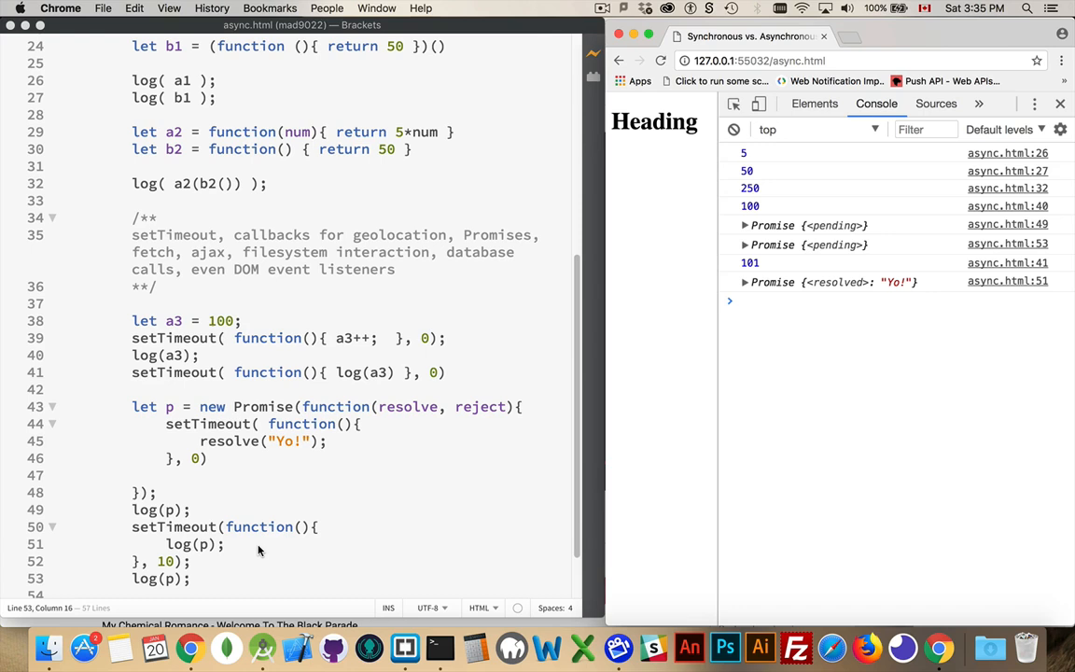
pyautogui.moveTo(324, 237)
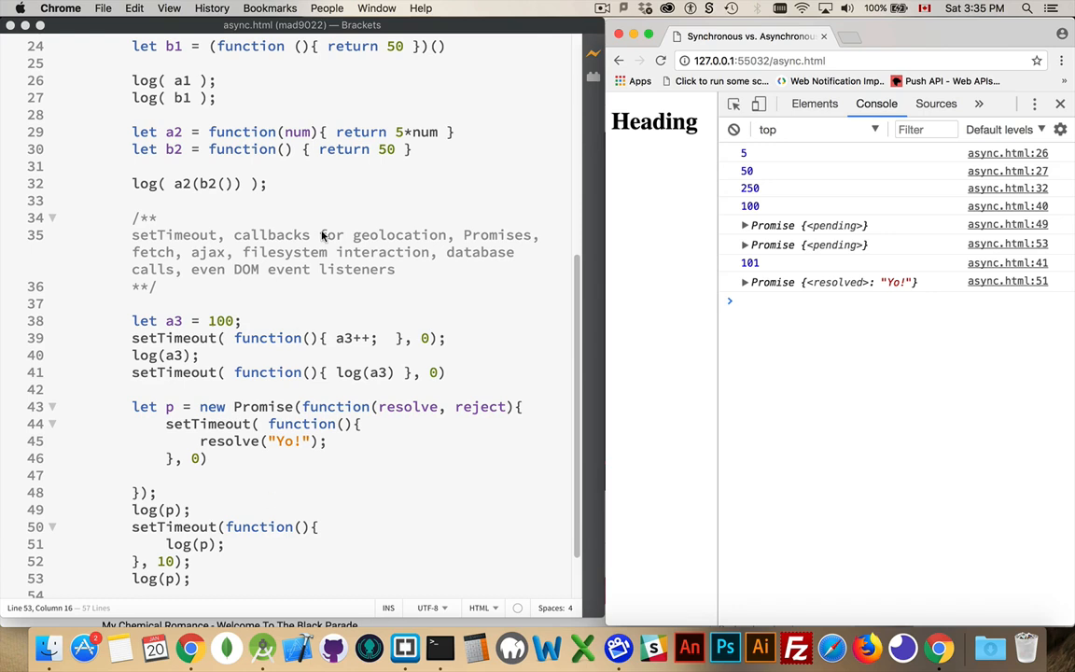
pyautogui.moveTo(290, 285)
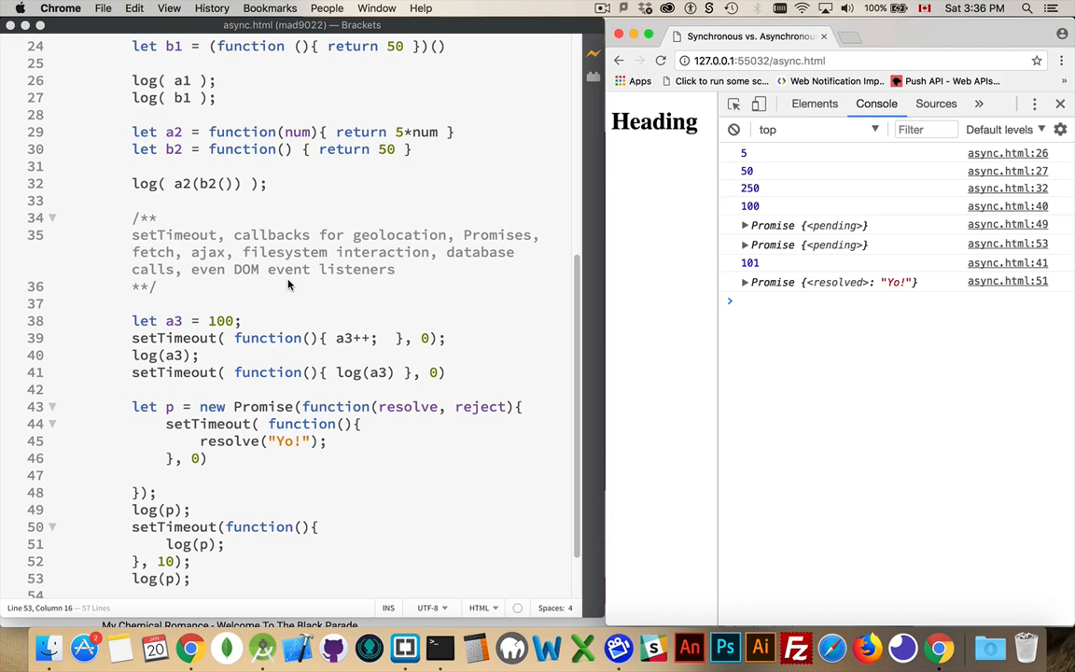
pyautogui.moveTo(273, 285)
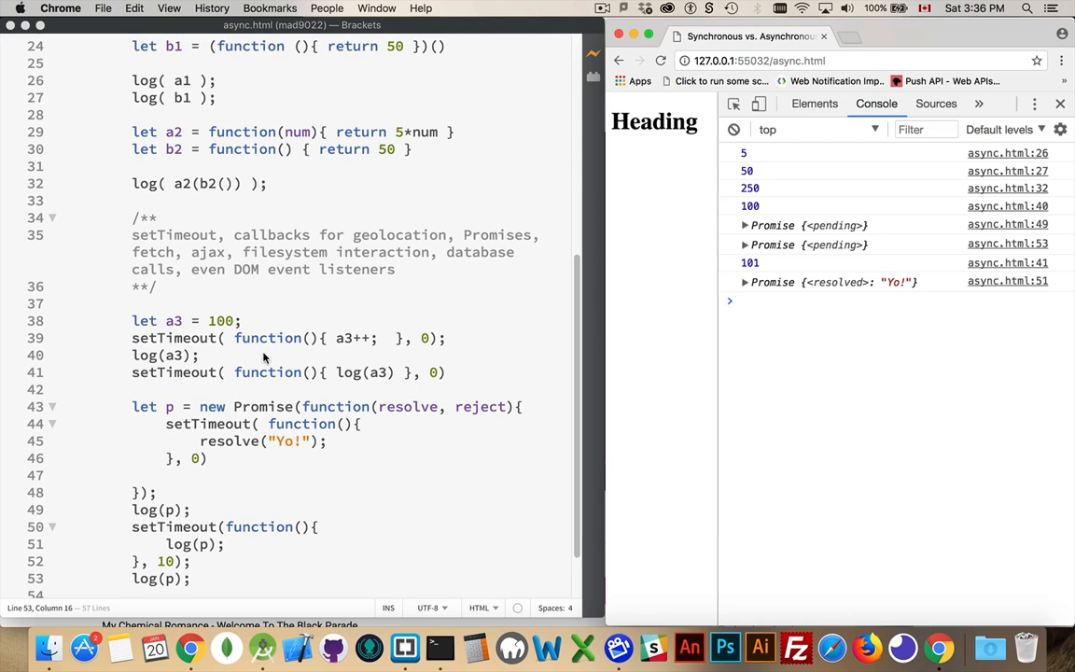
pyautogui.moveTo(329, 334)
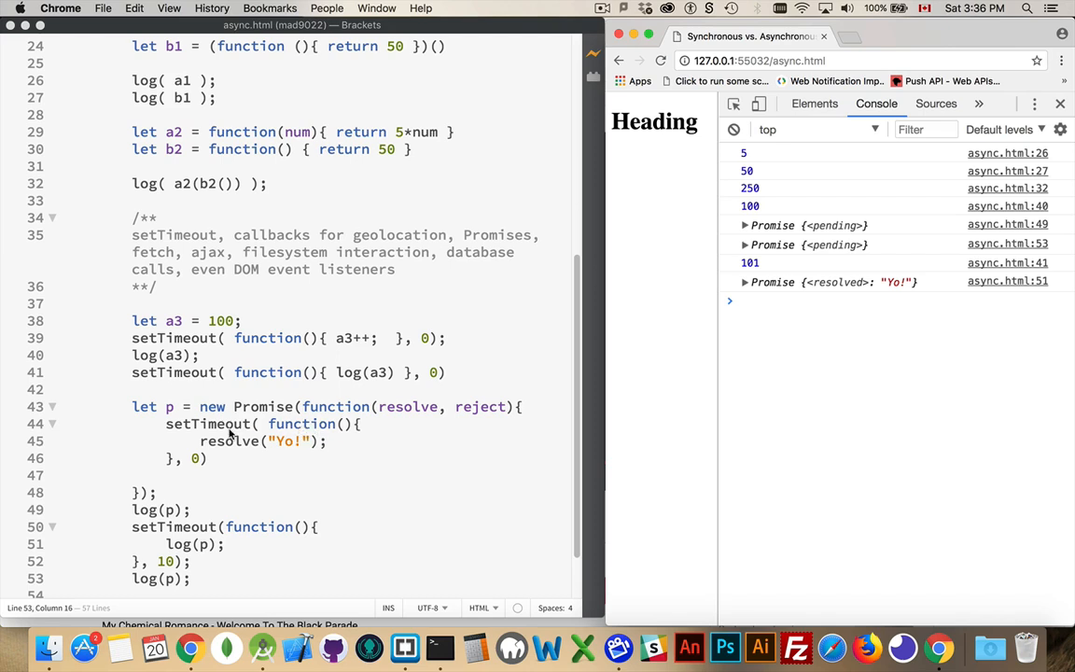
pyautogui.moveTo(262, 460)
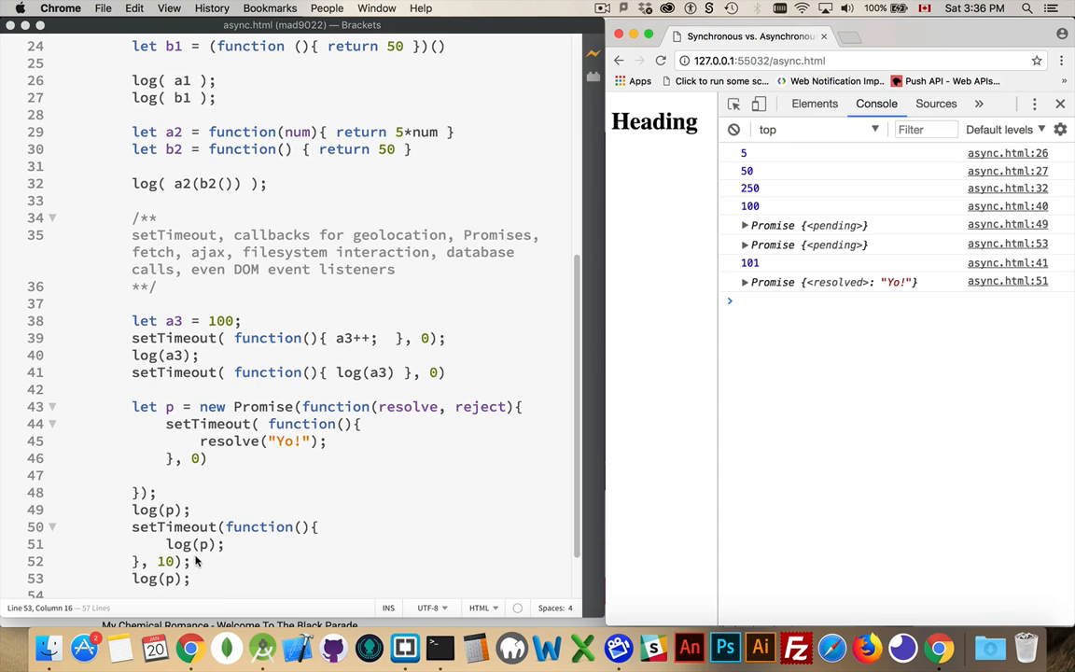
# - Add a p.then(function(val){ log(val); }) handler after the last log(p) line
pyautogui.press('Return')
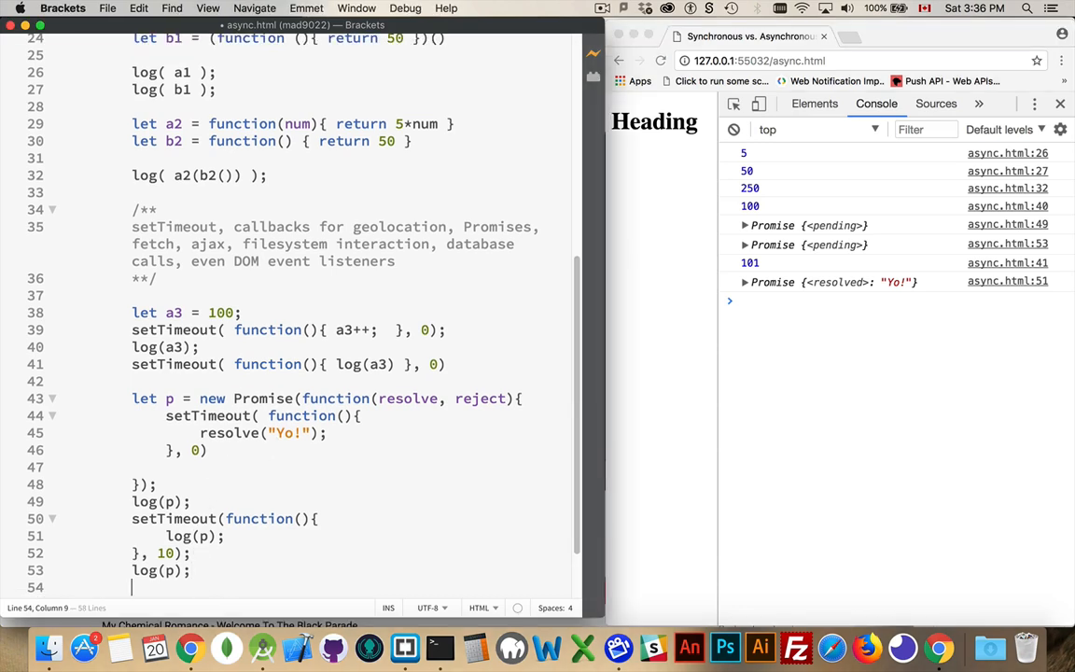
pyautogui.write('p.then()')
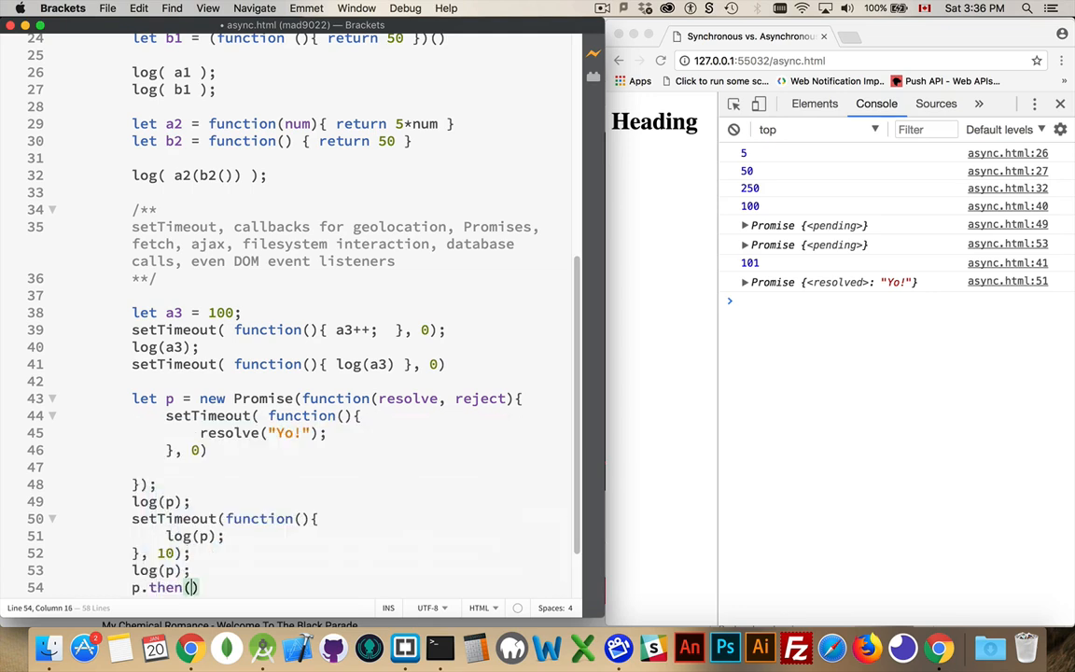
pyautogui.write('function(val')
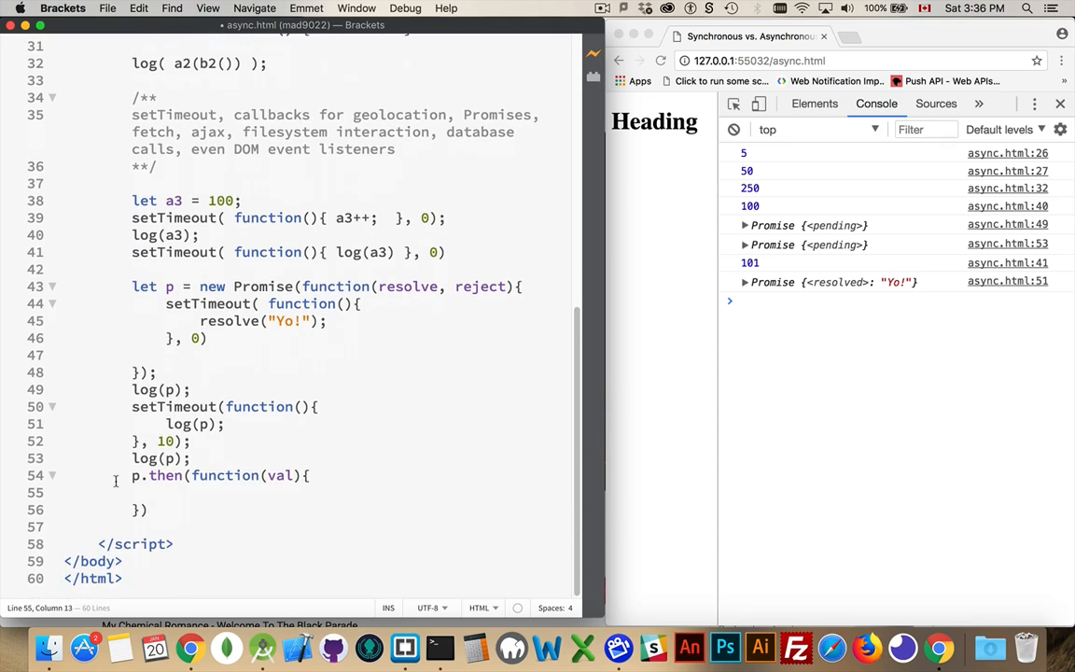
pyautogui.moveTo(132, 475); pyautogui.dragTo(146, 509)
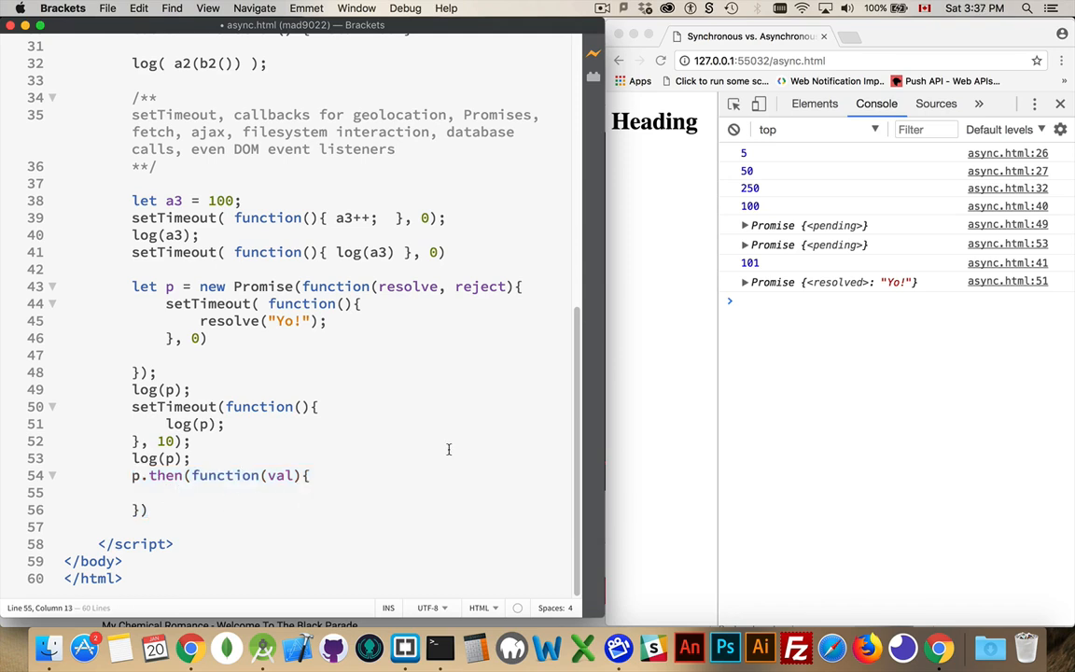
pyautogui.write('co')
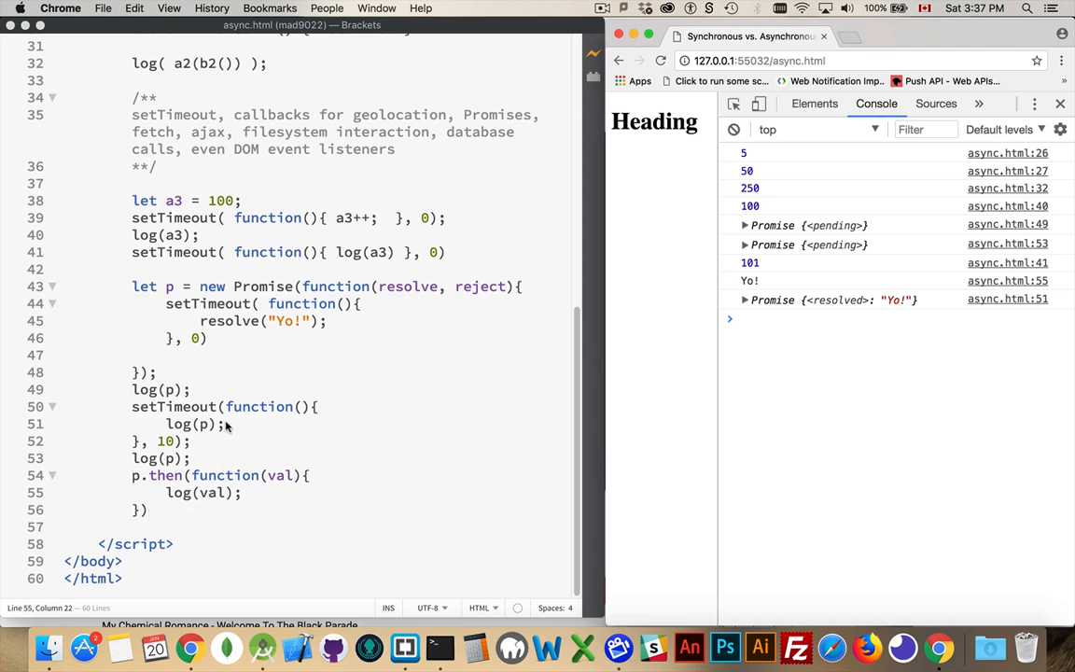
pyautogui.moveTo(204, 423)
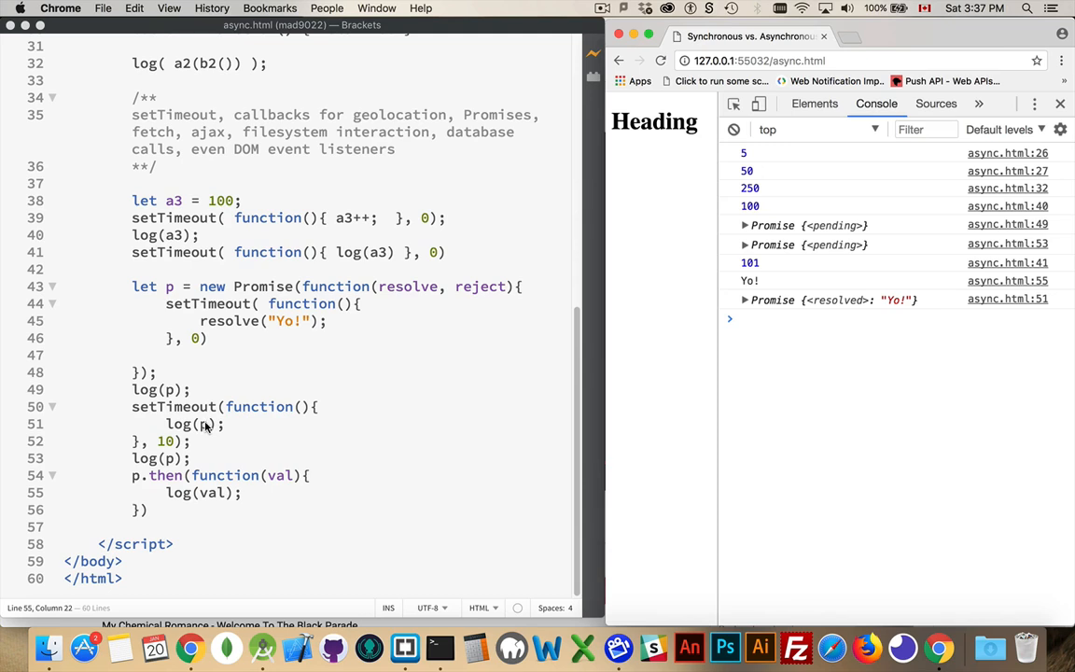